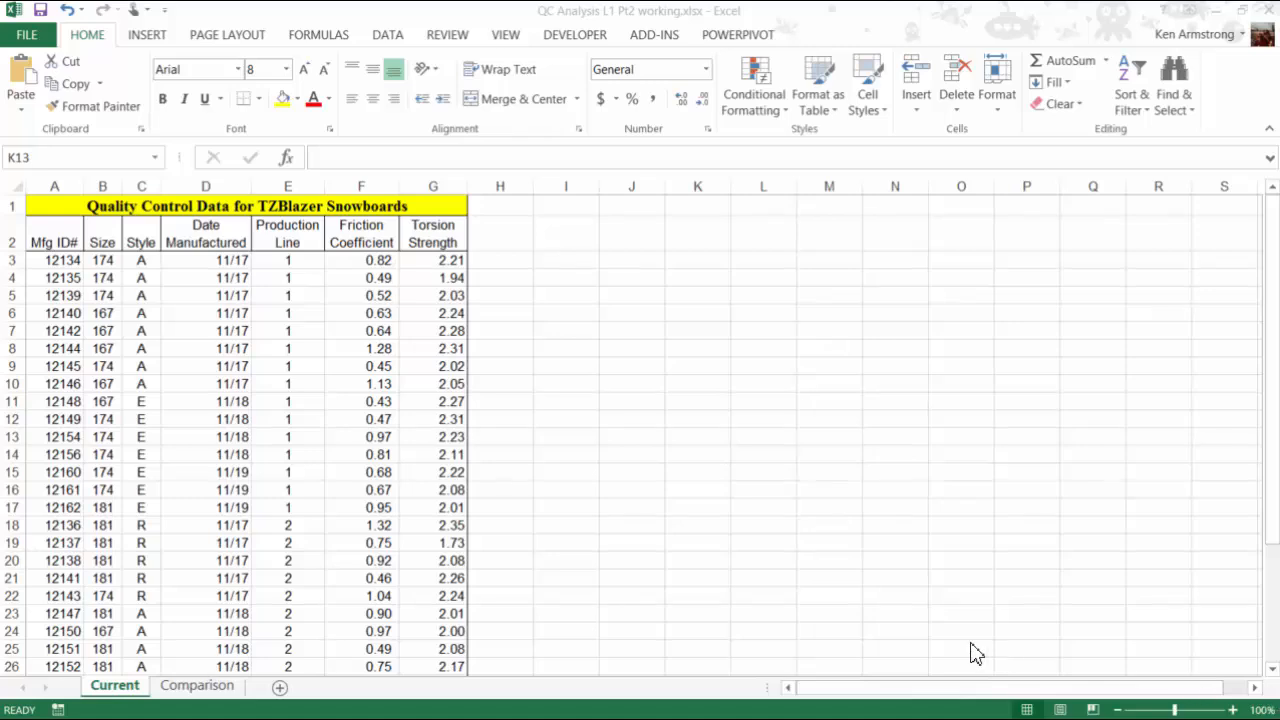
{"action": "mouse_move", "coordinate": [804, 544]}
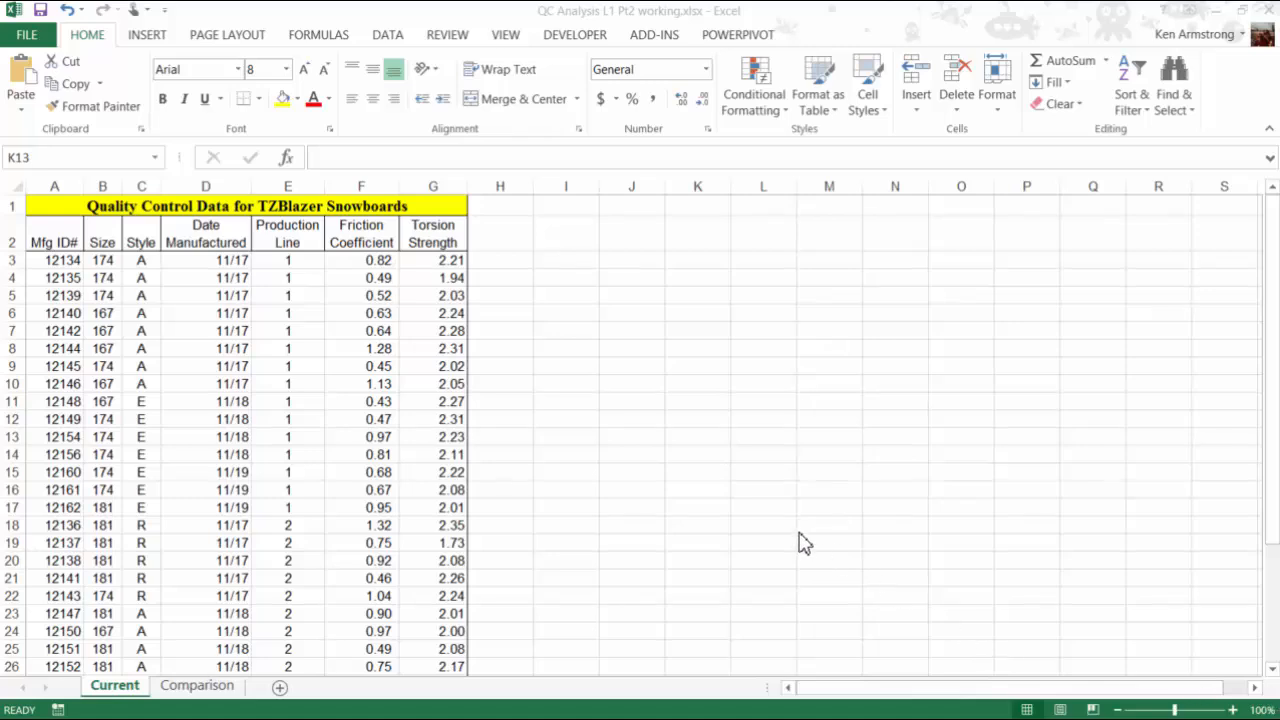
{"action": "mouse_move", "coordinate": [510, 436]}
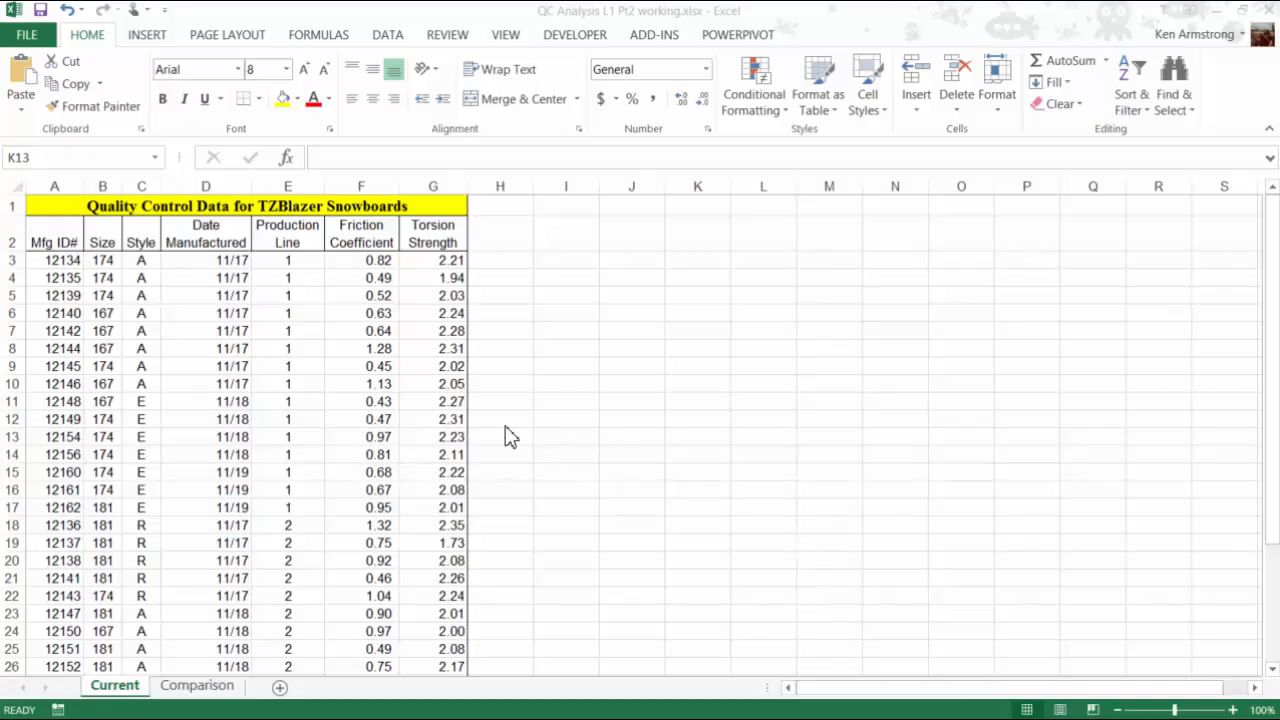
{"action": "mouse_move", "coordinate": [544, 264]}
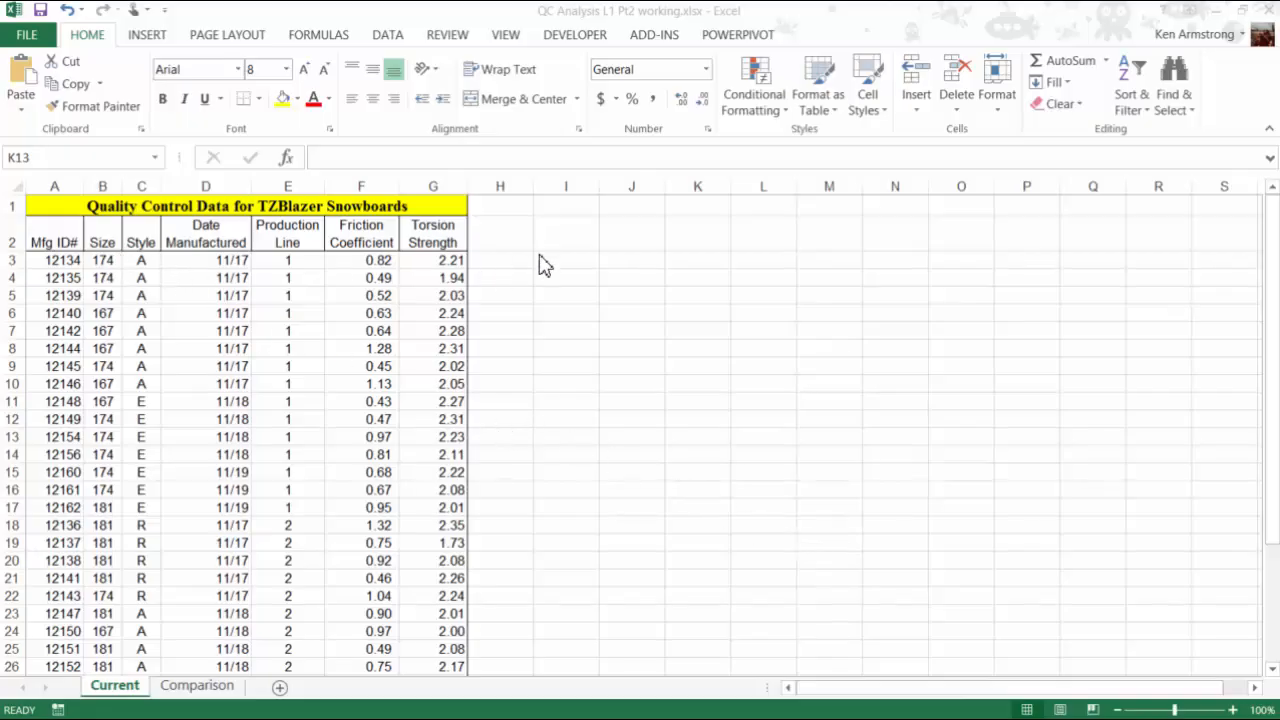
Step: Scroll down to the empty Mean, Median, Mode and Standard Deviation rows under column F
{"action": "left_click", "coordinate": [500, 236]}
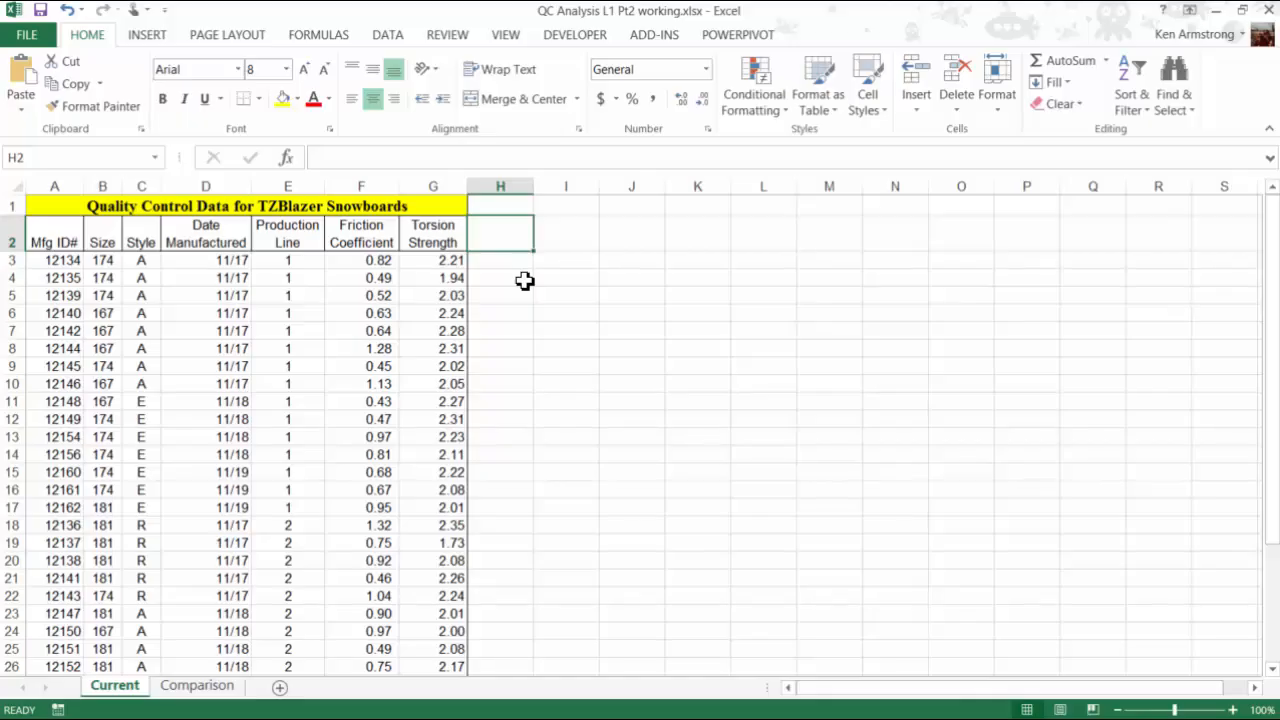
{"action": "mouse_move", "coordinate": [520, 284]}
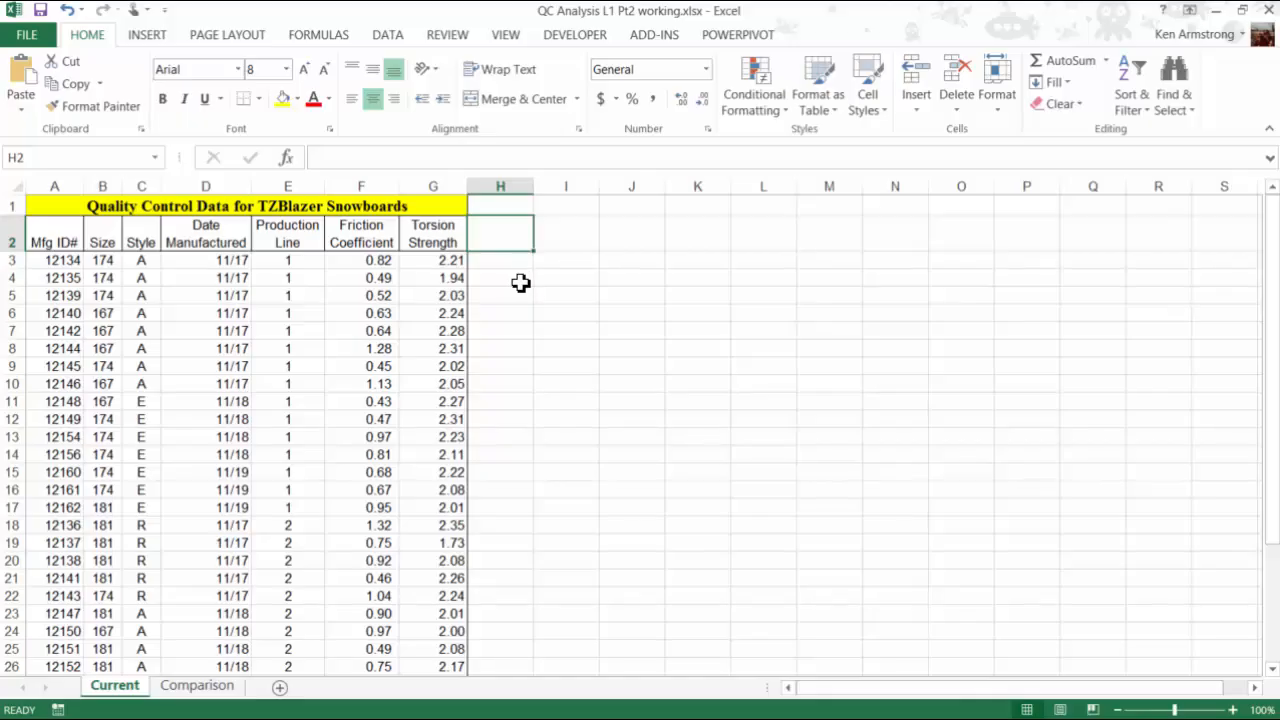
{"action": "mouse_move", "coordinate": [412, 272]}
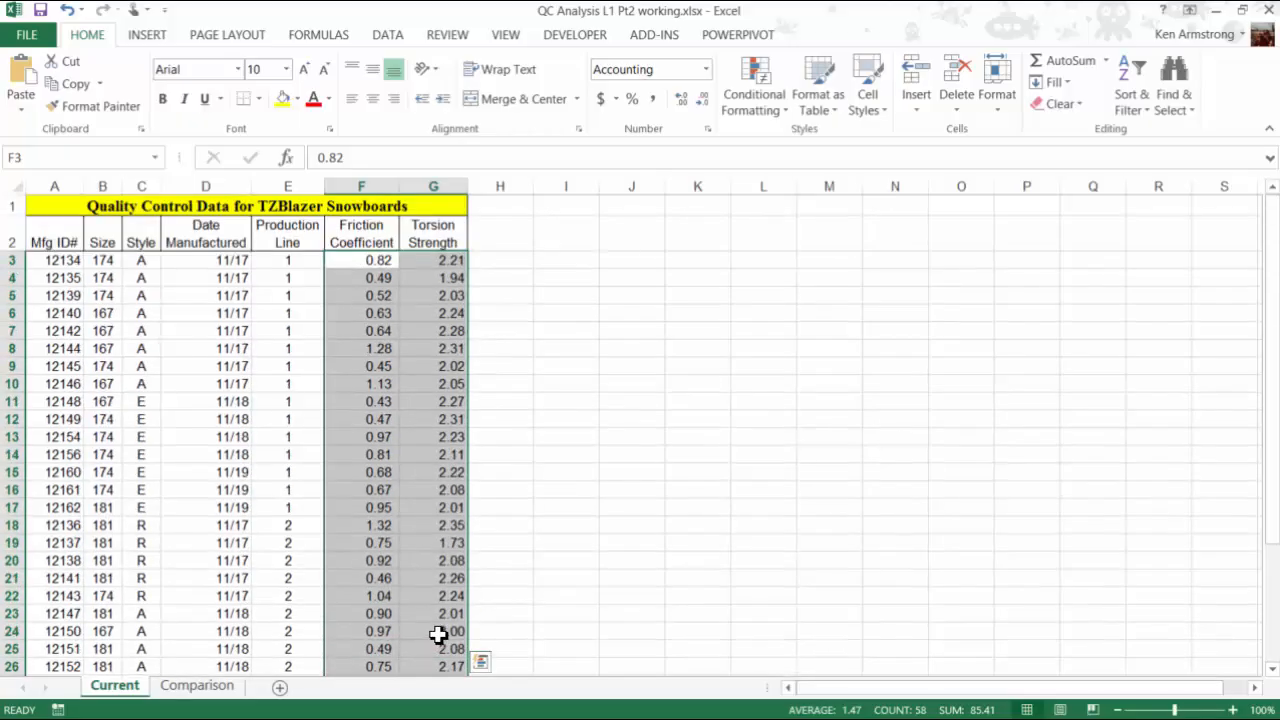
{"action": "mouse_move", "coordinate": [510, 260]}
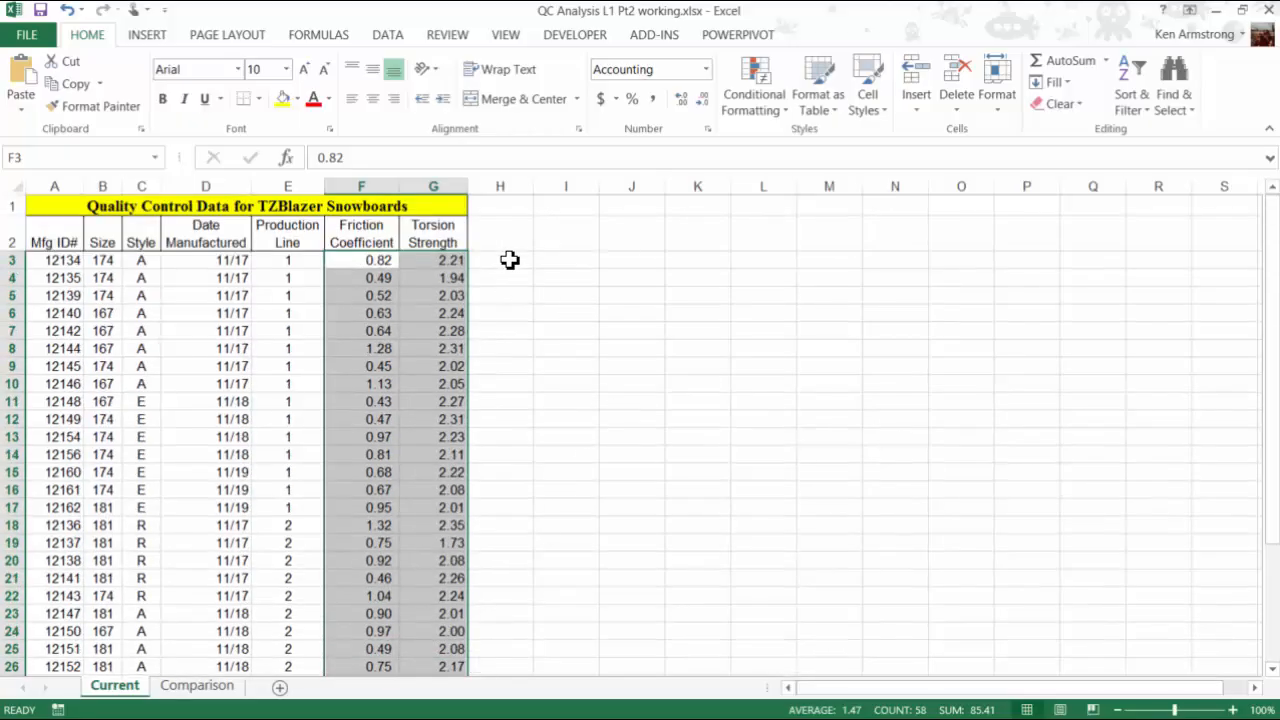
{"action": "mouse_move", "coordinate": [512, 364]}
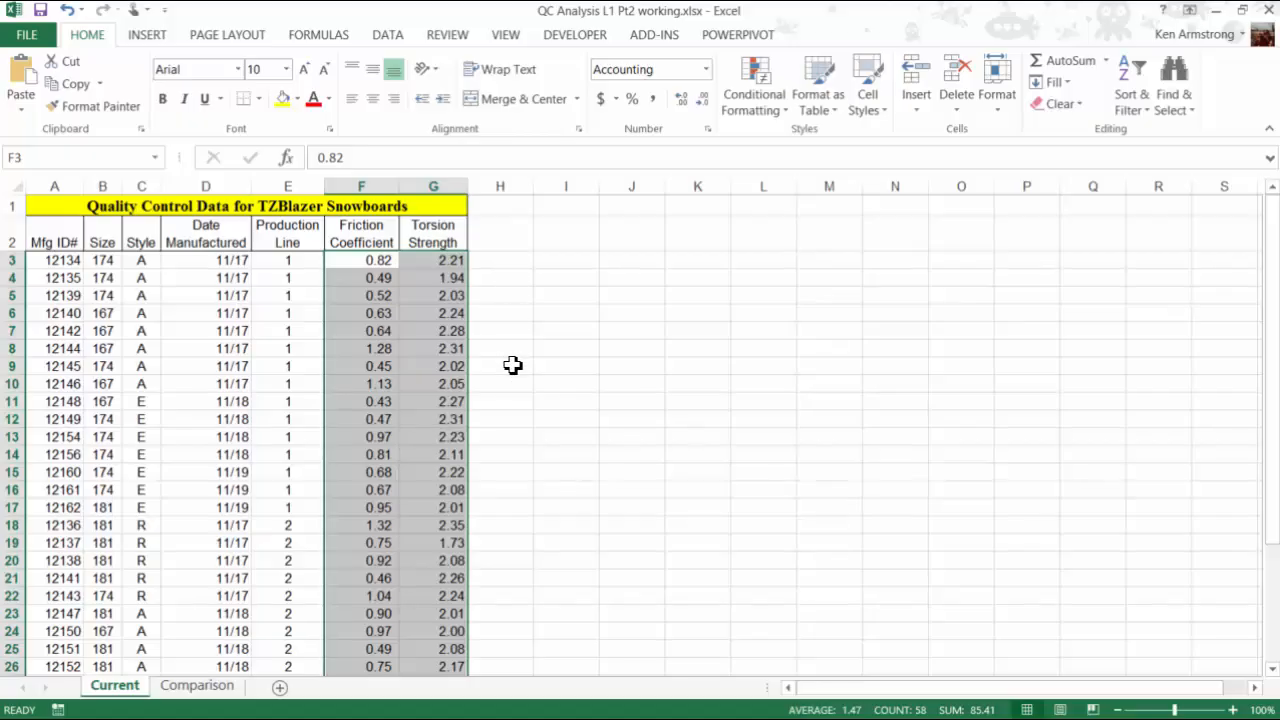
{"action": "mouse_move", "coordinate": [508, 370]}
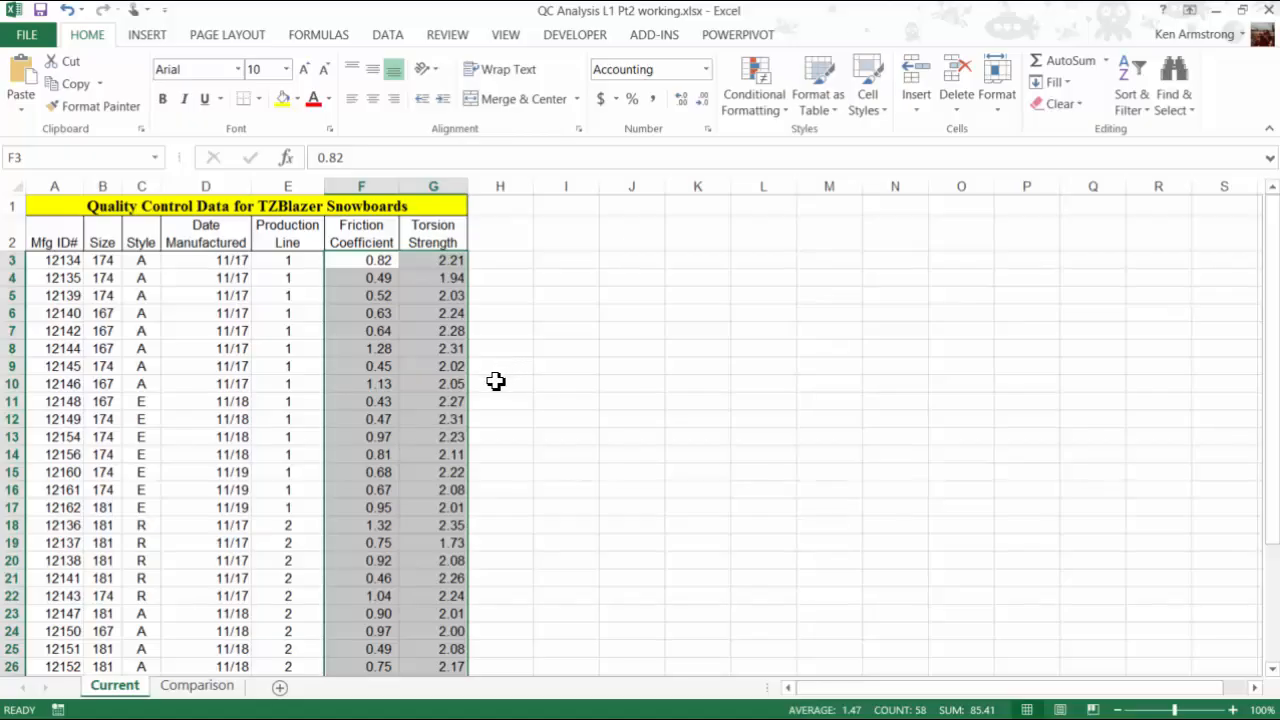
{"action": "mouse_move", "coordinate": [488, 384]}
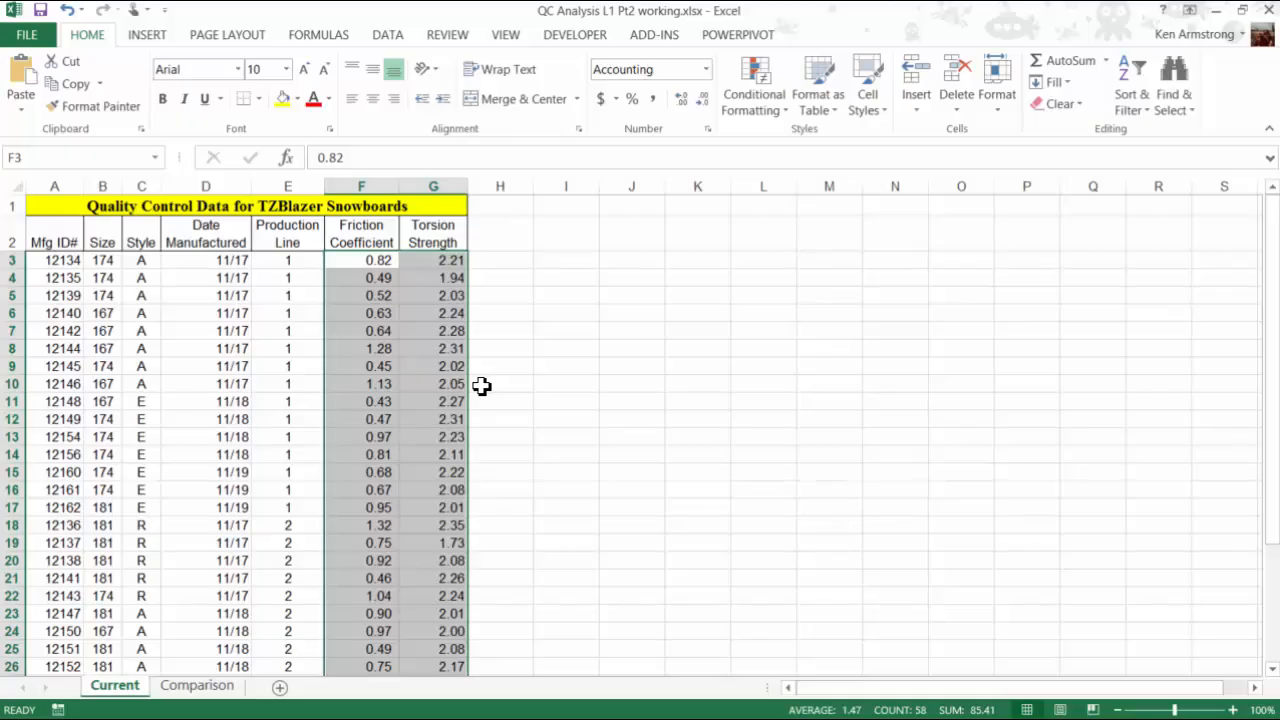
{"action": "mouse_move", "coordinate": [472, 386]}
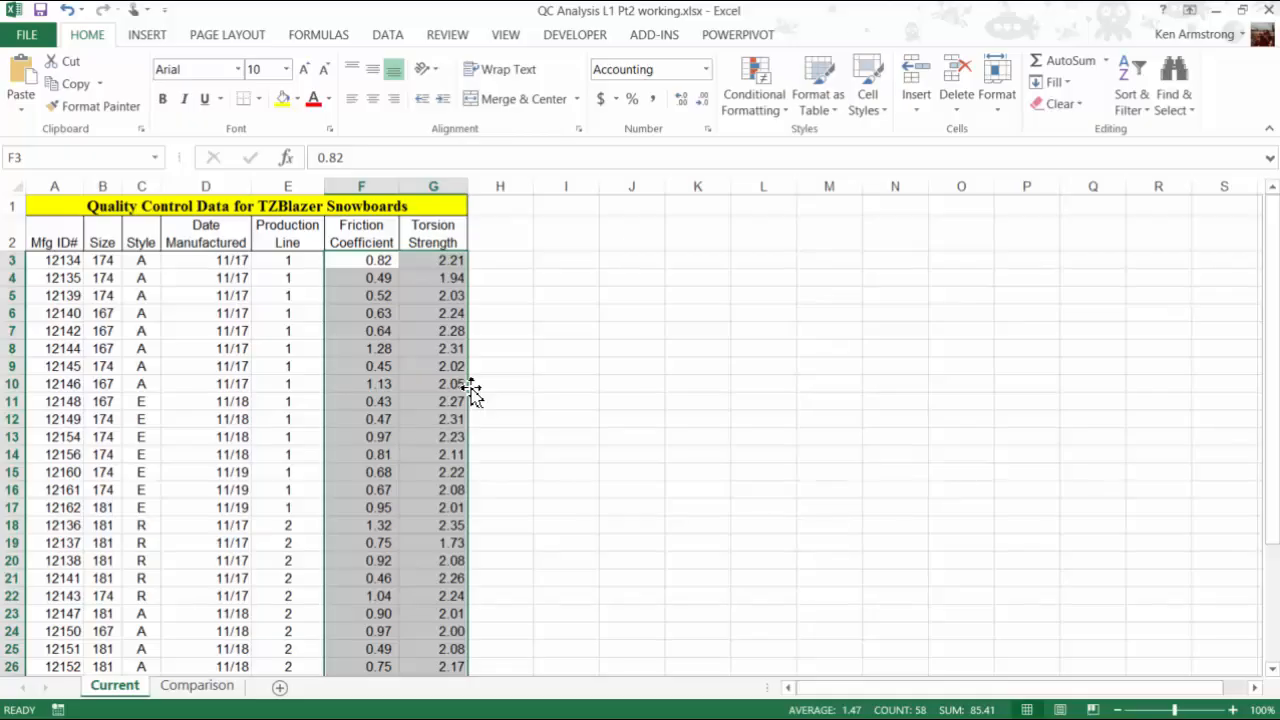
{"action": "mouse_move", "coordinate": [484, 400]}
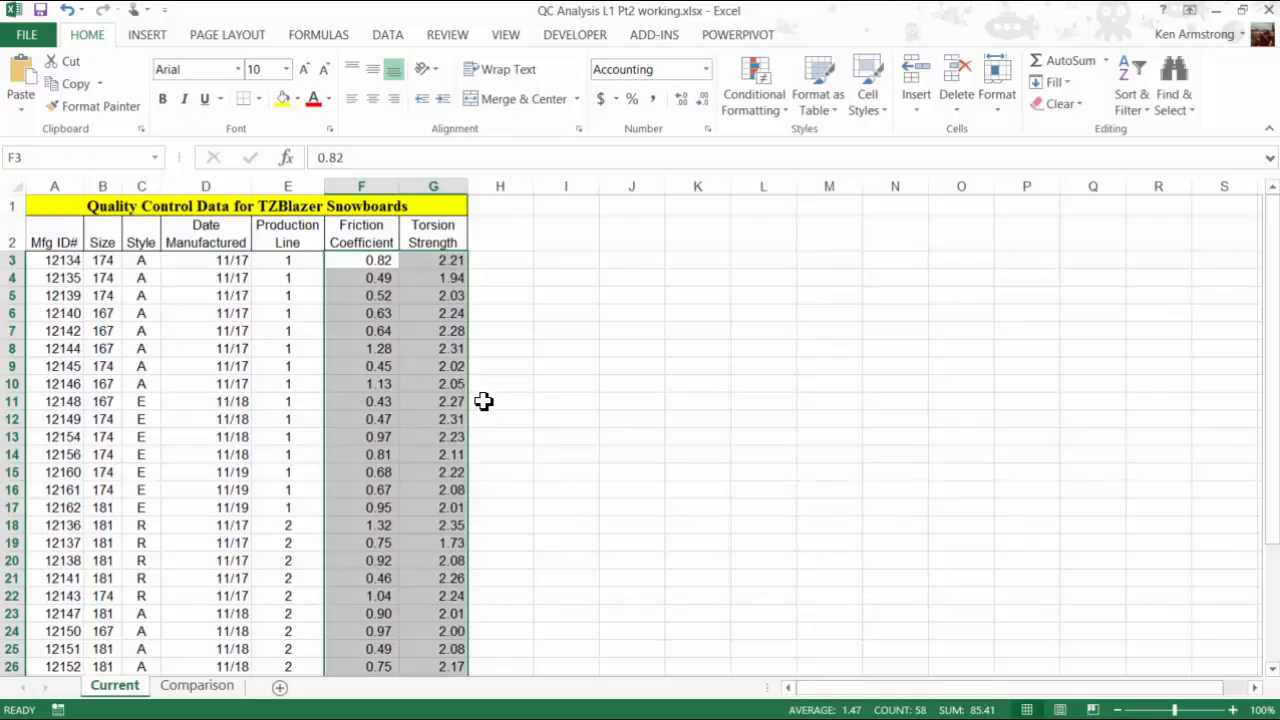
{"action": "scroll", "scroll_direction": "down", "scroll_amount": 3}
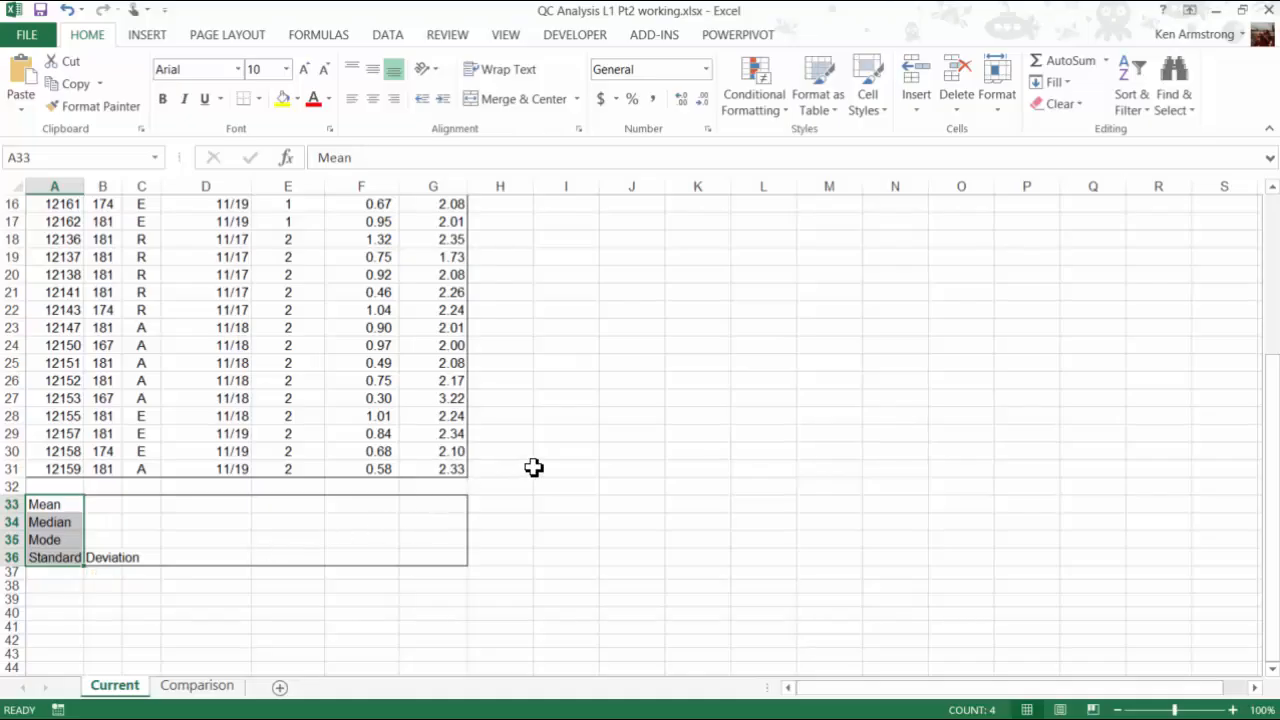
{"action": "left_click", "coordinate": [500, 468]}
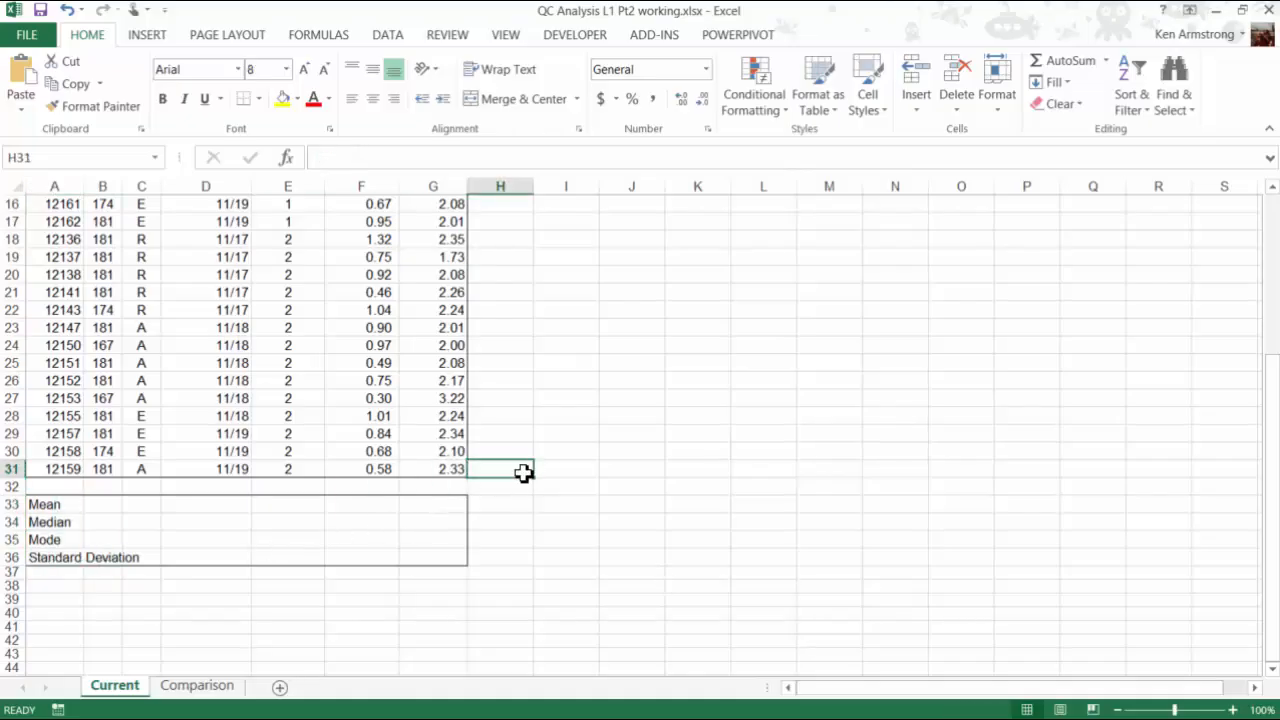
{"action": "mouse_move", "coordinate": [520, 480]}
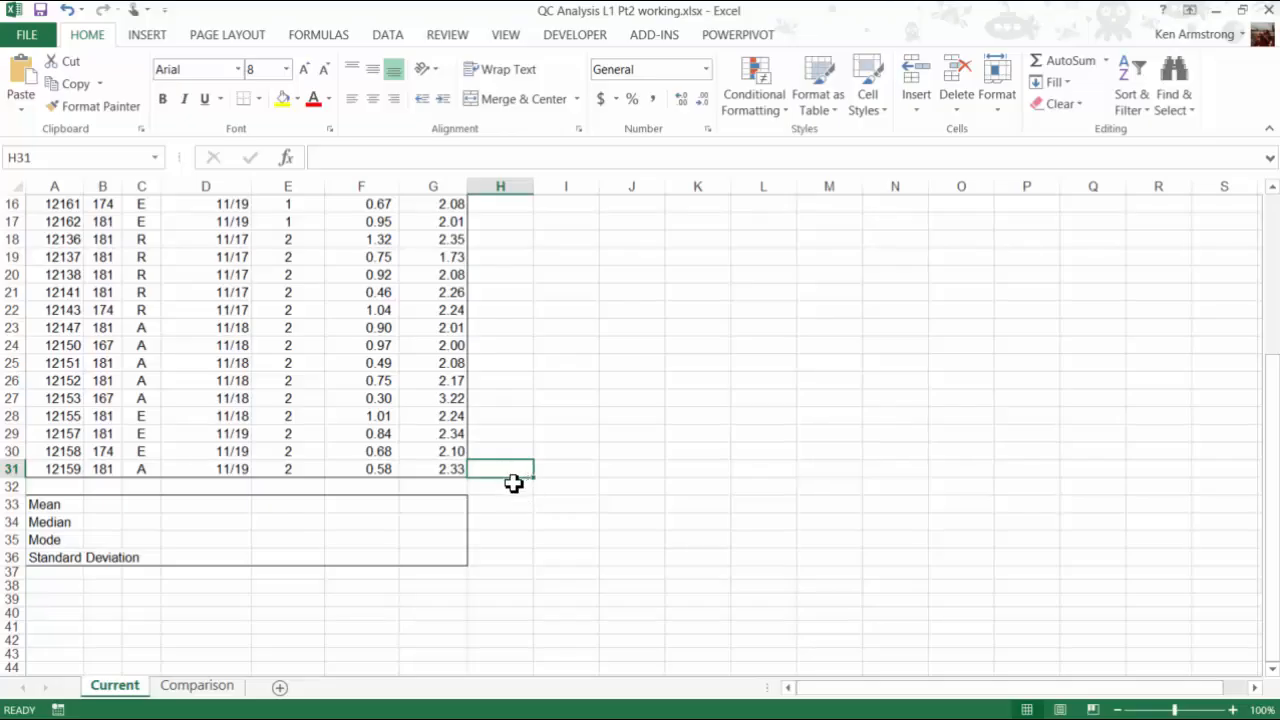
{"action": "mouse_move", "coordinate": [488, 486]}
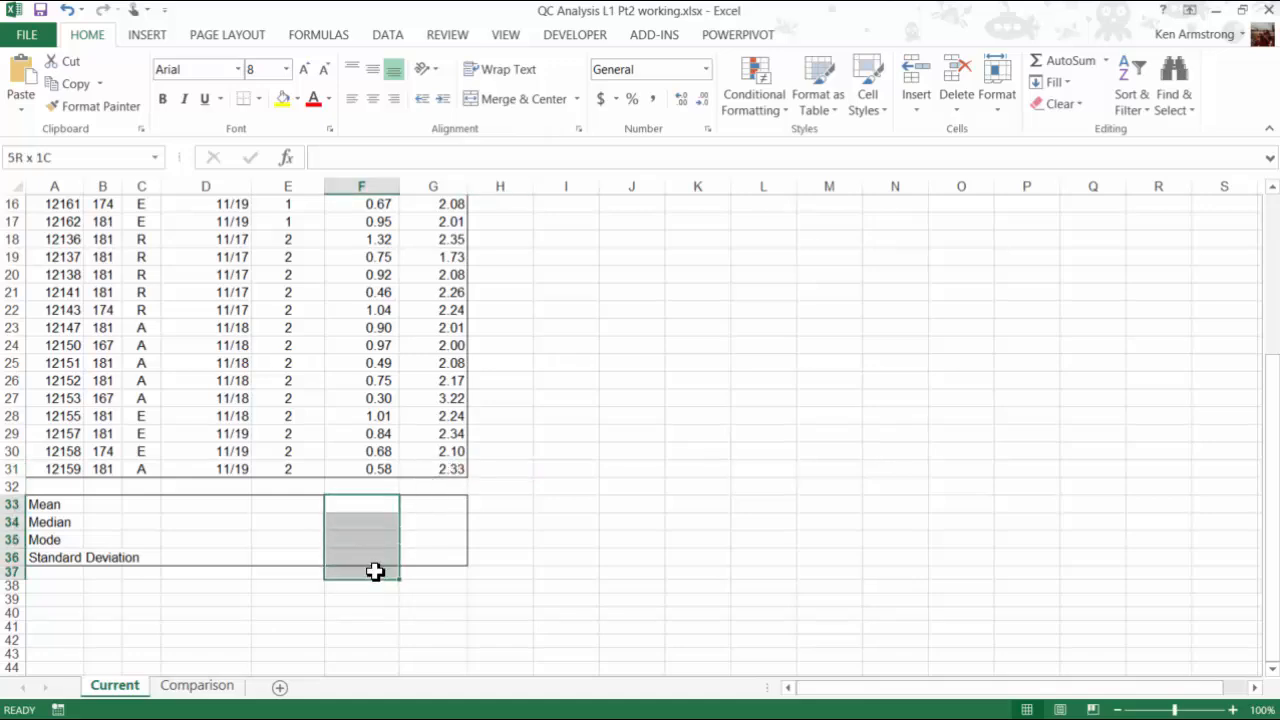
Step: Select the torsion strength statistics cells G33:G36
{"action": "left_click", "coordinate": [432, 504]}
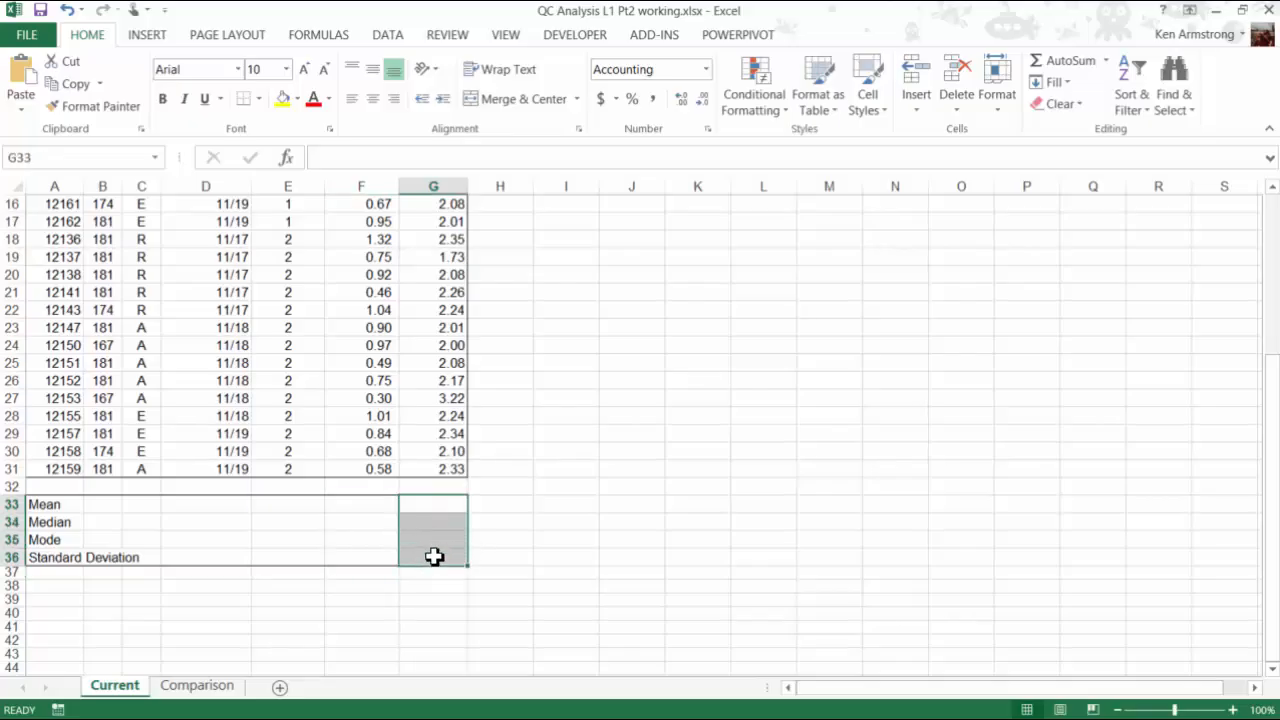
{"action": "mouse_move", "coordinate": [434, 552]}
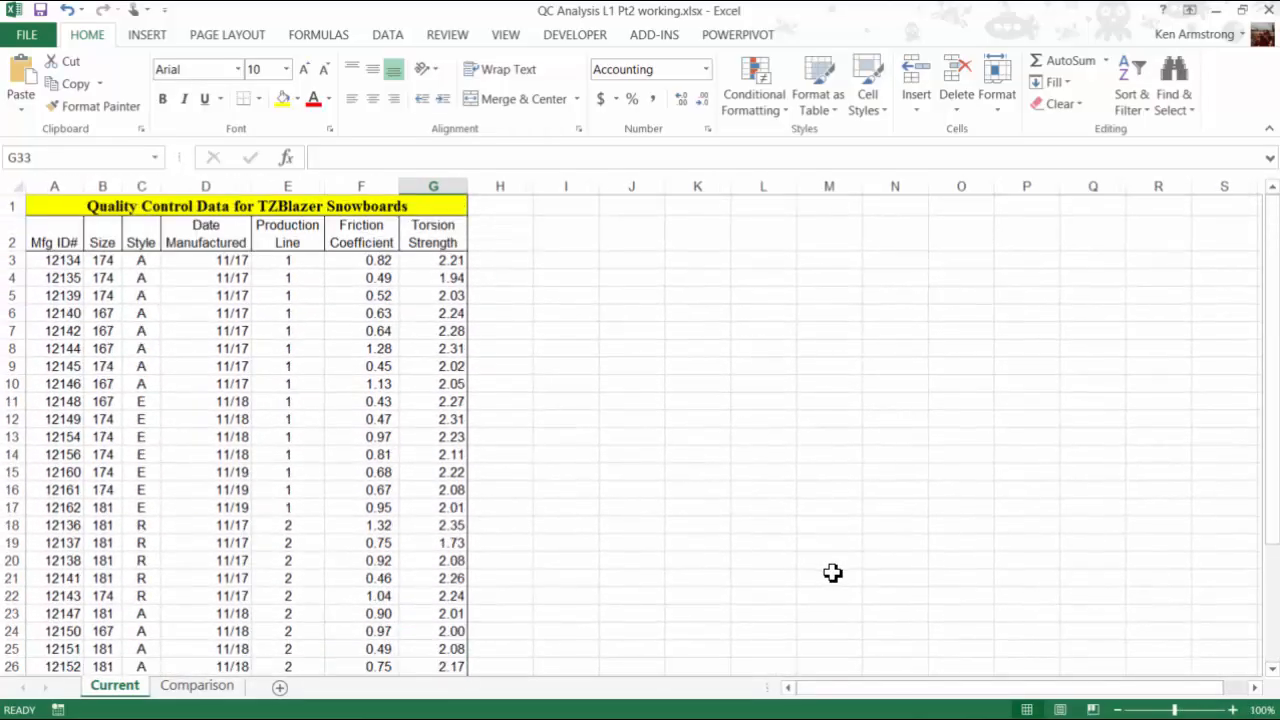
{"action": "mouse_move", "coordinate": [816, 584]}
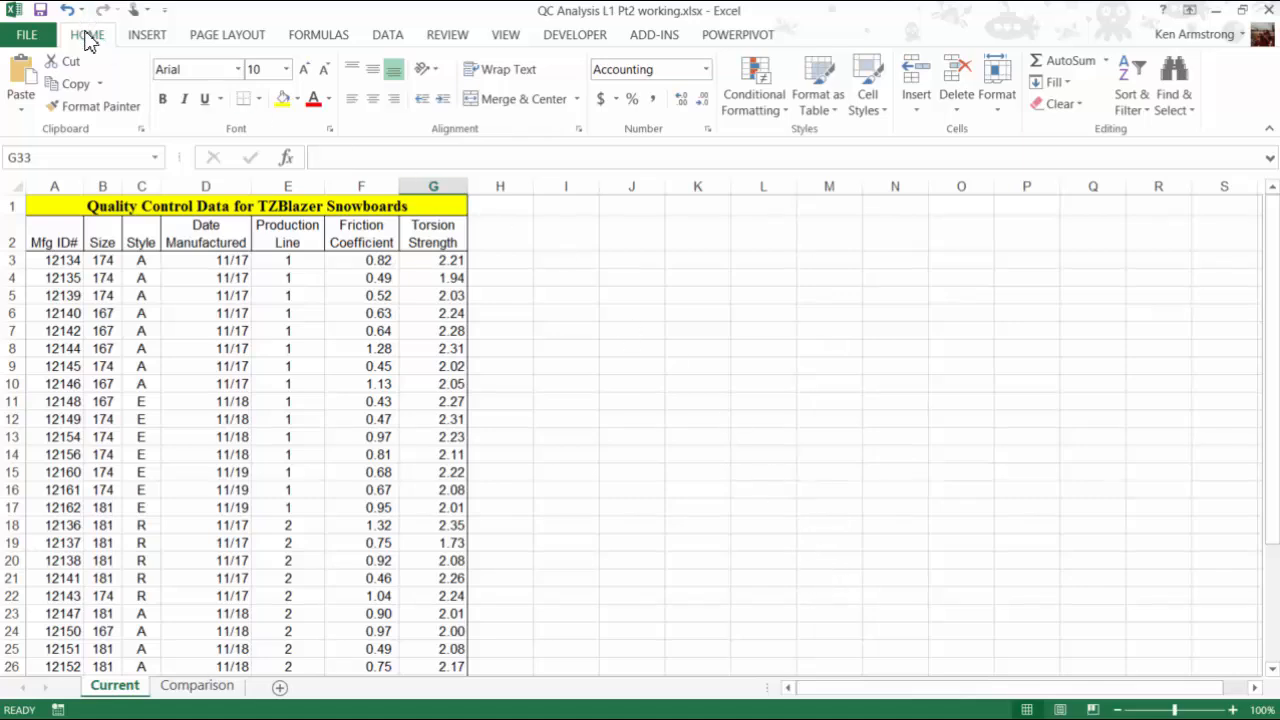
Step: Freeze the top row via View > Freeze Panes > Freeze Top Row
{"action": "left_click", "coordinate": [504, 34]}
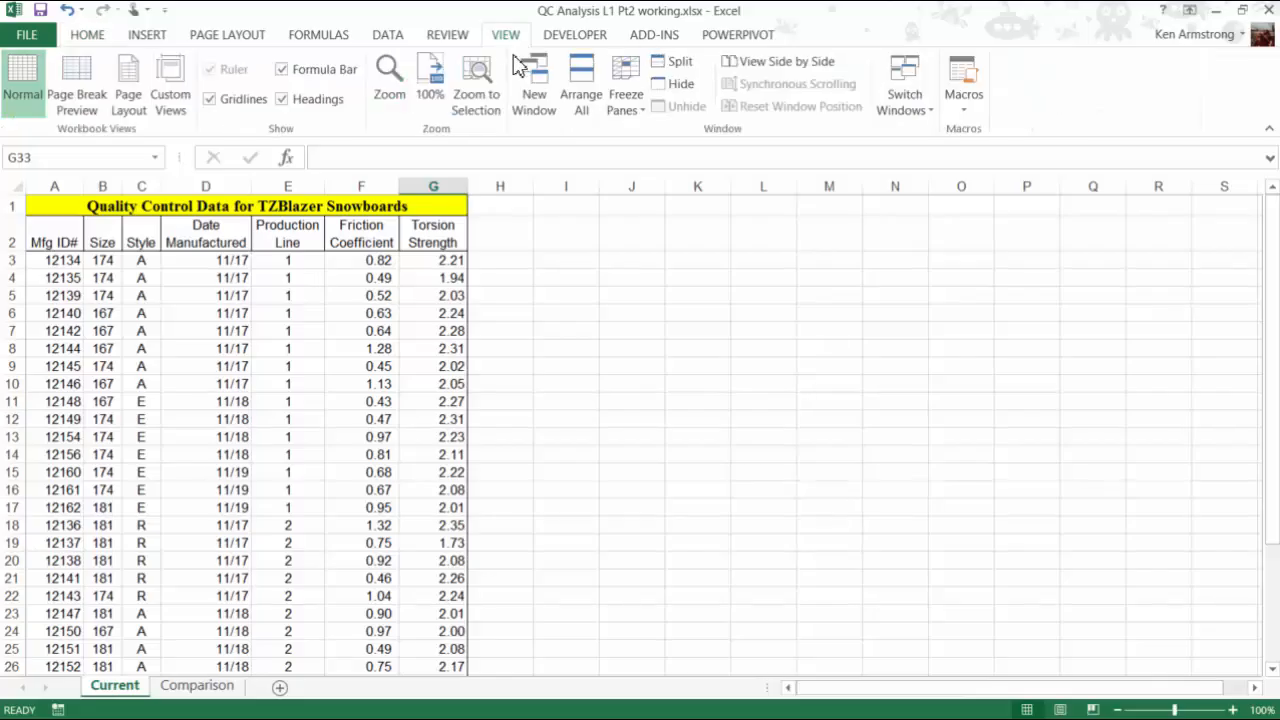
{"action": "mouse_move", "coordinate": [624, 90]}
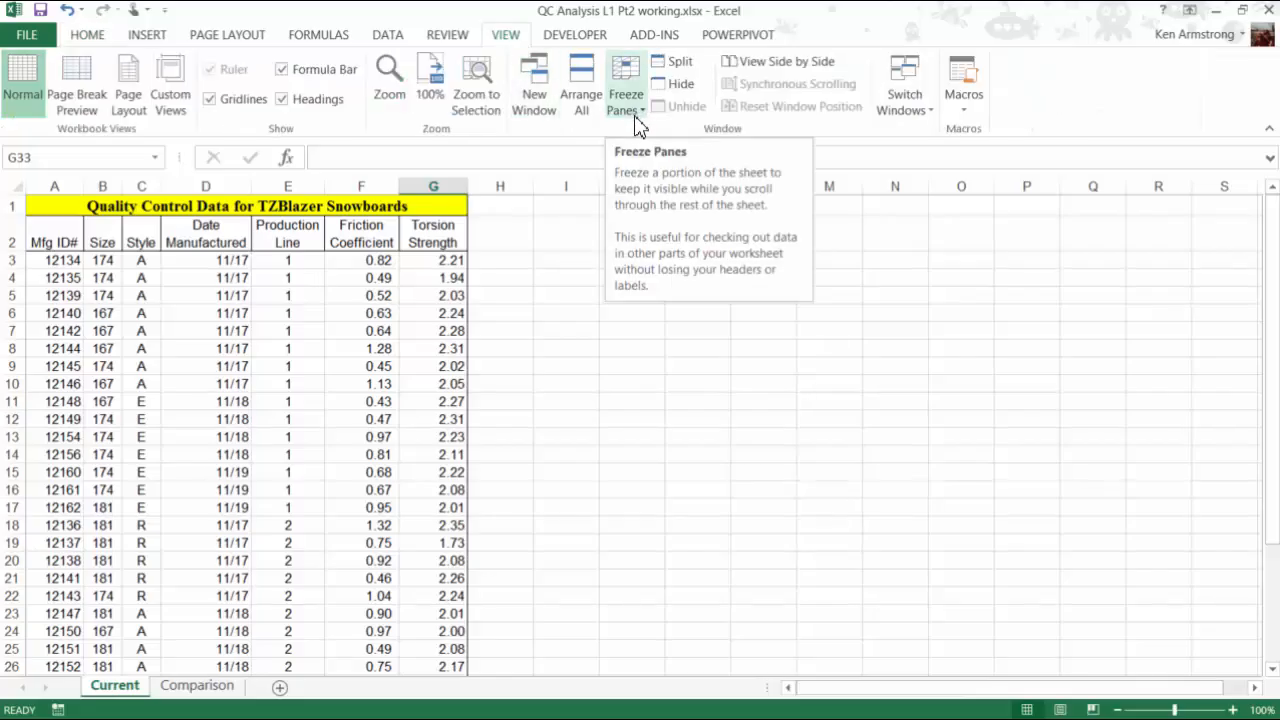
{"action": "mouse_move", "coordinate": [476, 90]}
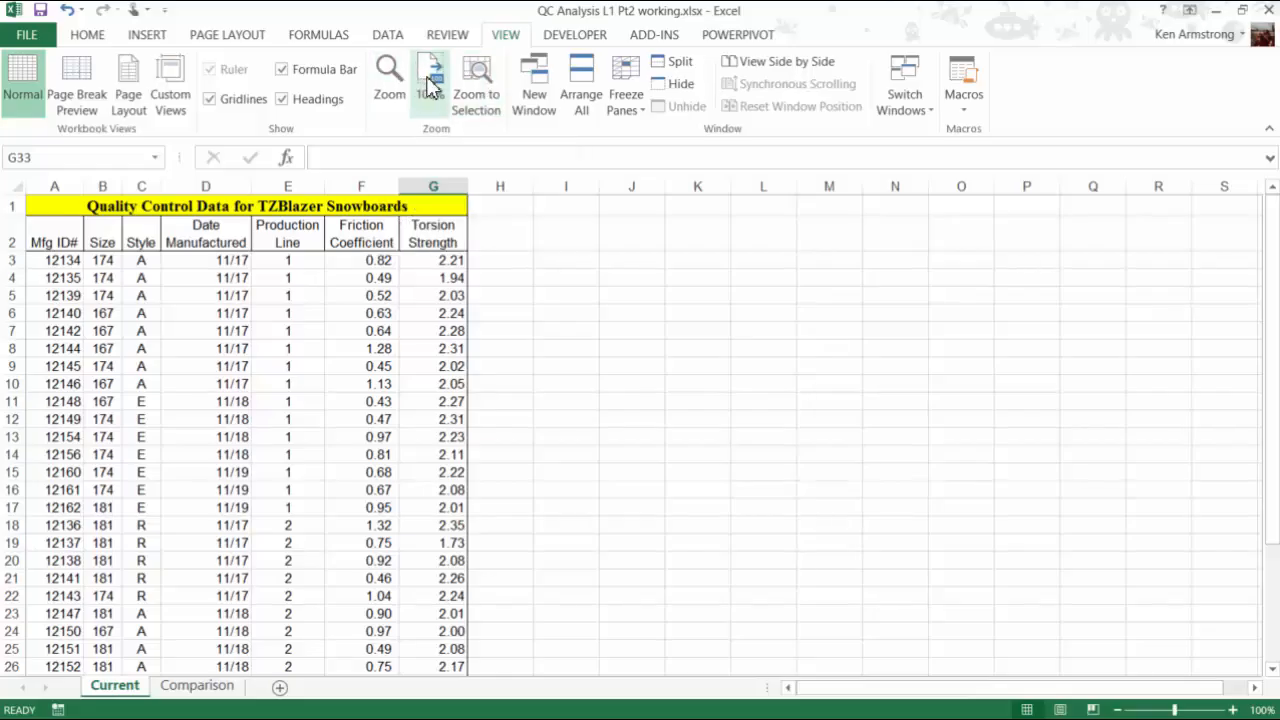
{"action": "mouse_move", "coordinate": [476, 80]}
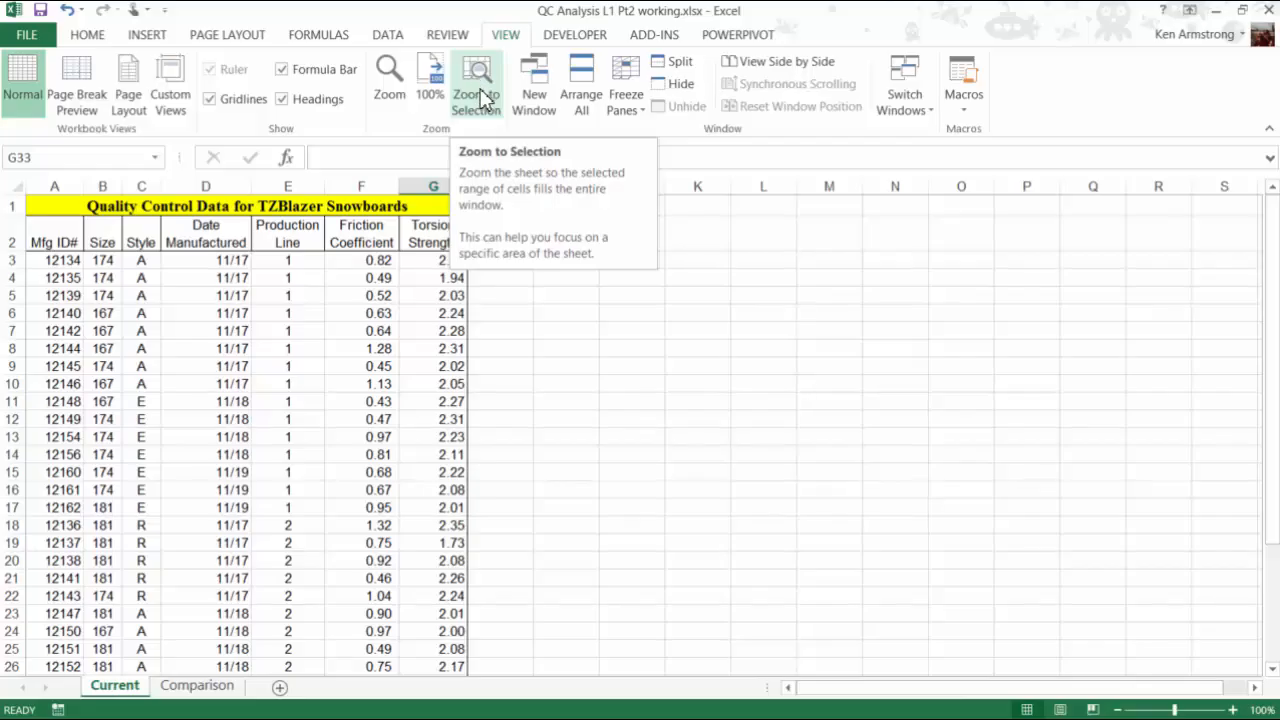
{"action": "left_click", "coordinate": [624, 84]}
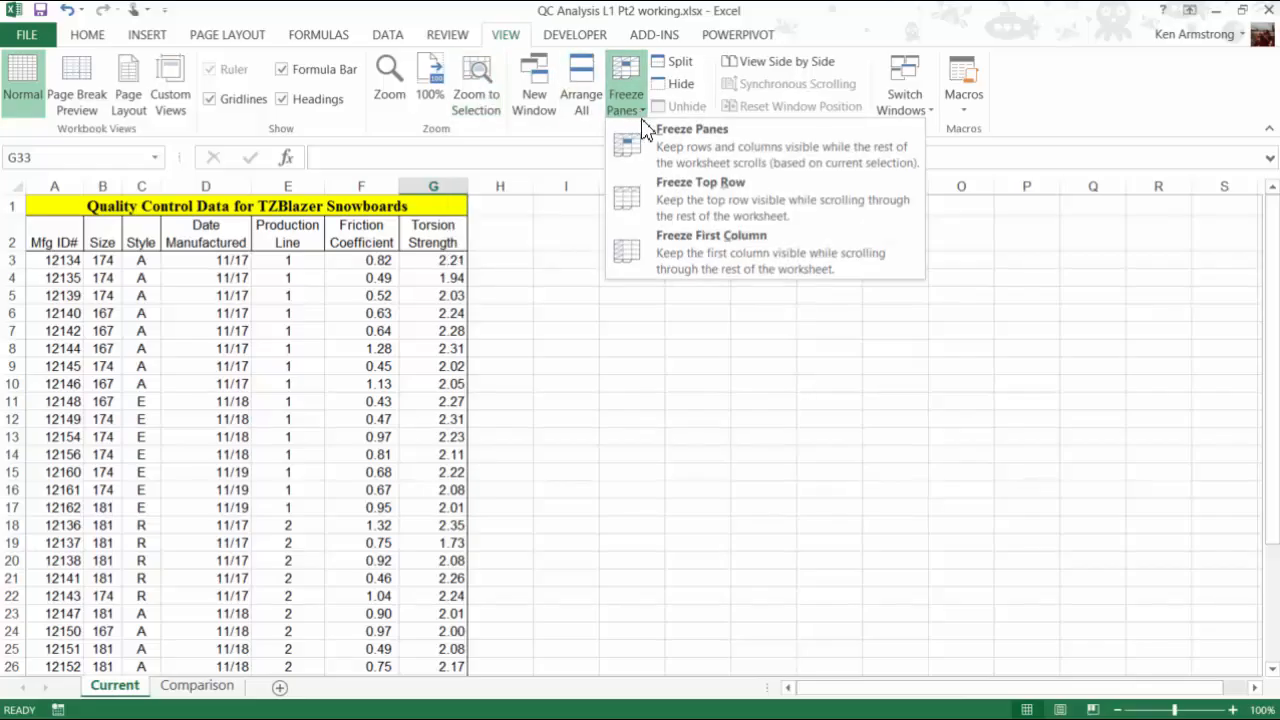
{"action": "mouse_move", "coordinate": [710, 200]}
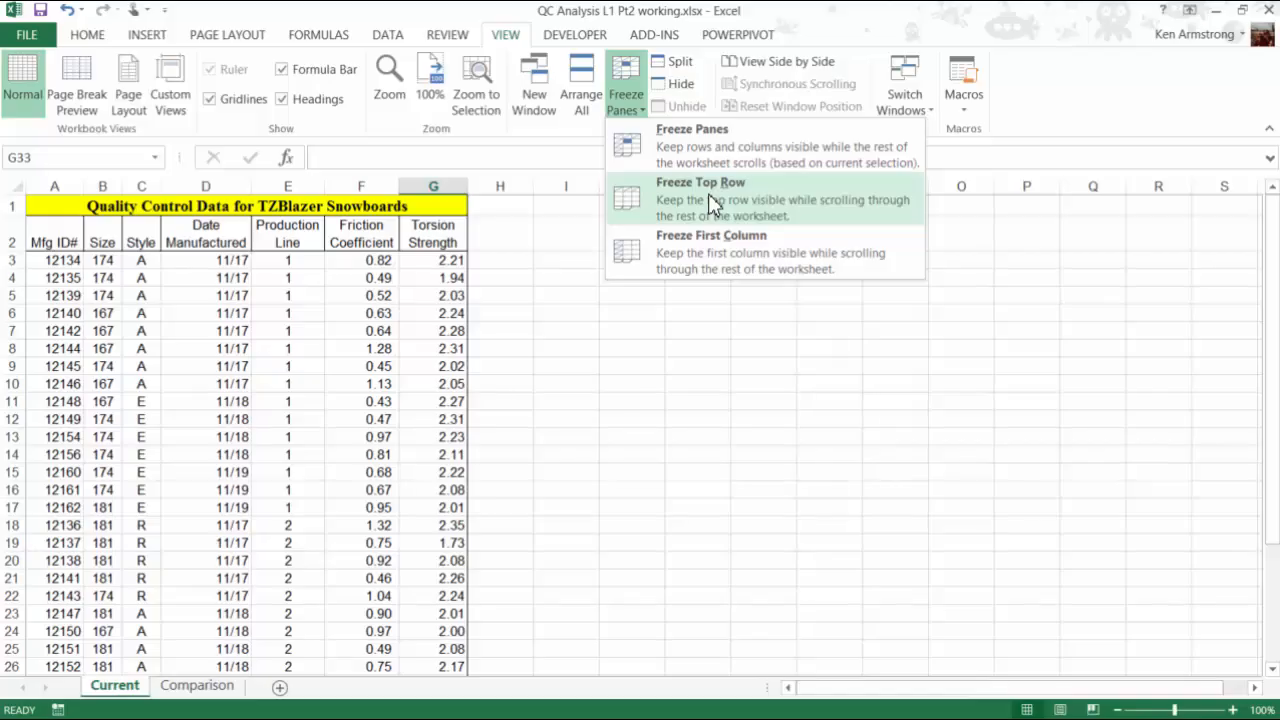
{"action": "left_click", "coordinate": [700, 200]}
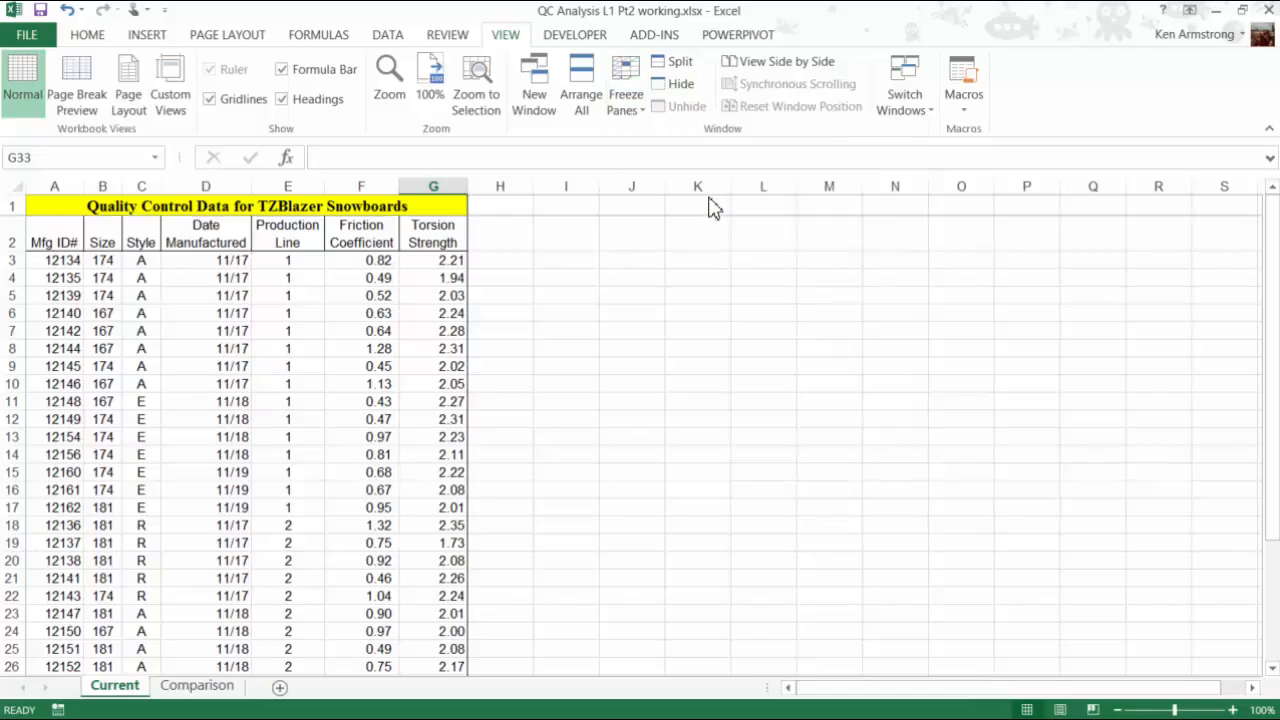
{"action": "mouse_move", "coordinate": [610, 248]}
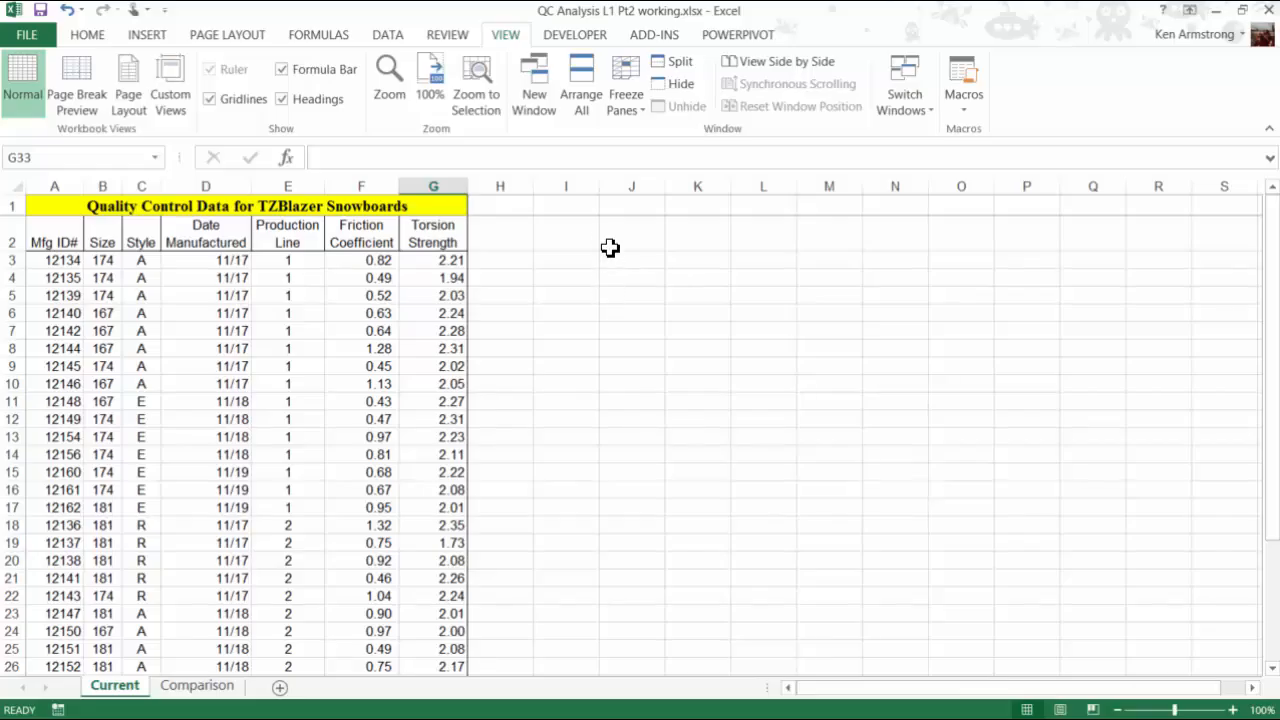
{"action": "mouse_move", "coordinate": [652, 222]}
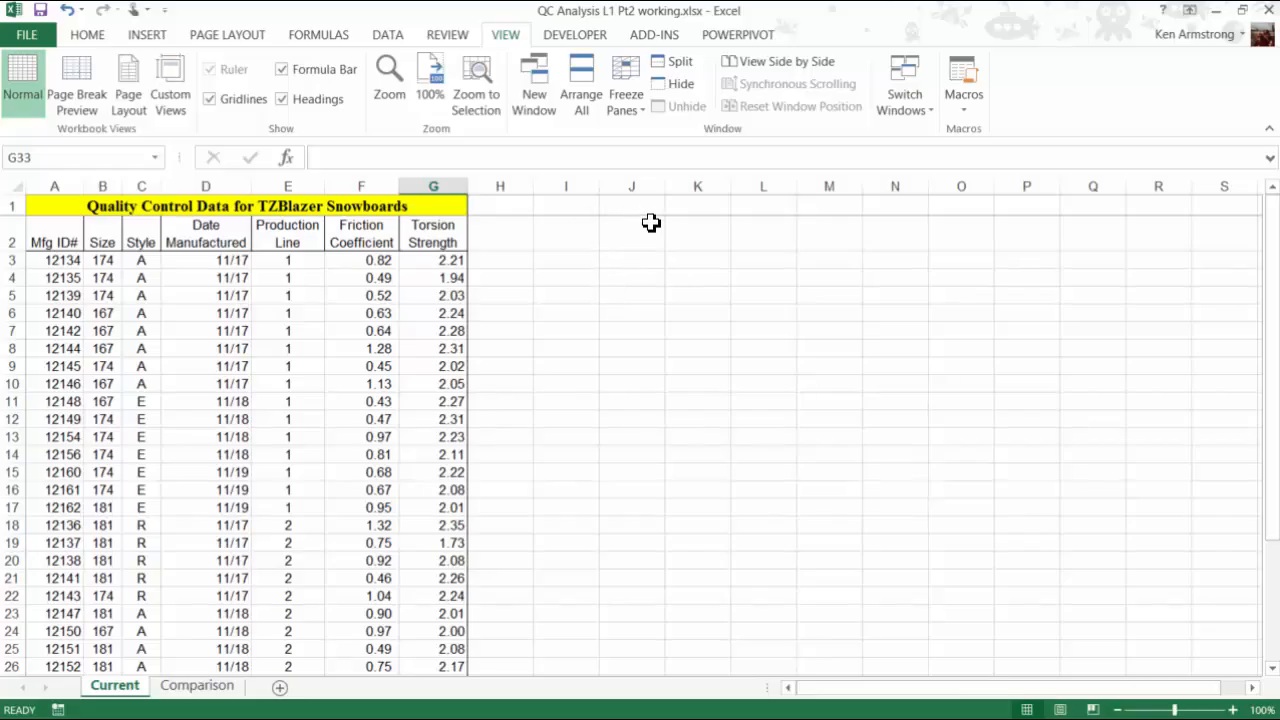
{"action": "mouse_move", "coordinate": [592, 278]}
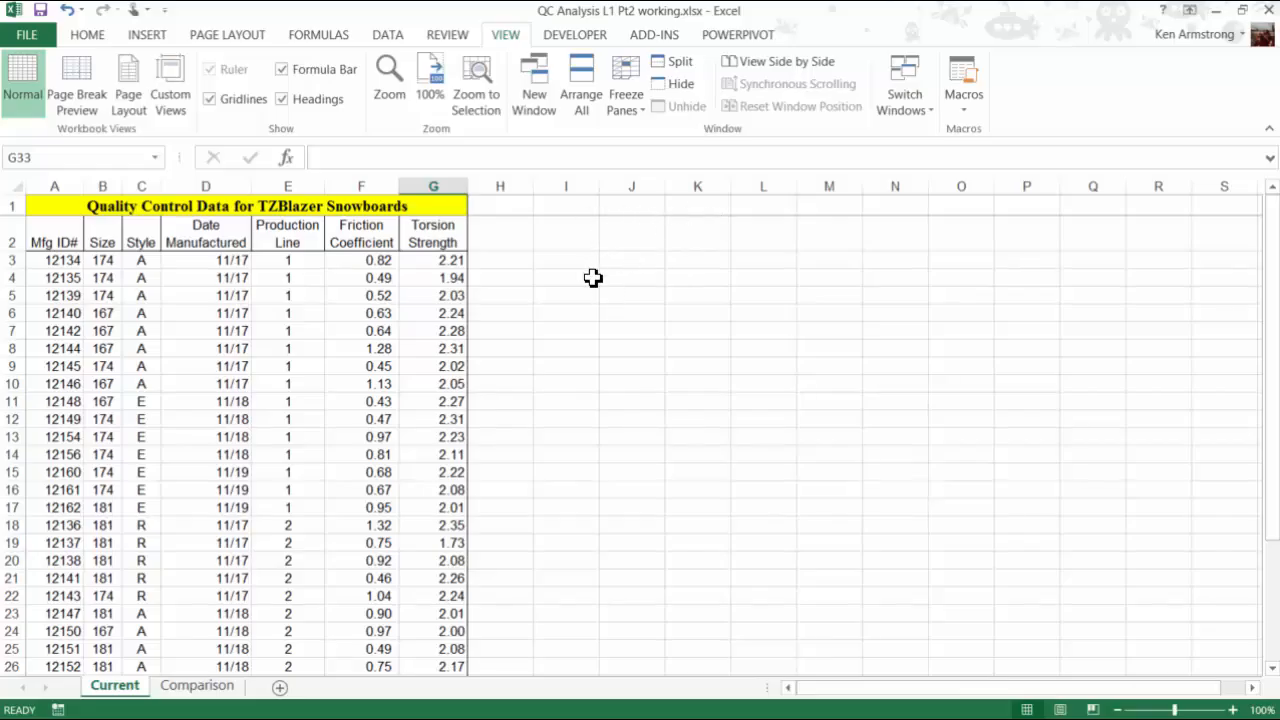
{"action": "mouse_move", "coordinate": [596, 288]}
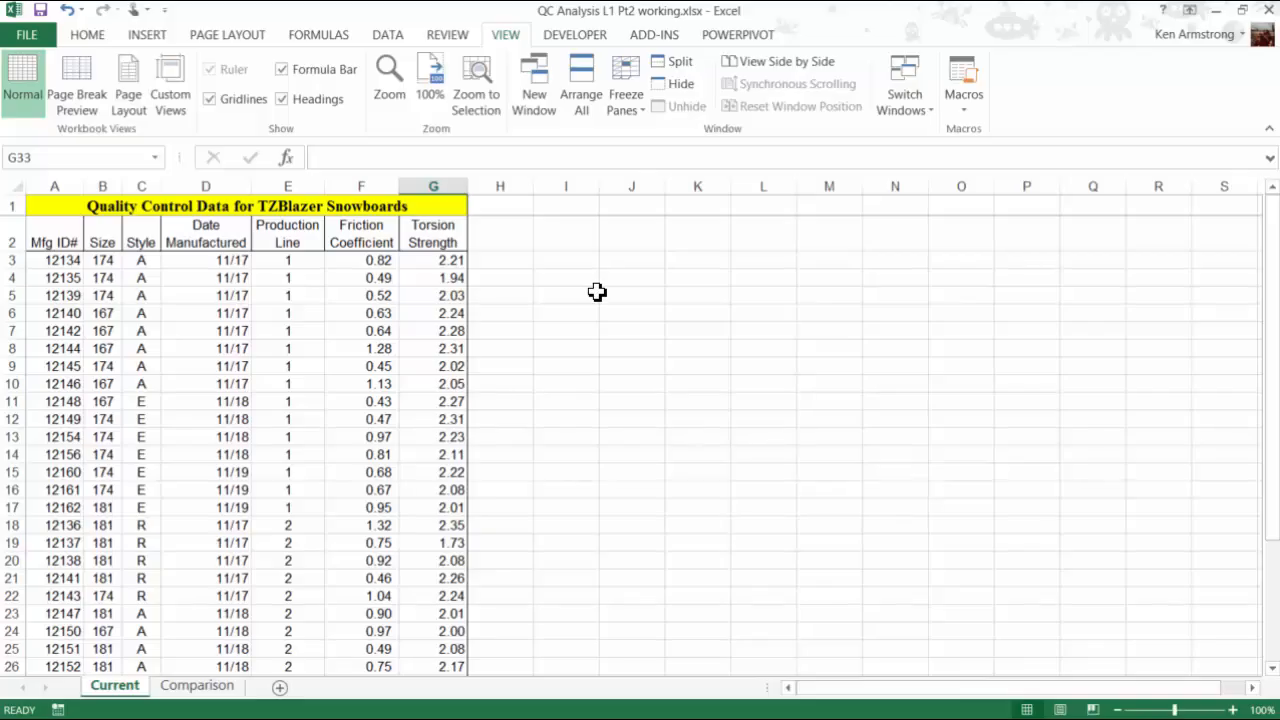
{"action": "scroll", "scroll_direction": "down", "scroll_amount": 3}
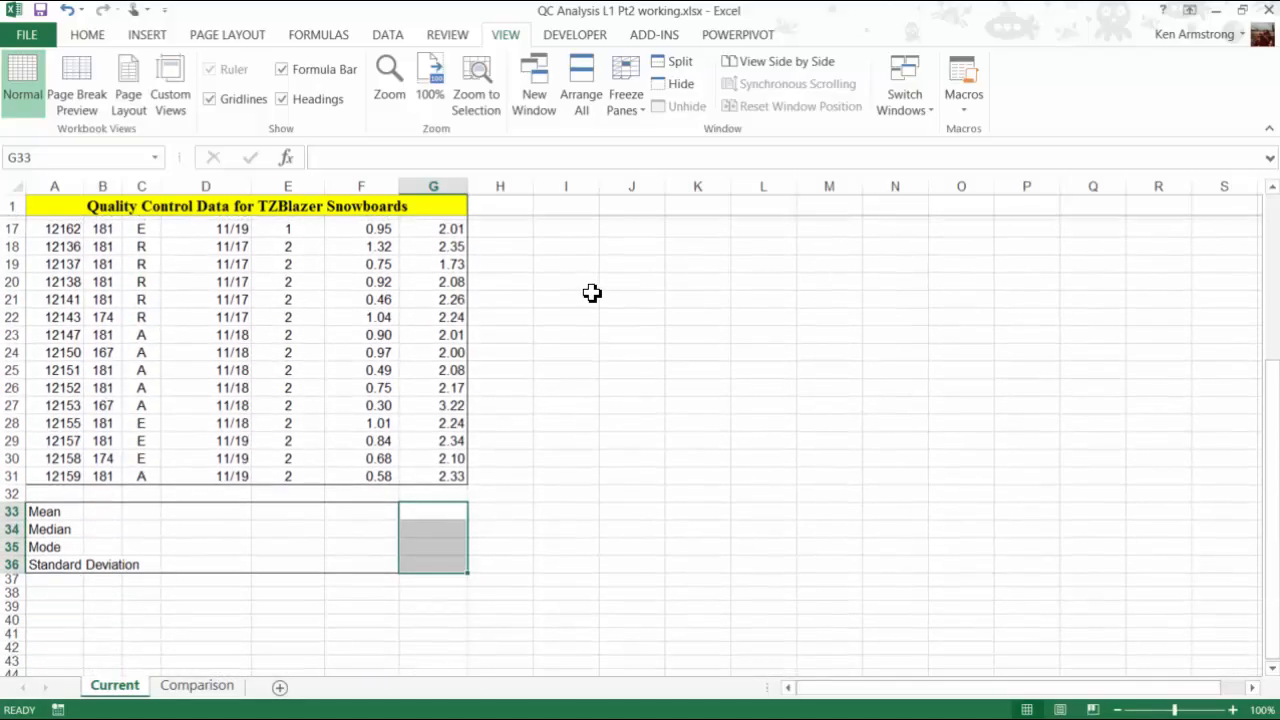
{"action": "scroll", "scroll_direction": "down", "scroll_amount": 3}
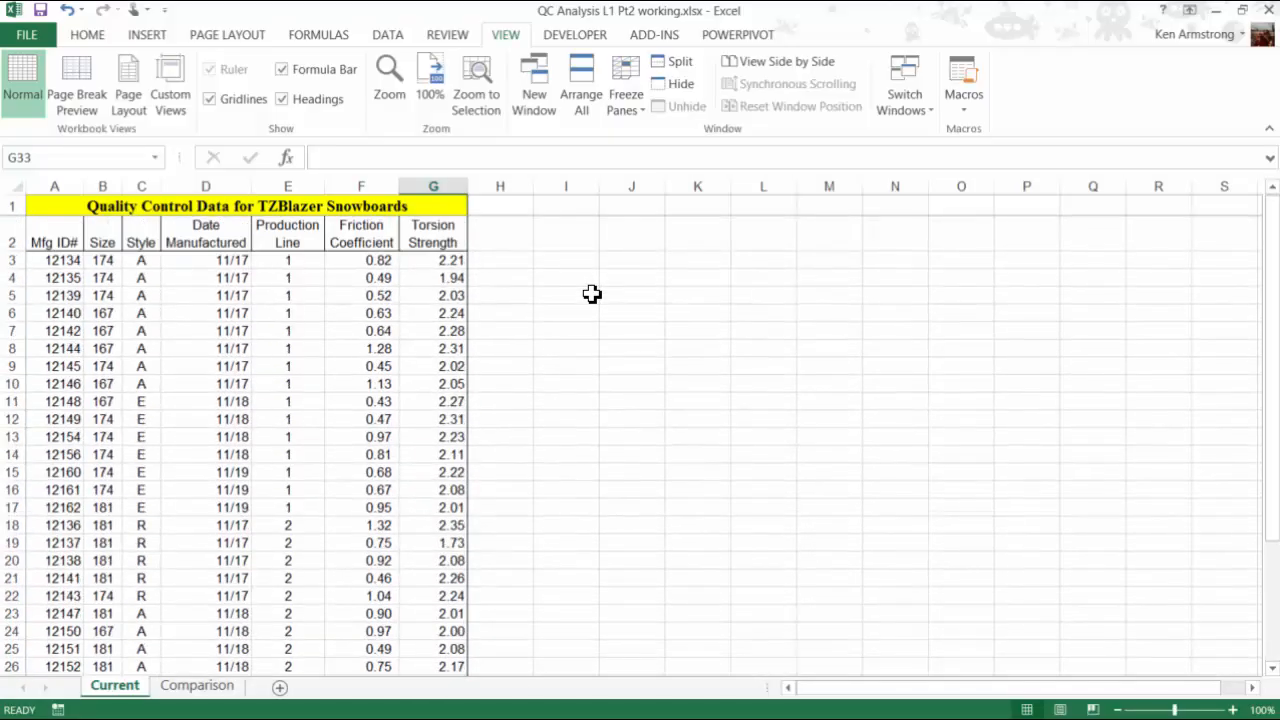
{"action": "mouse_move", "coordinate": [564, 284]}
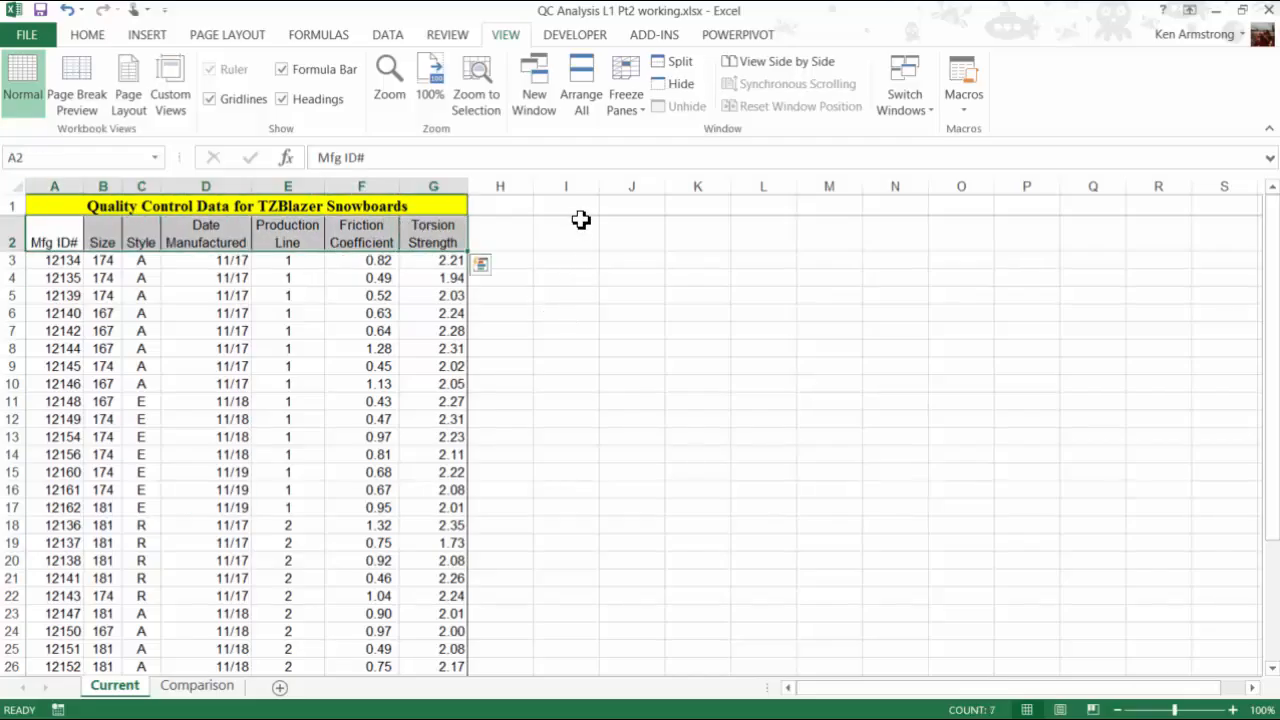
{"action": "mouse_move", "coordinate": [584, 232]}
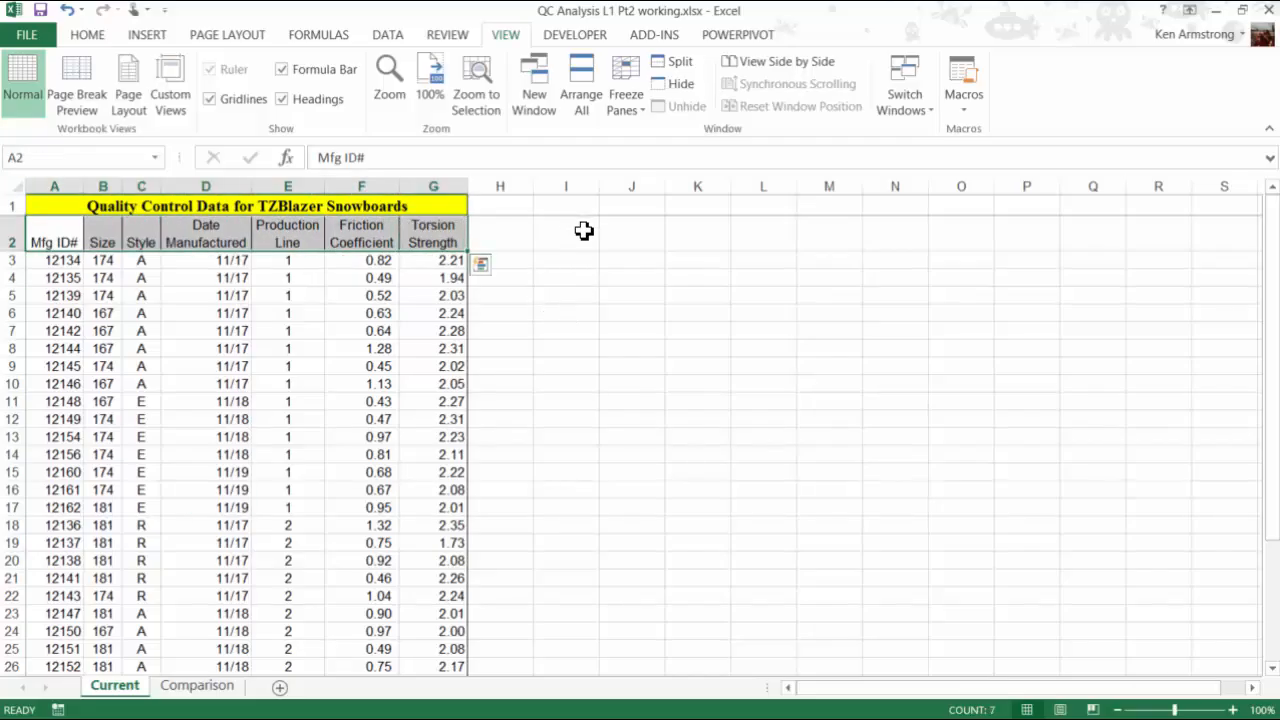
{"action": "left_click", "coordinate": [566, 232]}
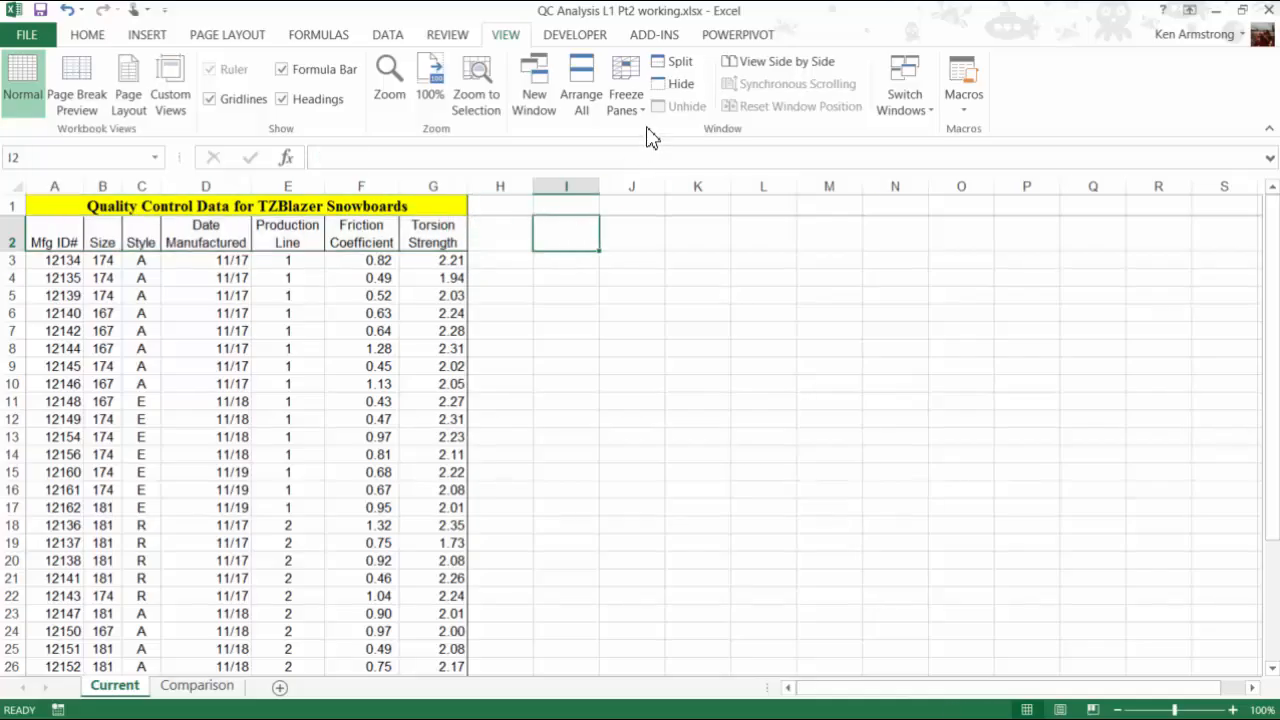
{"action": "left_click", "coordinate": [624, 90]}
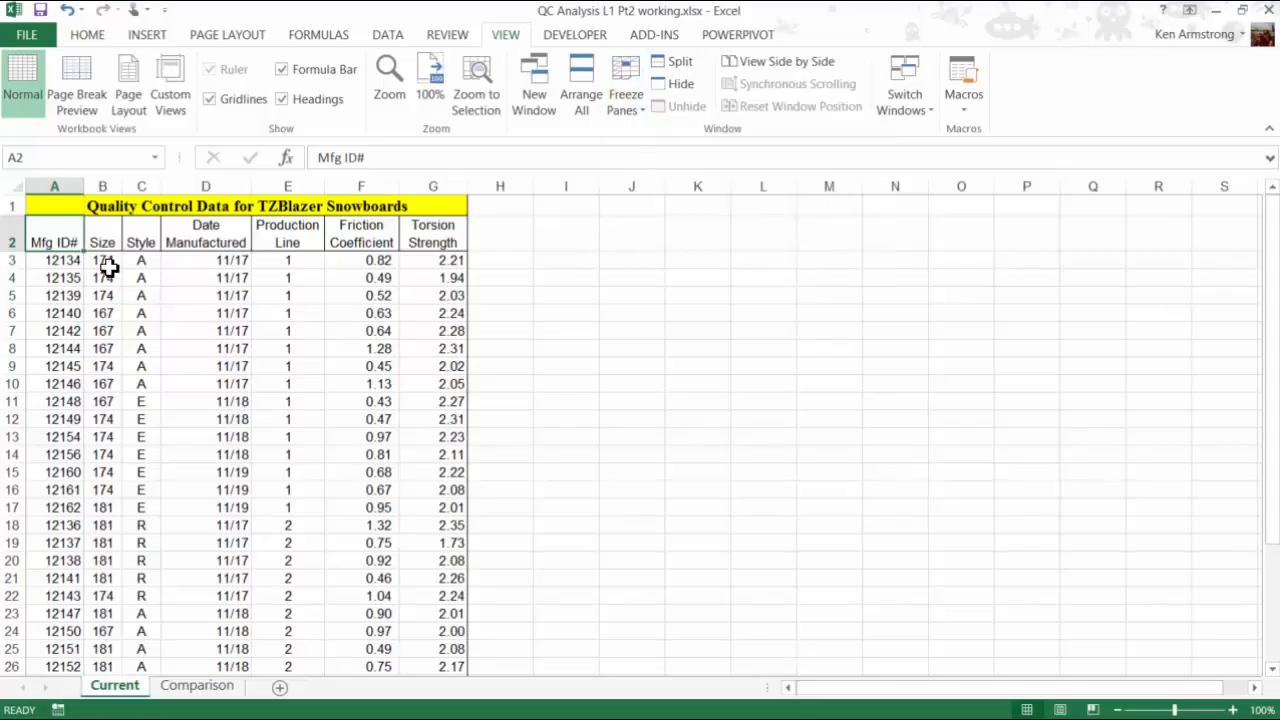
{"action": "left_click", "coordinate": [102, 260]}
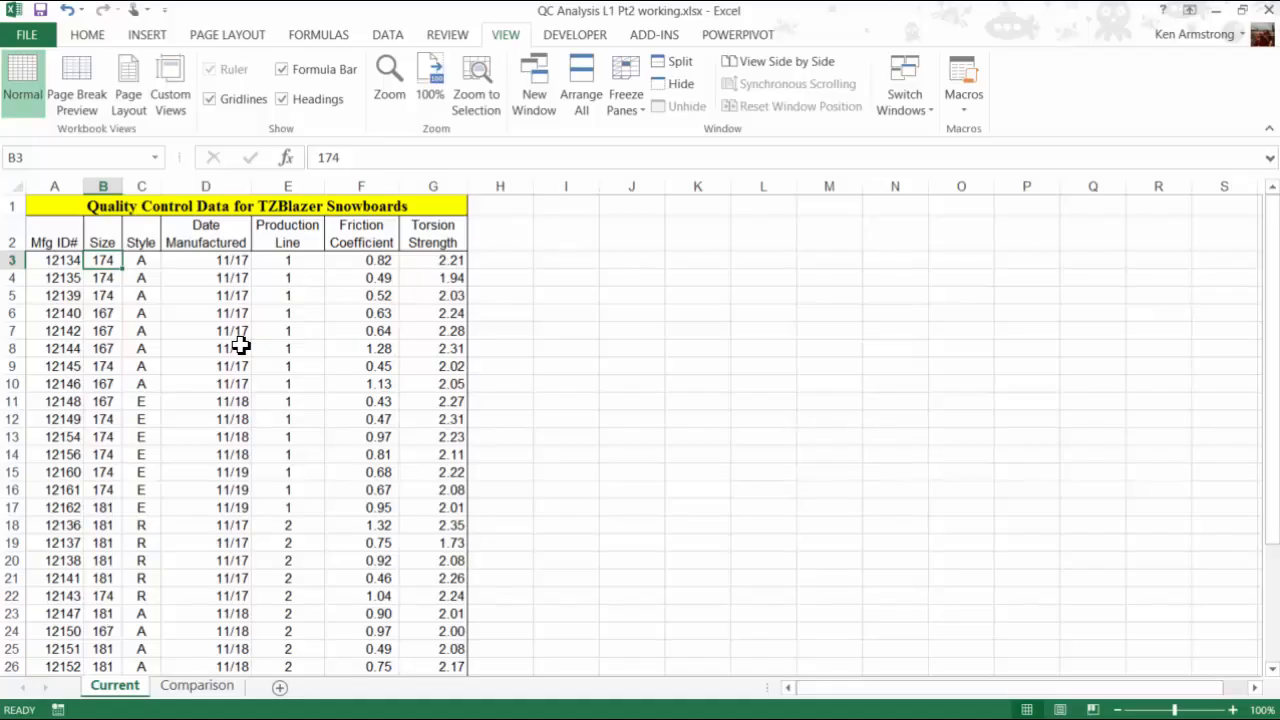
{"action": "left_click", "coordinate": [624, 84]}
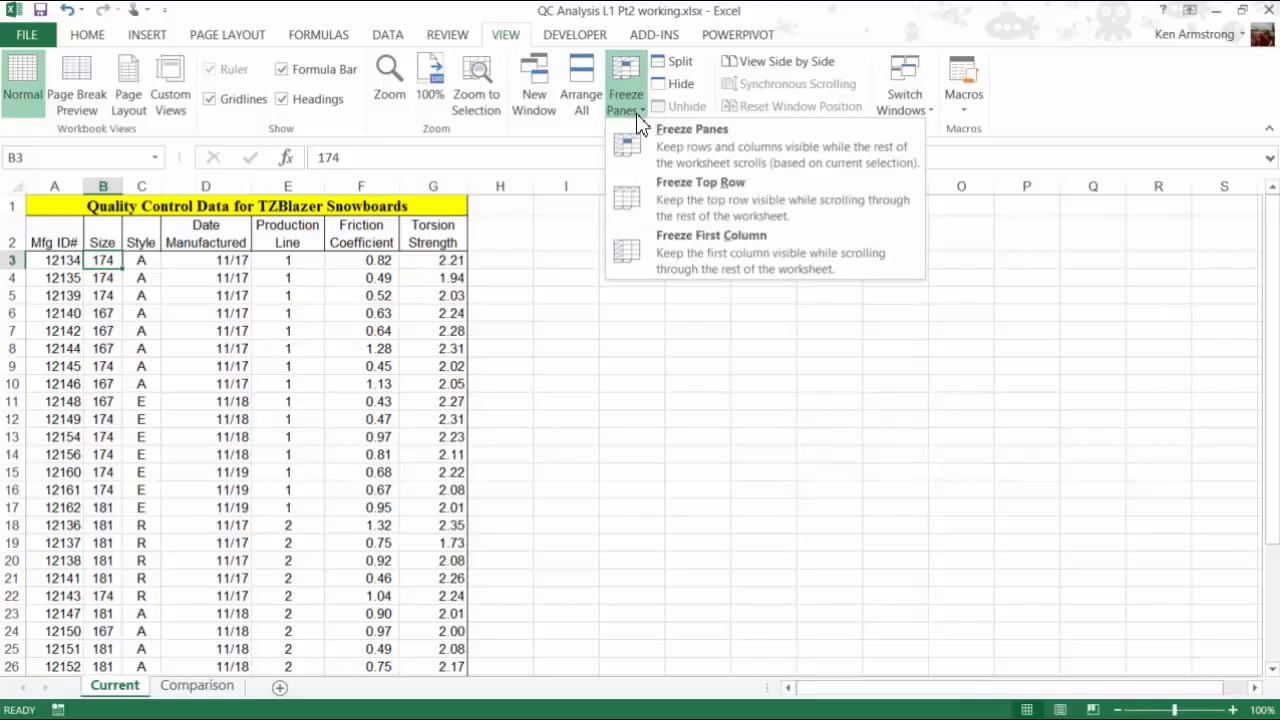
{"action": "mouse_move", "coordinate": [836, 164]}
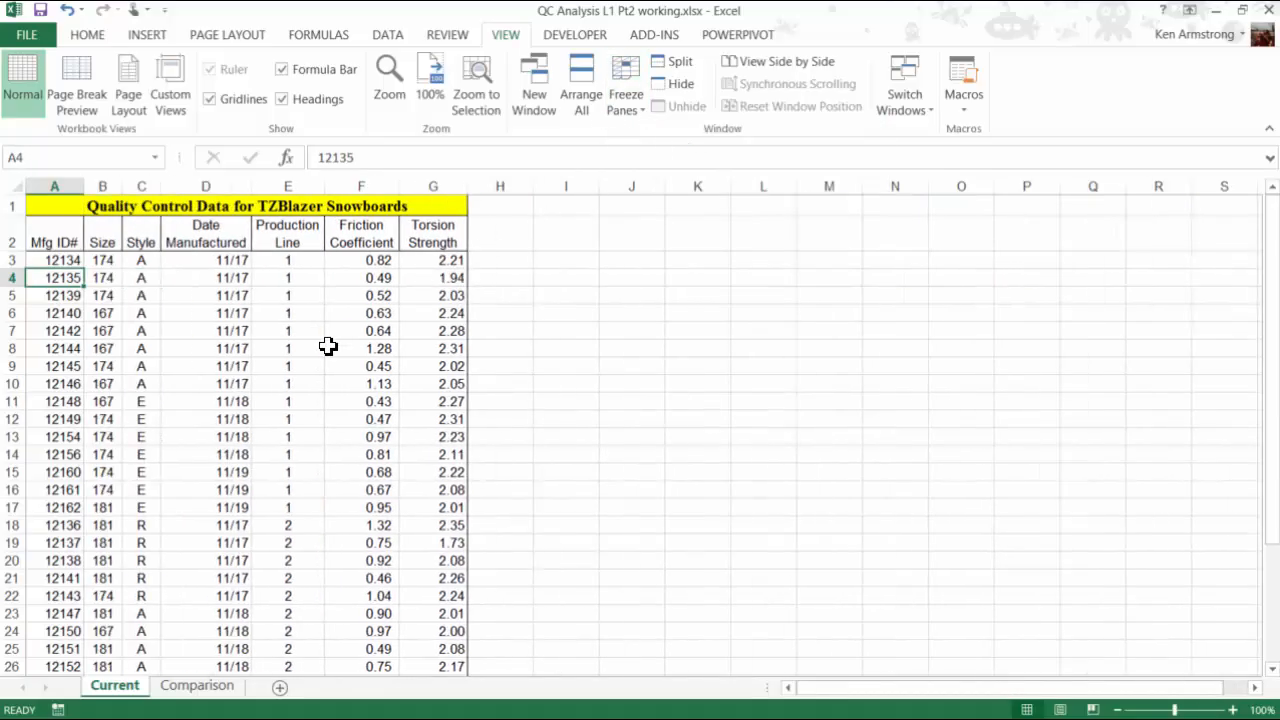
{"action": "mouse_move", "coordinate": [256, 402]}
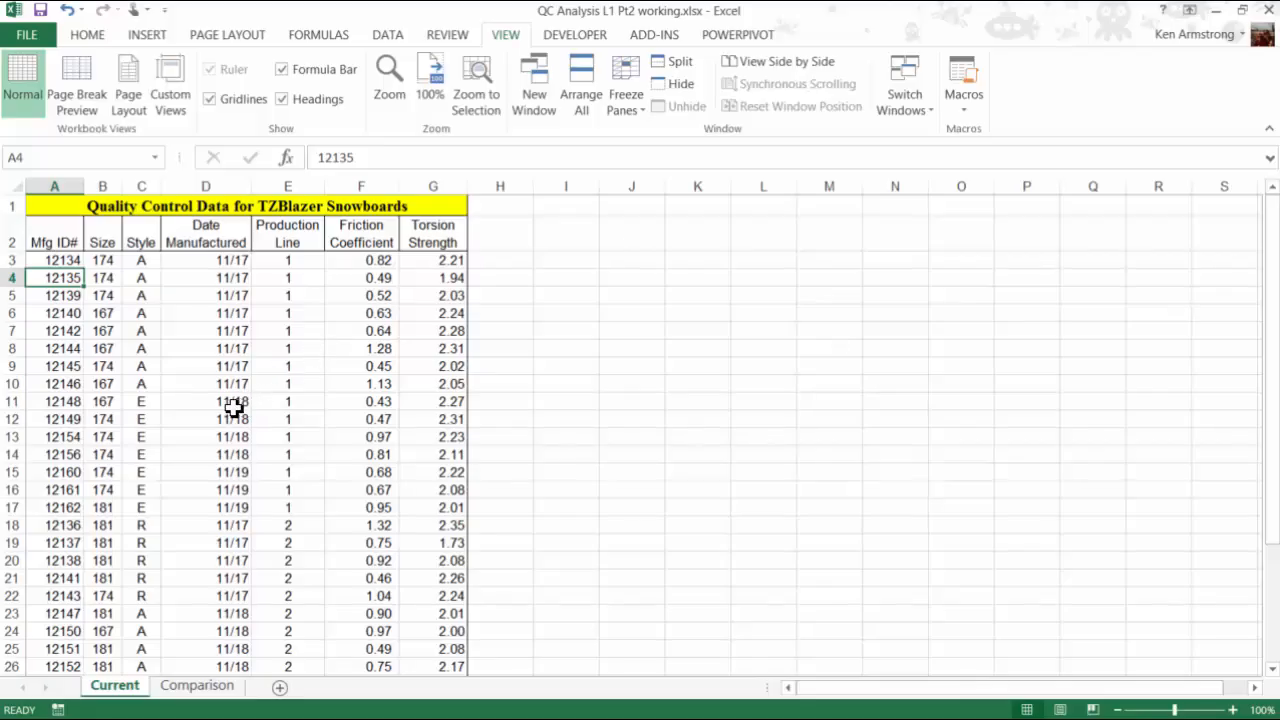
{"action": "mouse_move", "coordinate": [198, 418]}
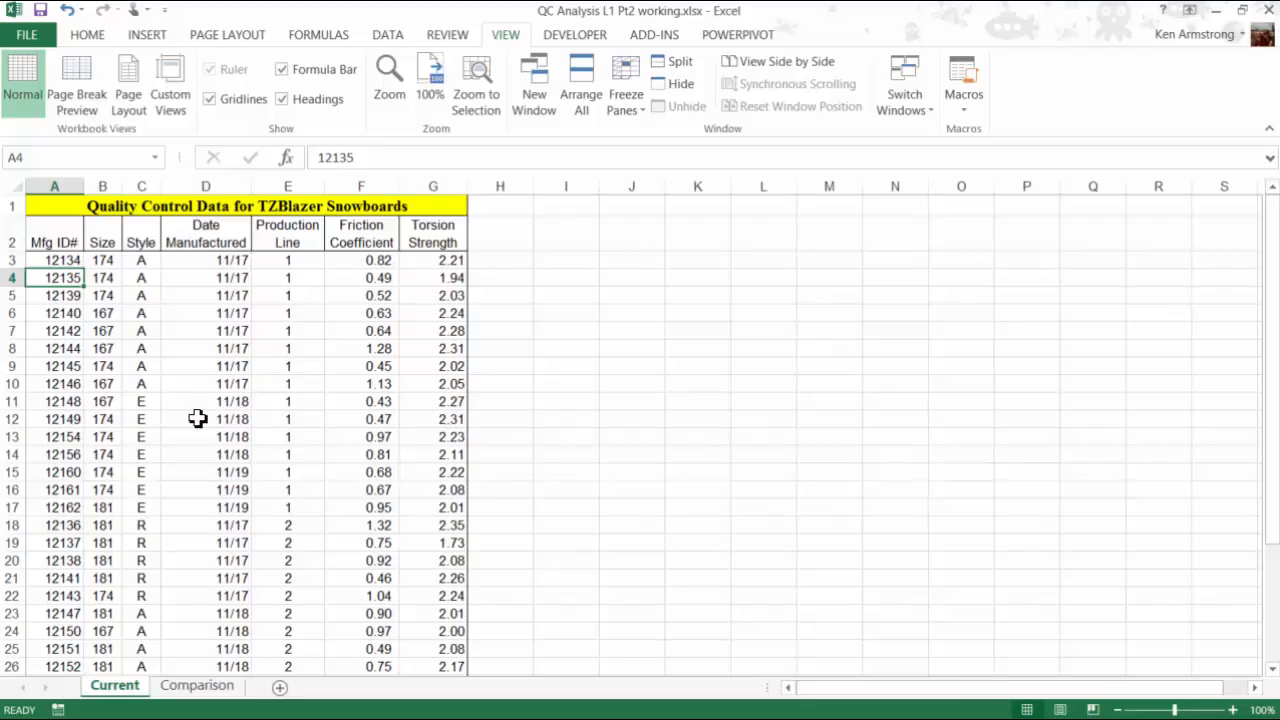
{"action": "mouse_move", "coordinate": [148, 432]}
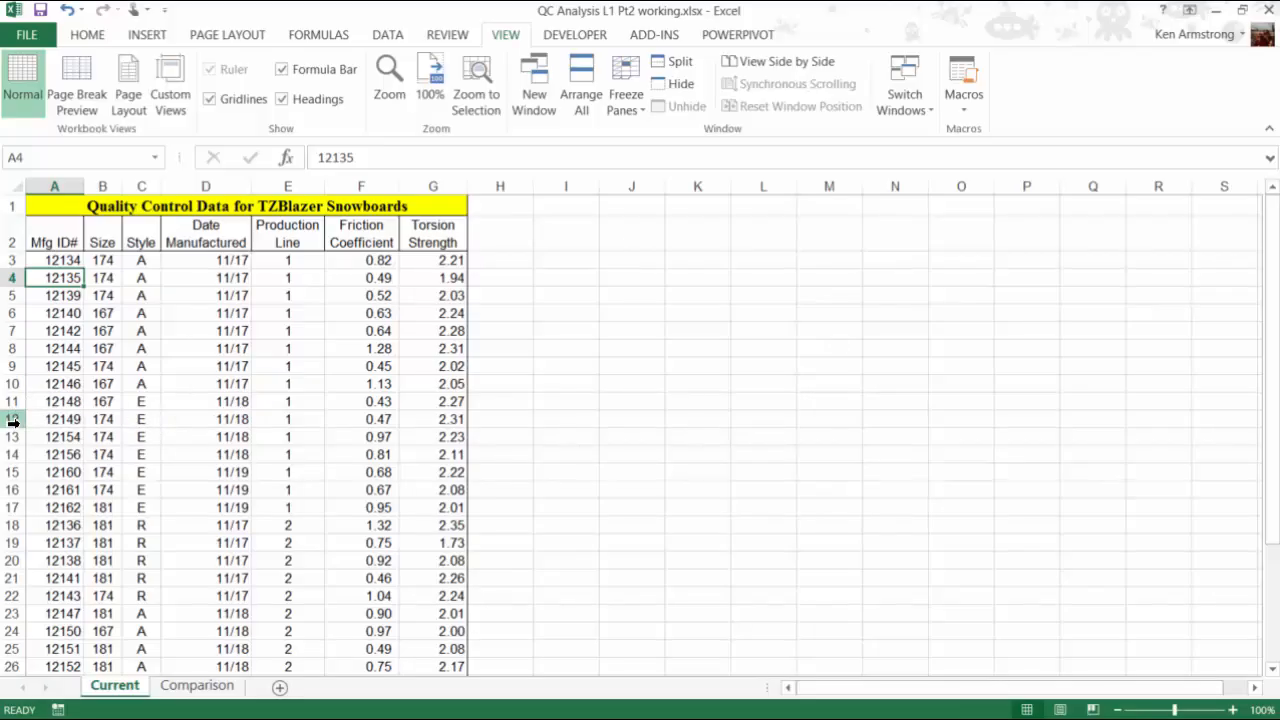
{"action": "left_click", "coordinate": [12, 420]}
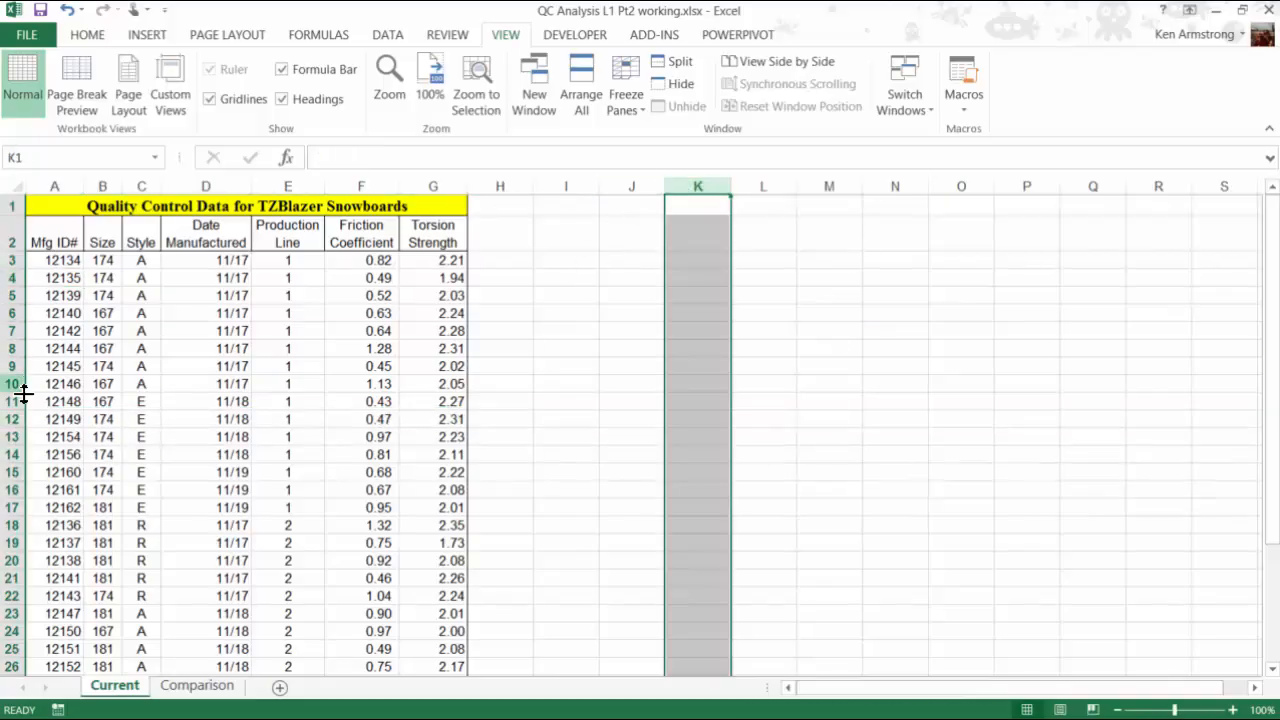
{"action": "left_click", "coordinate": [12, 436]}
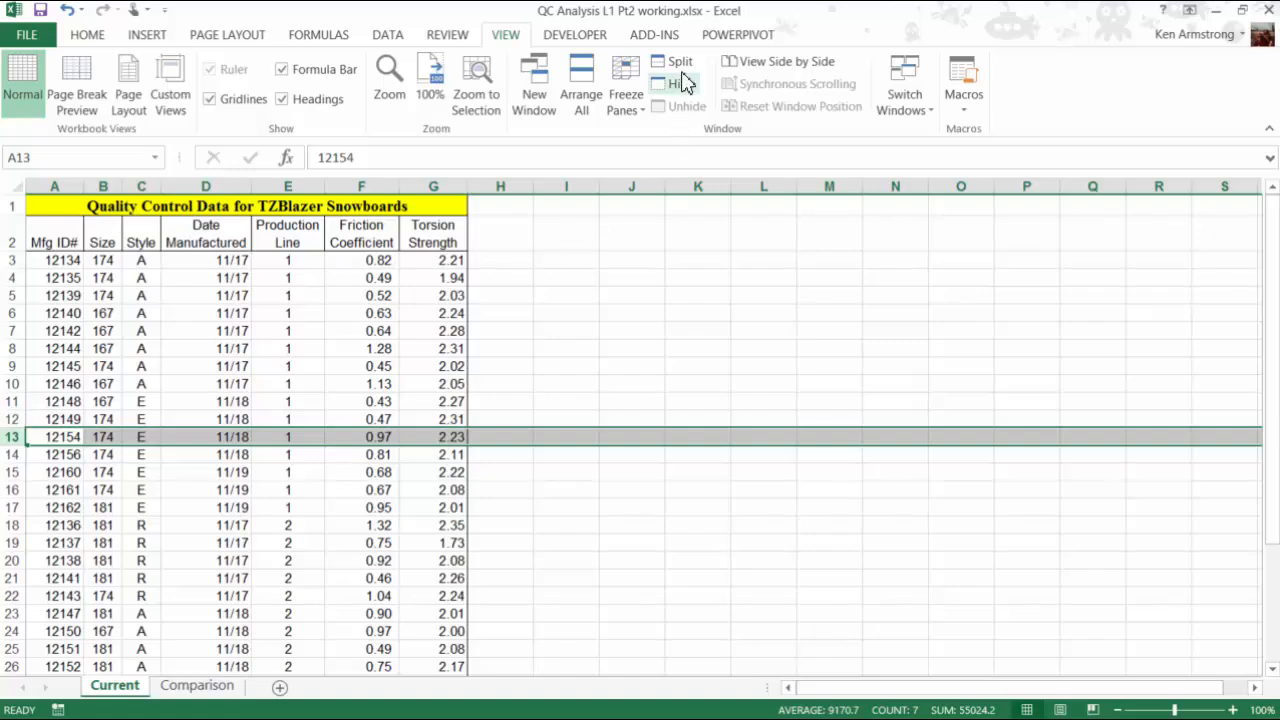
{"action": "left_click", "coordinate": [680, 60]}
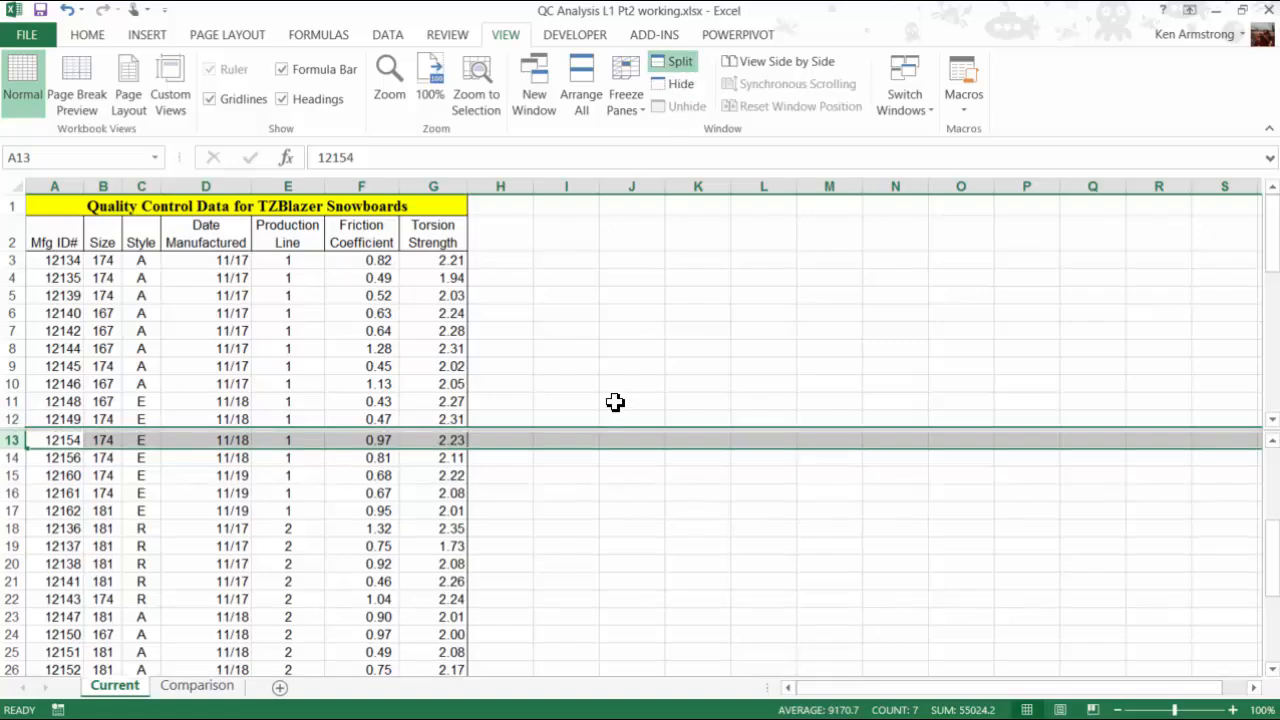
{"action": "left_click", "coordinate": [566, 492]}
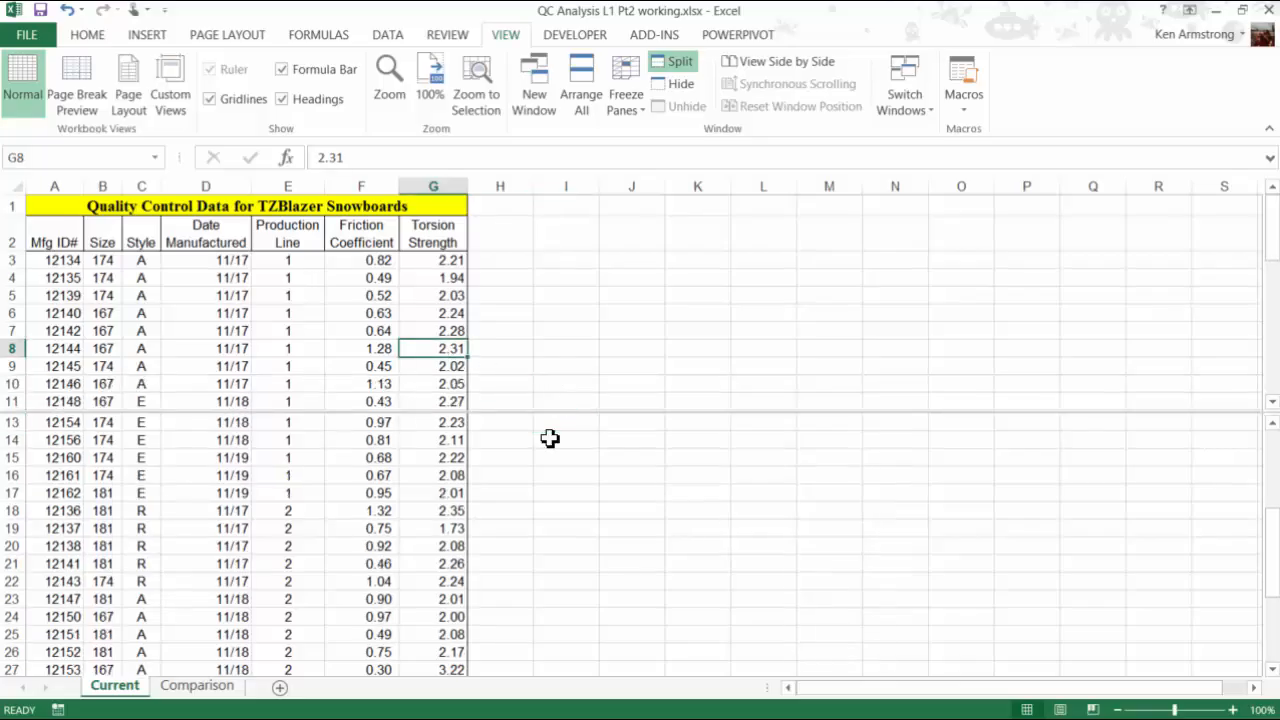
{"action": "scroll", "scroll_direction": "down", "scroll_amount": 3}
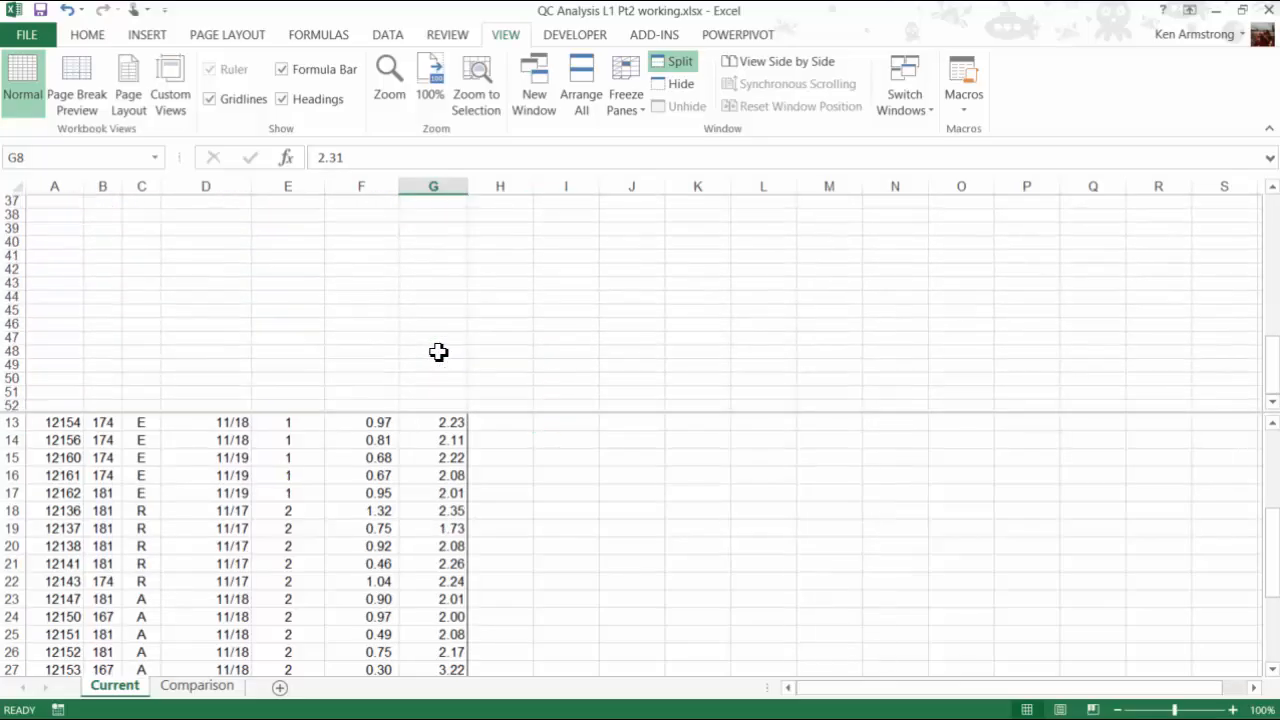
{"action": "scroll", "scroll_direction": "down", "scroll_amount": 3}
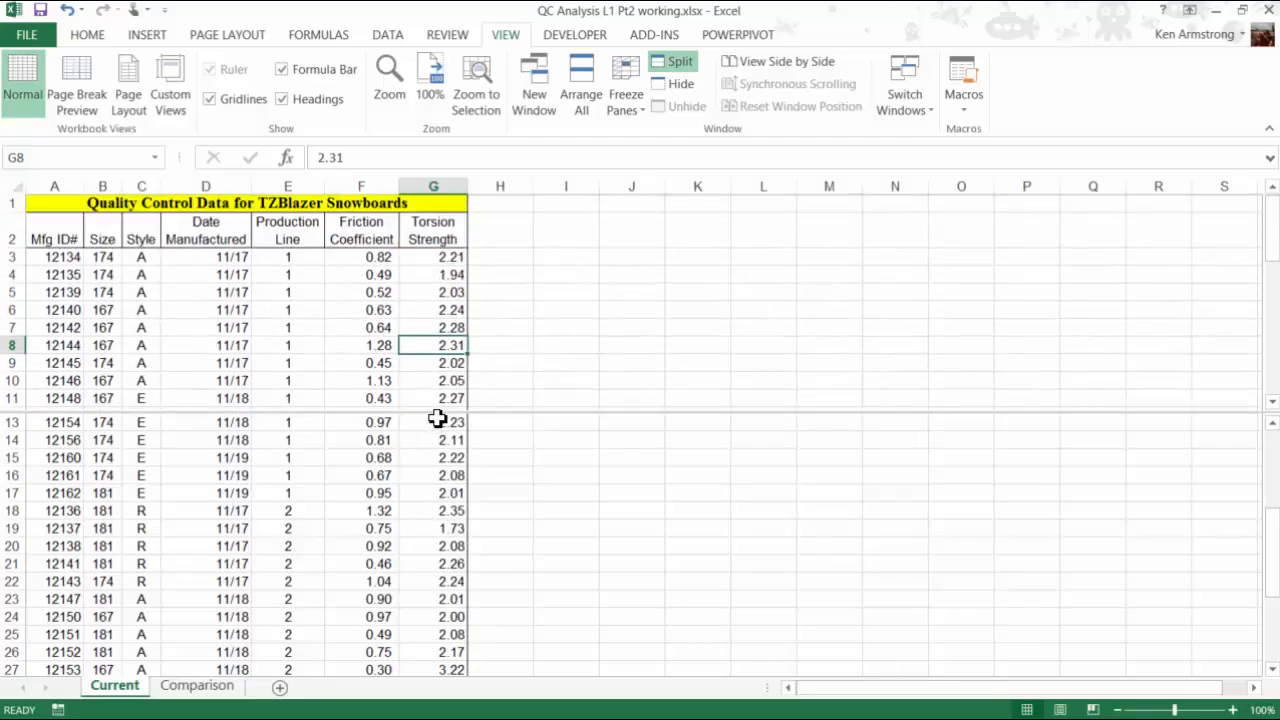
{"action": "scroll", "scroll_direction": "down", "scroll_amount": 3}
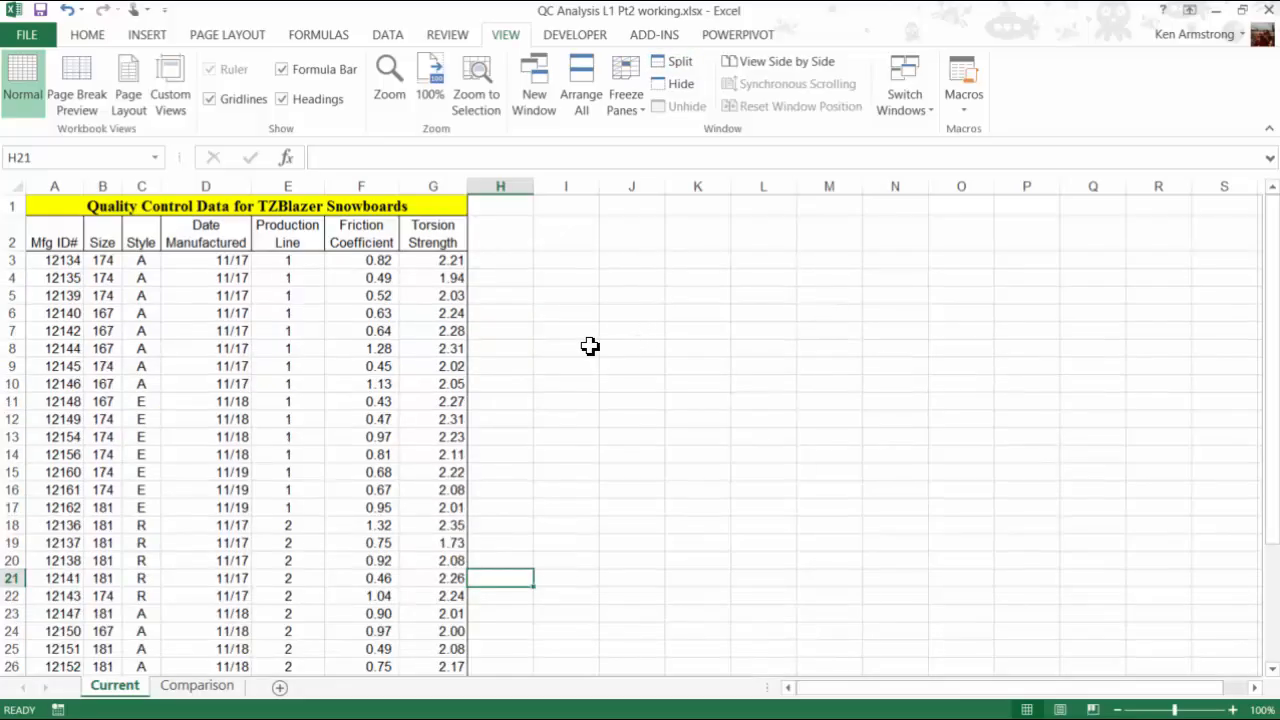
Step: Freeze panes at row 3 so rows 1–2 stay visible, then scroll to verify
{"action": "left_click", "coordinate": [102, 260]}
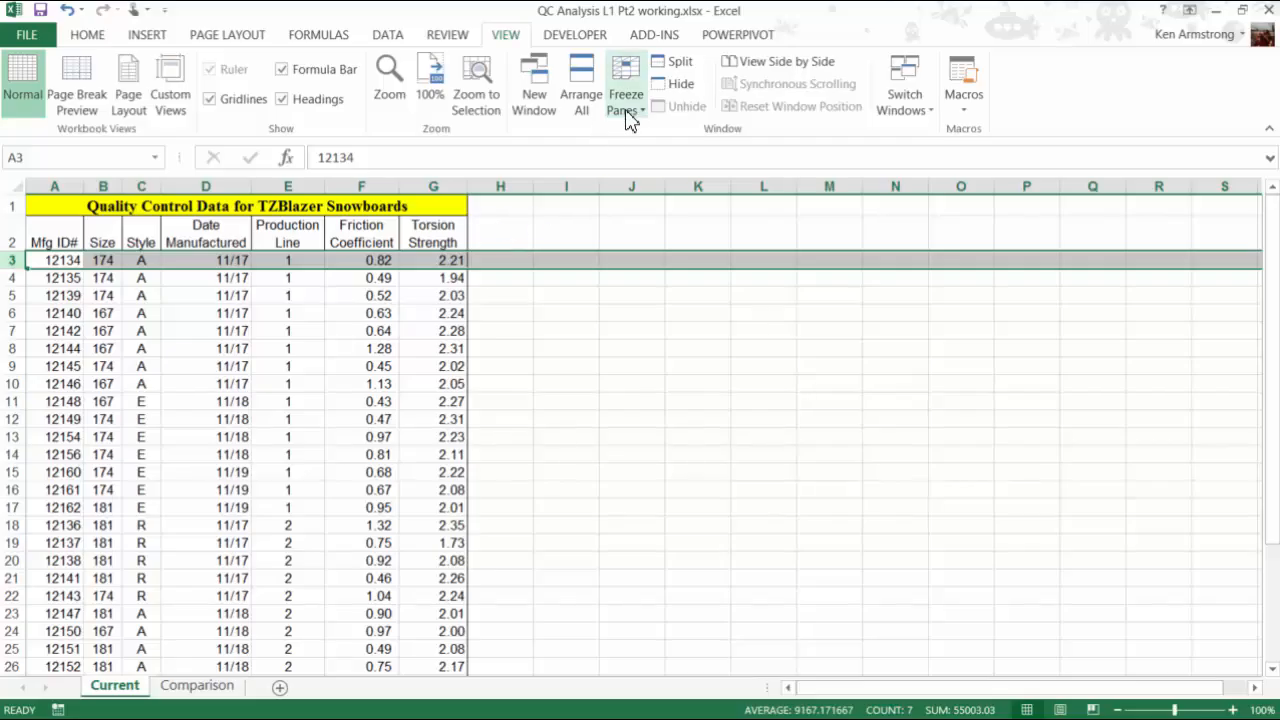
{"action": "left_click", "coordinate": [624, 90]}
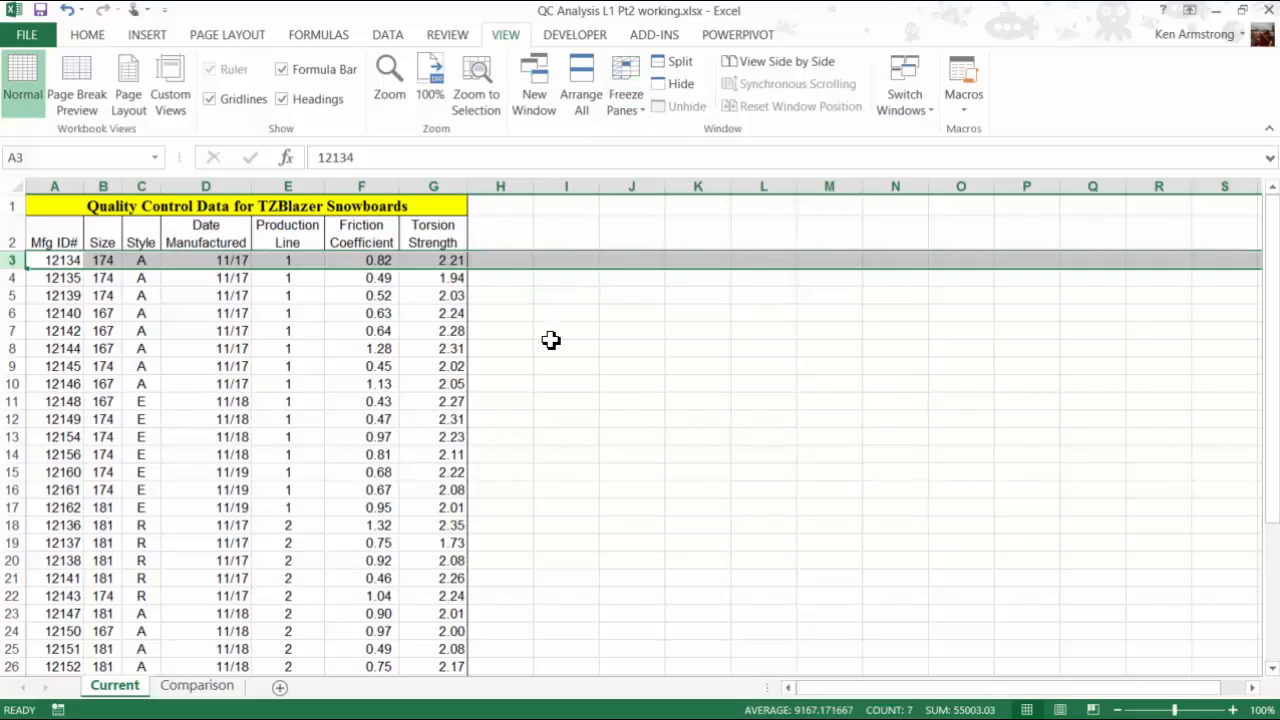
{"action": "scroll", "scroll_direction": "down", "scroll_amount": 3}
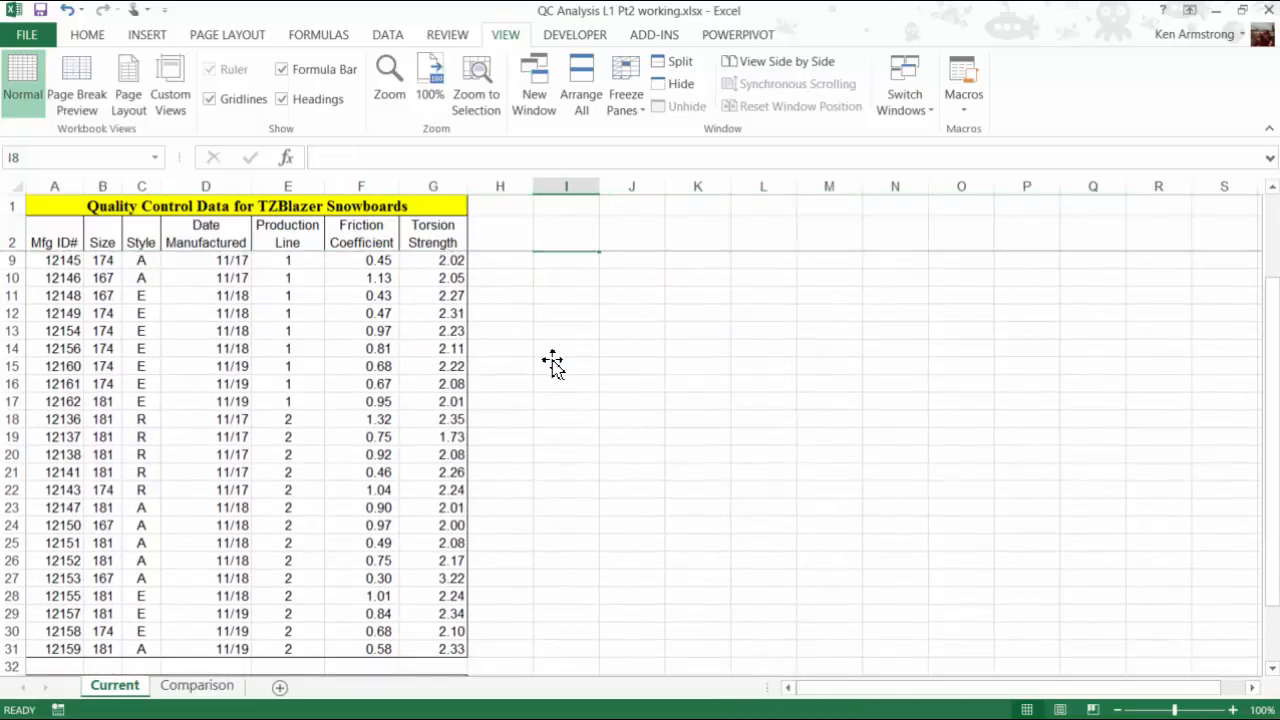
{"action": "scroll", "scroll_direction": "down", "scroll_amount": 3}
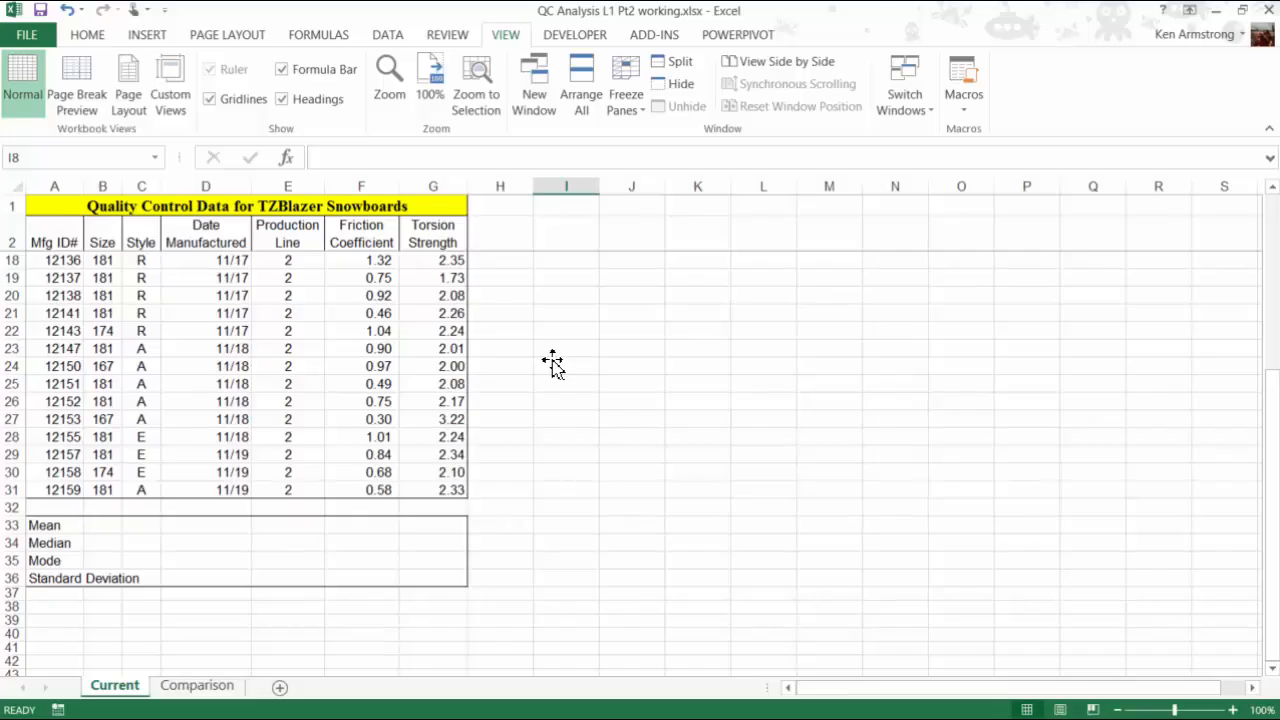
{"action": "mouse_move", "coordinate": [542, 364]}
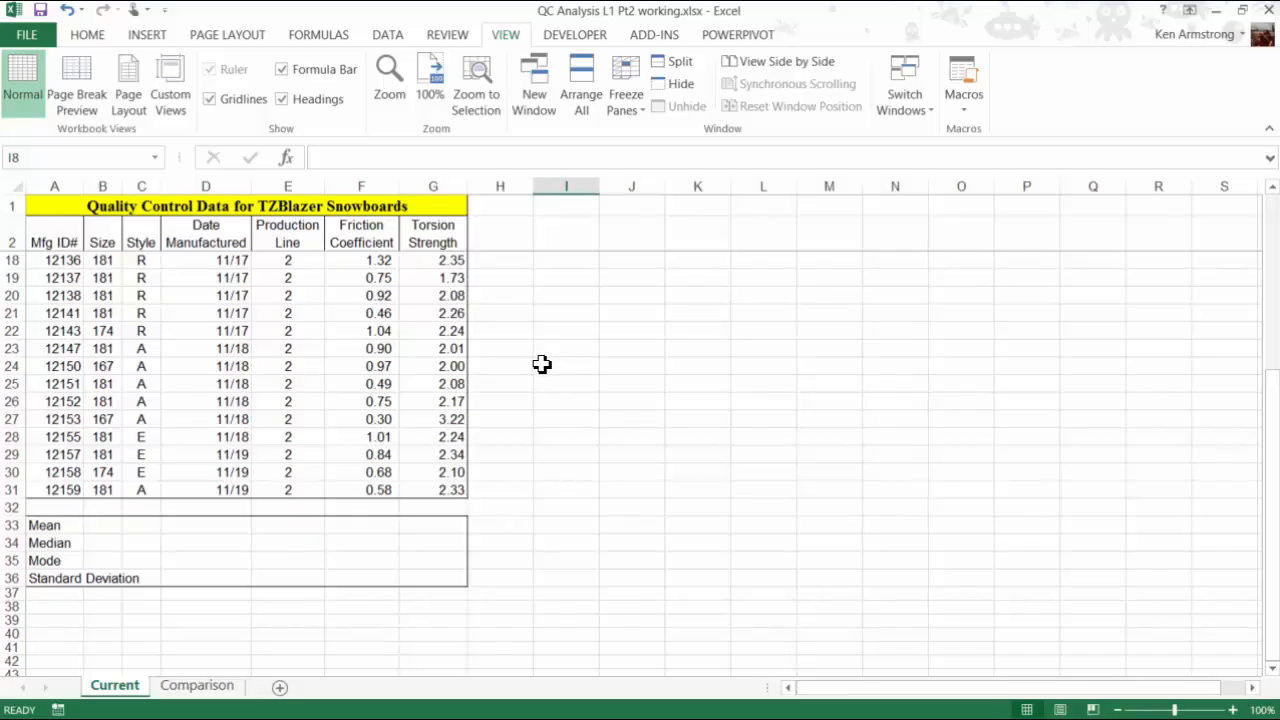
{"action": "mouse_move", "coordinate": [520, 378]}
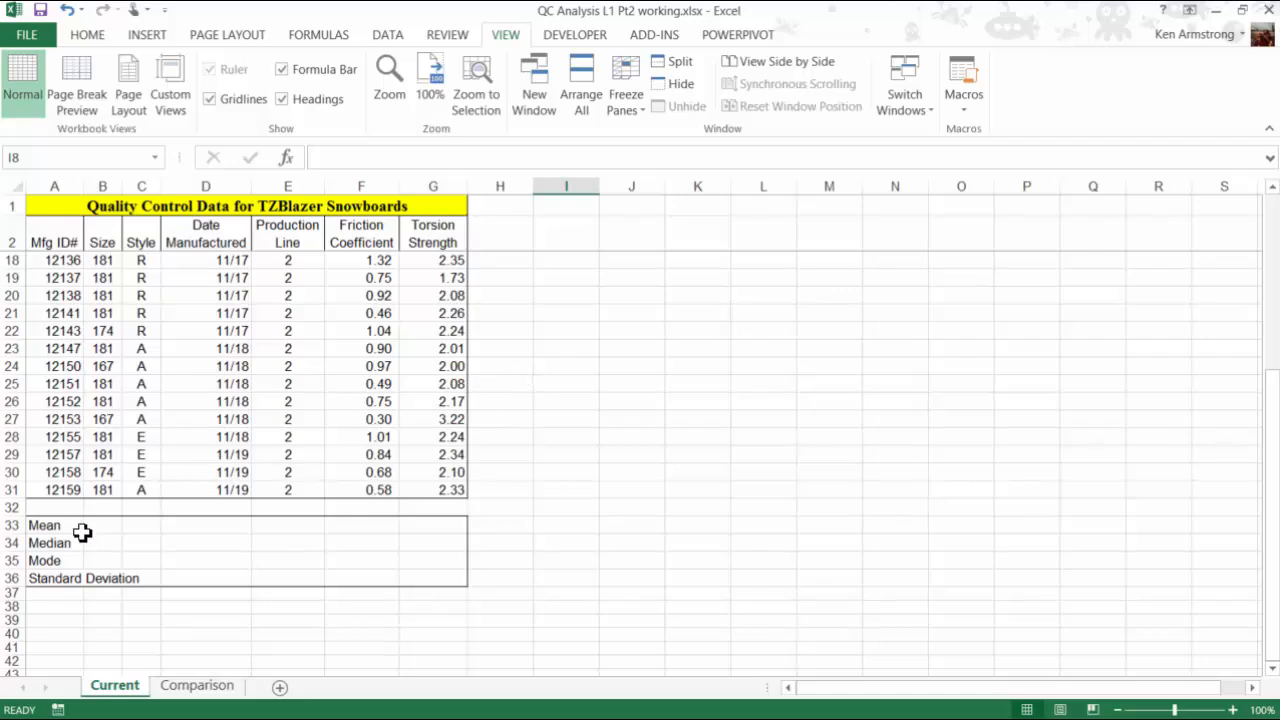
{"action": "mouse_move", "coordinate": [86, 540]}
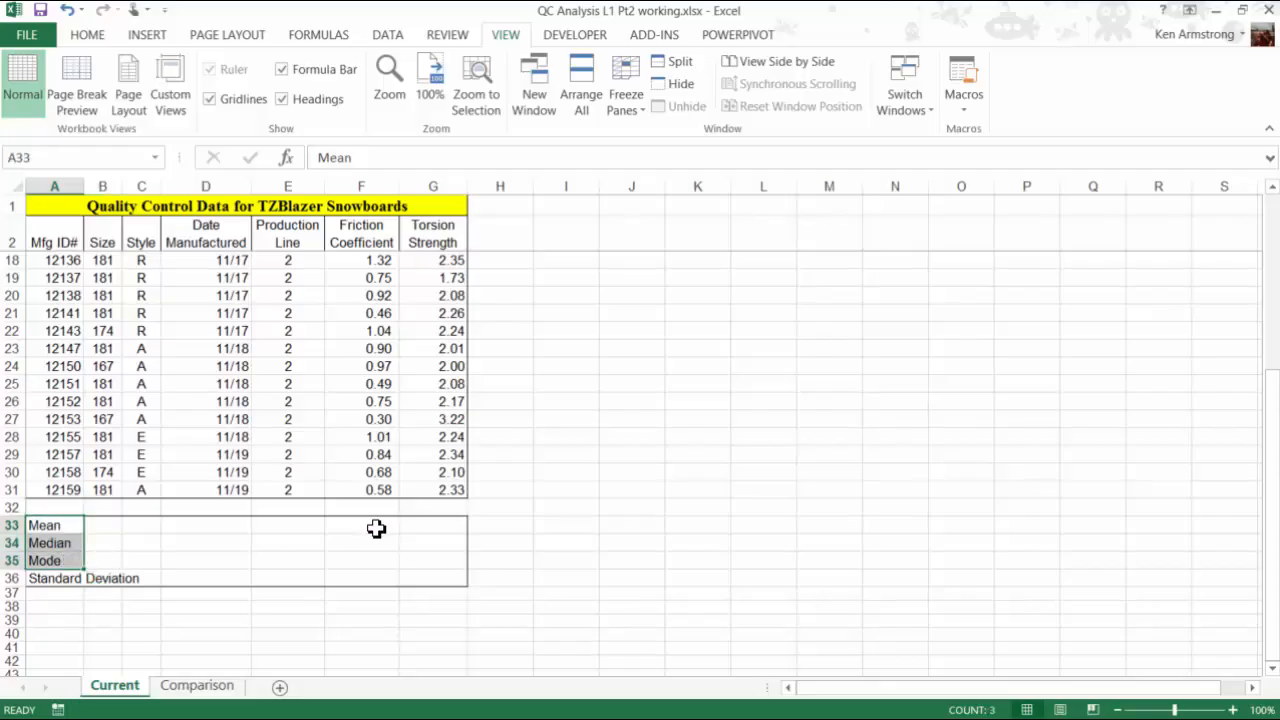
Step: Enter =AVERAGE(F3:F31) in F33, giving mean 0.76 for friction and 2.19 for torsion
{"action": "left_click", "coordinate": [360, 524]}
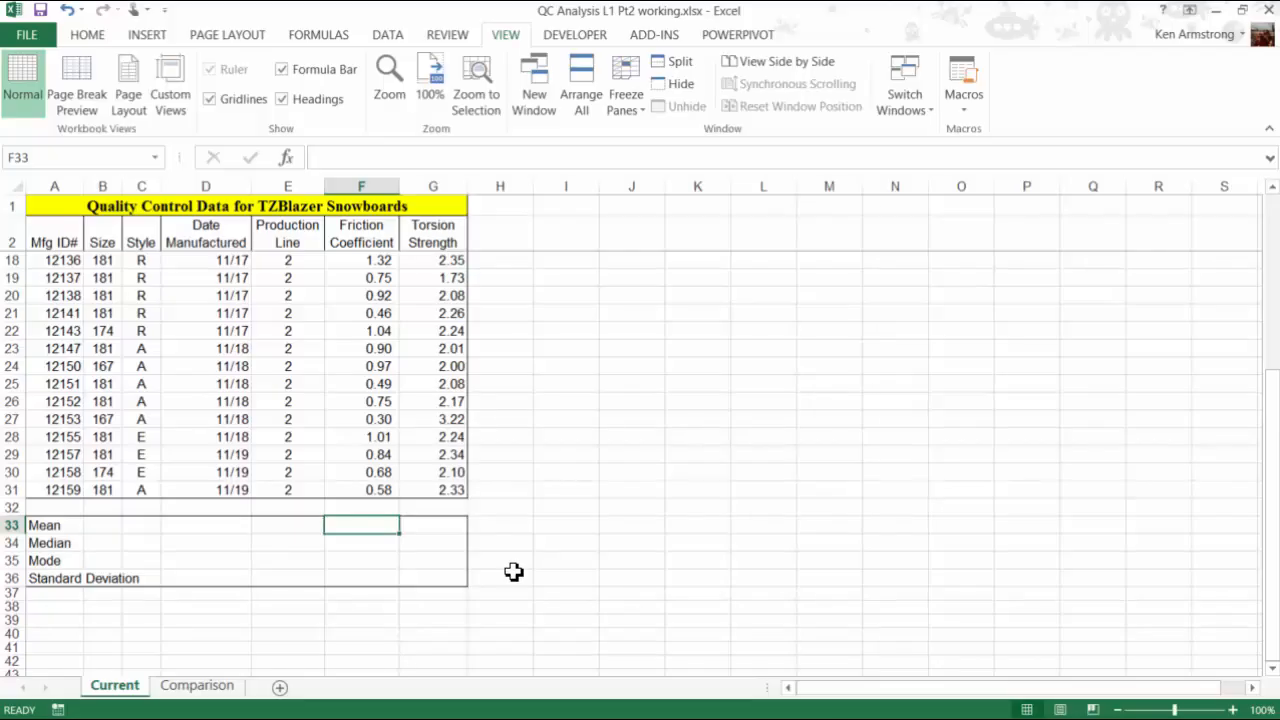
{"action": "type", "text": "=a"}
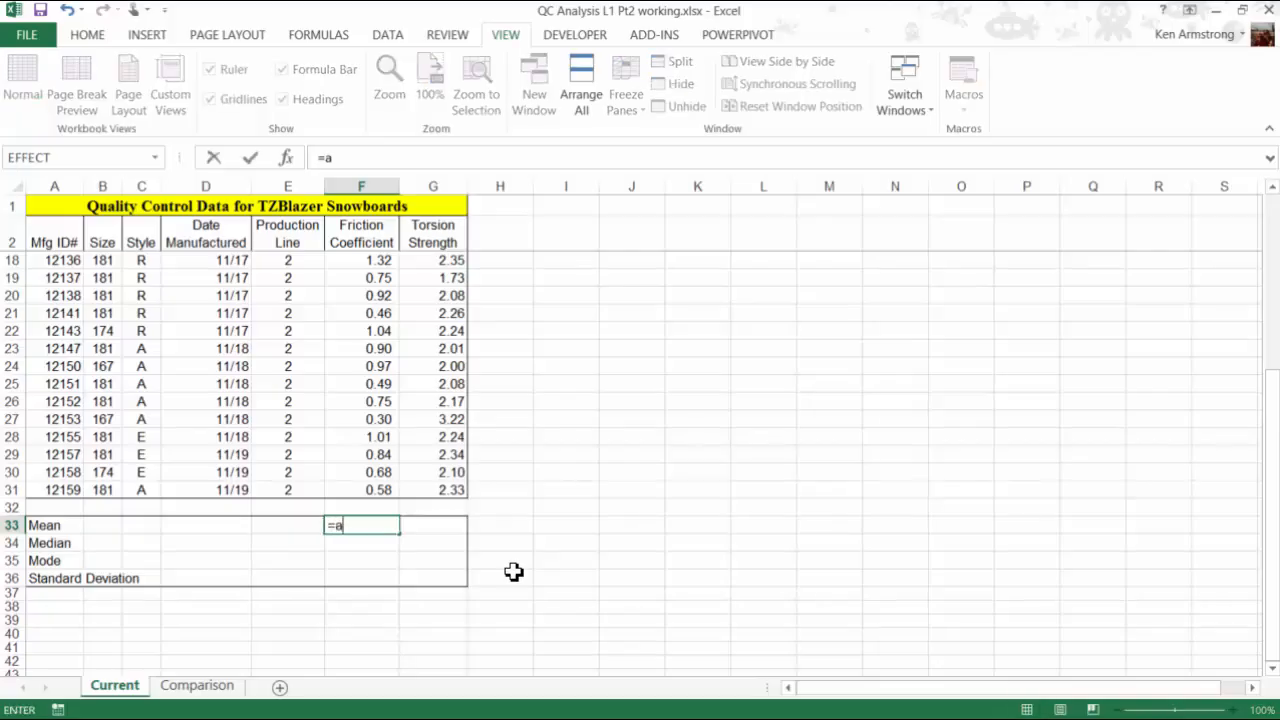
{"action": "type", "text": "ver"}
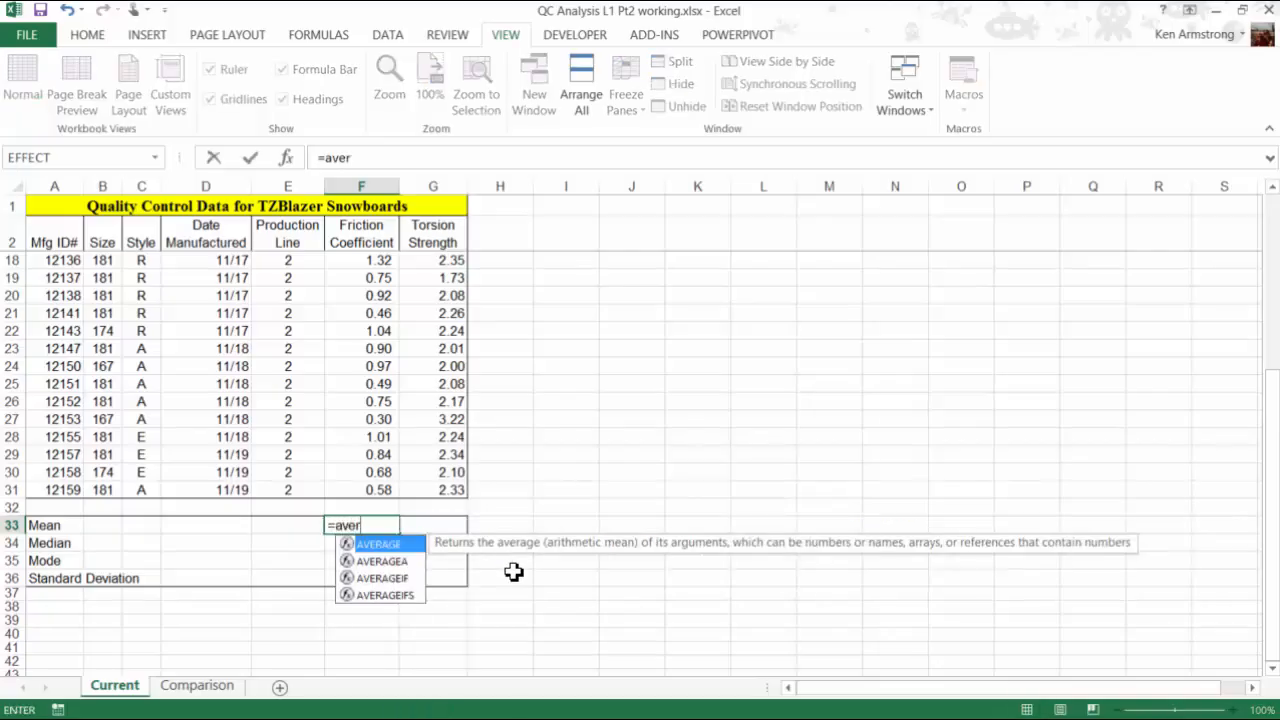
{"action": "key", "text": "Tab"}
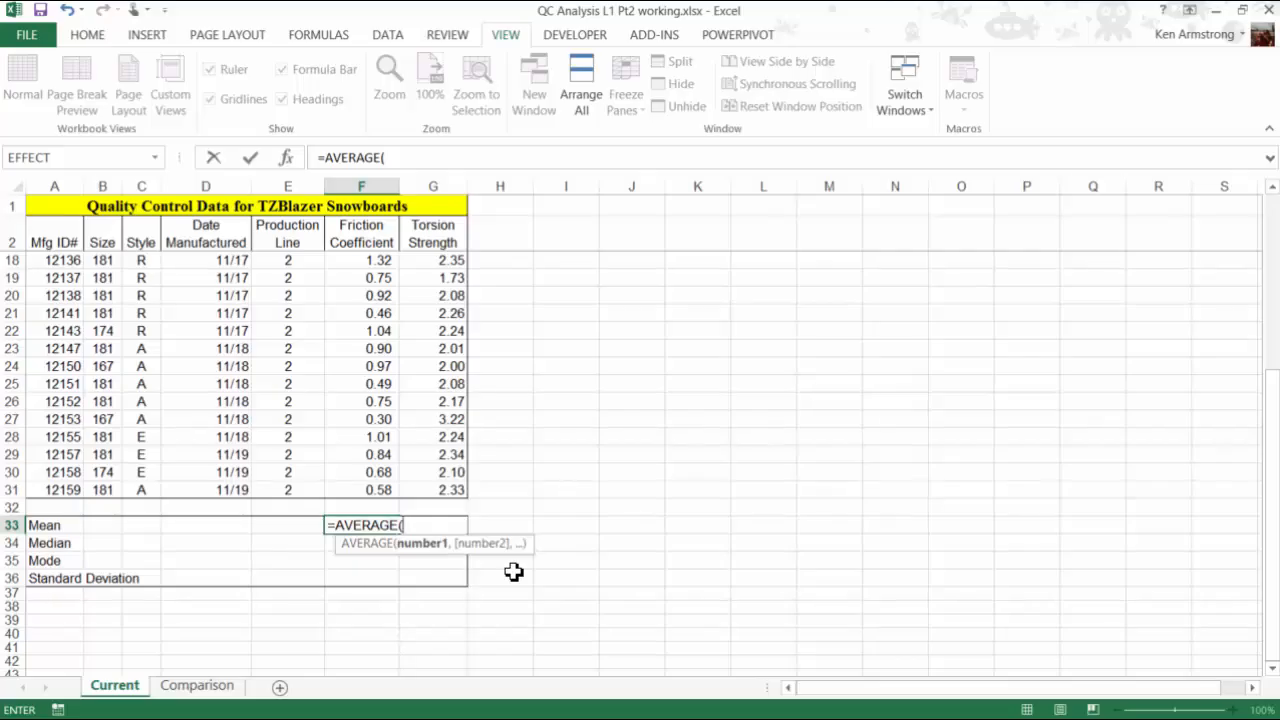
{"action": "mouse_move", "coordinate": [472, 616]}
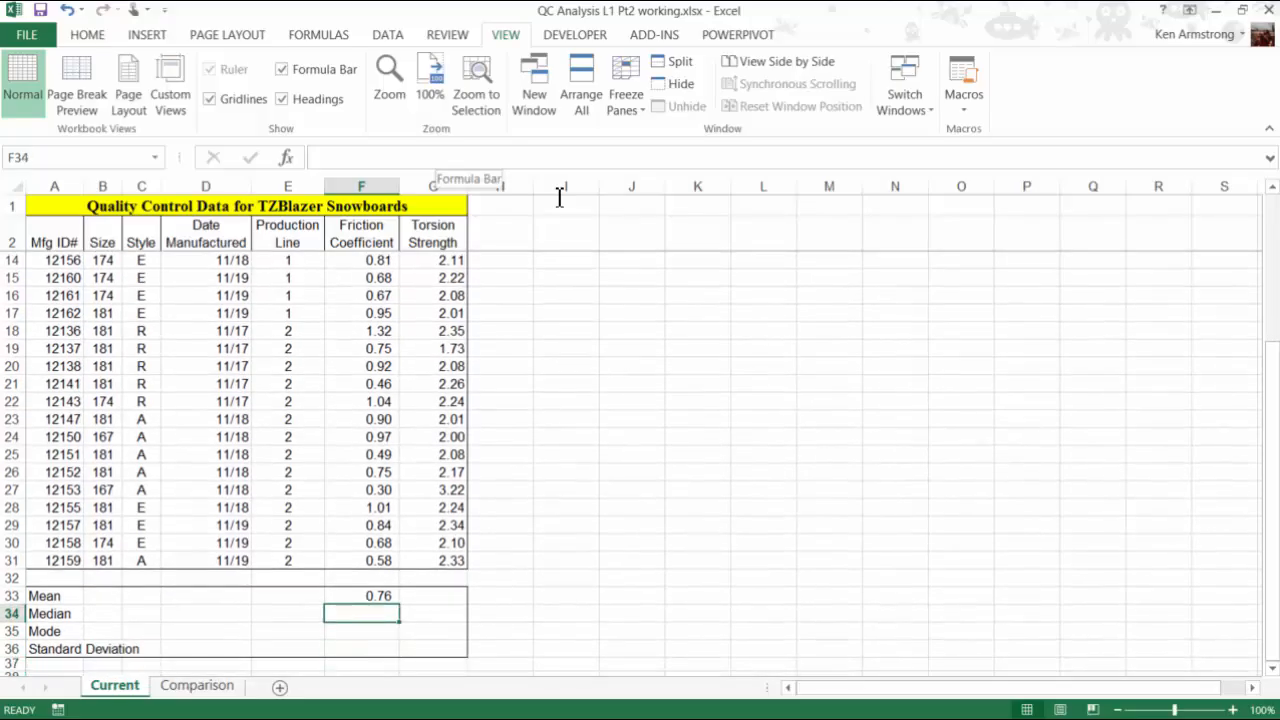
{"action": "left_click", "coordinate": [360, 596]}
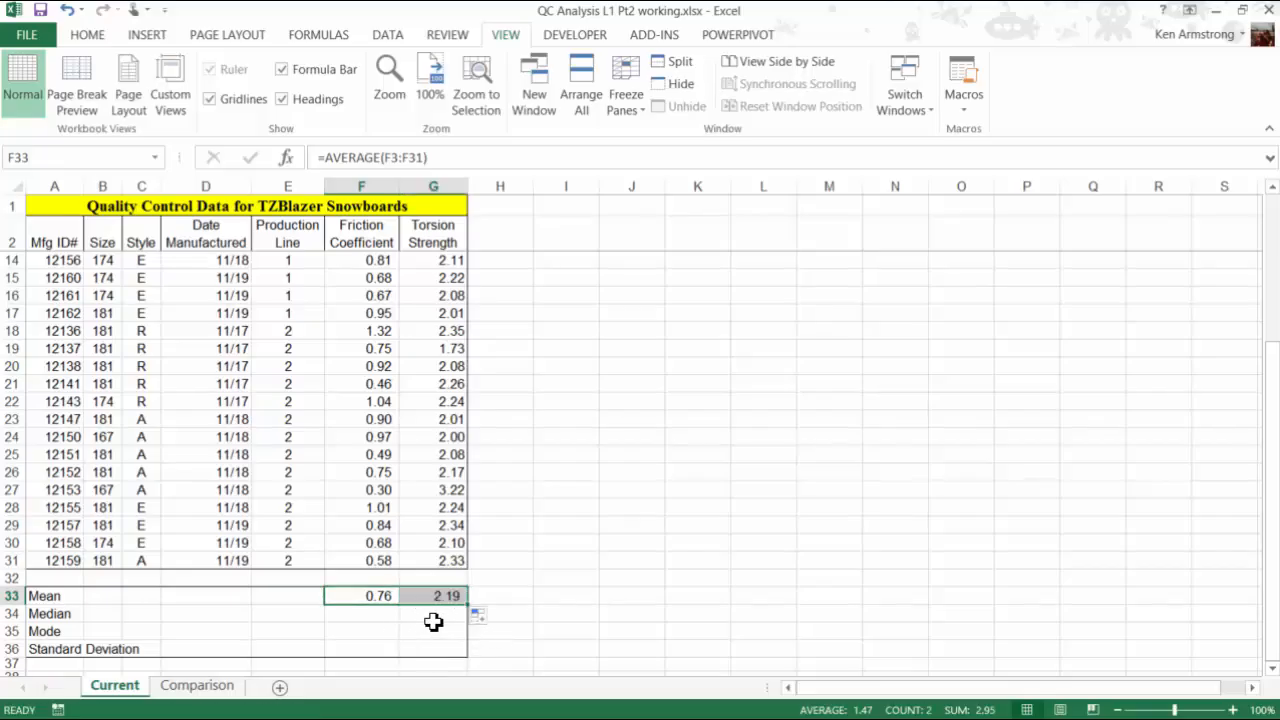
{"action": "mouse_move", "coordinate": [384, 624]}
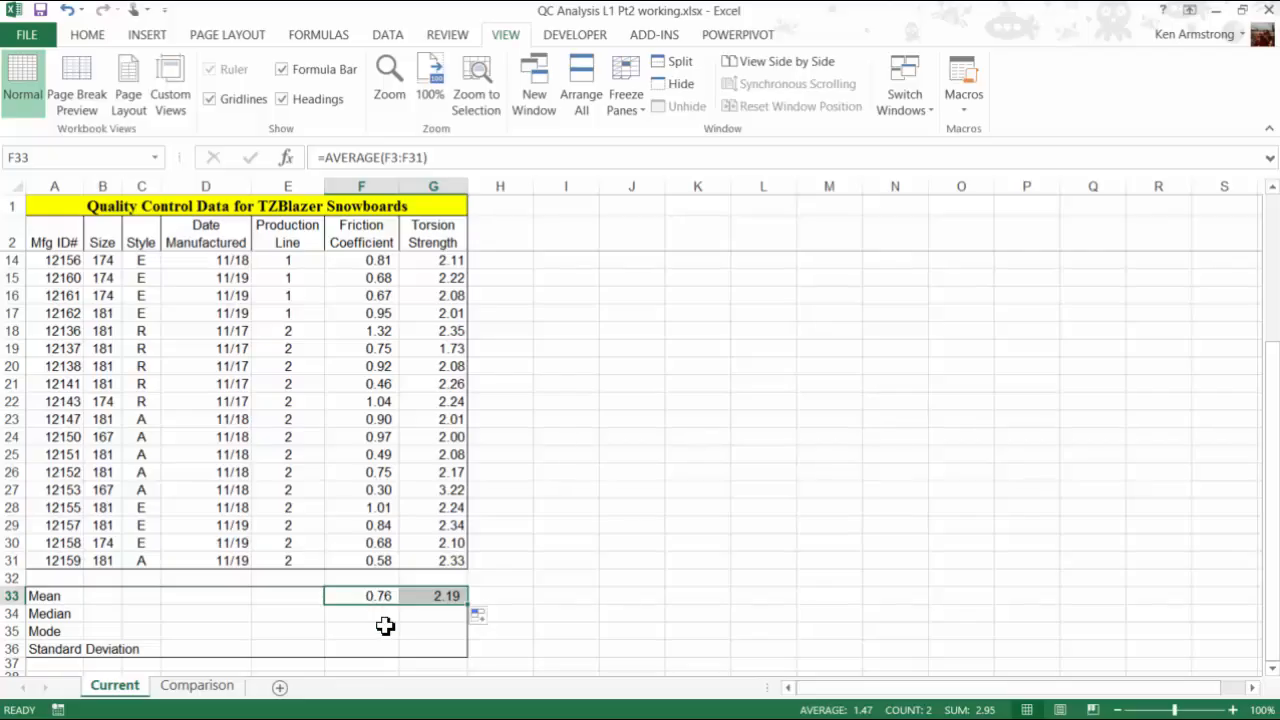
Step: Enter =MEDIAN(F3:F31) in F34, giving 0.75 for friction and 2.21 for torsion
{"action": "left_click", "coordinate": [360, 612]}
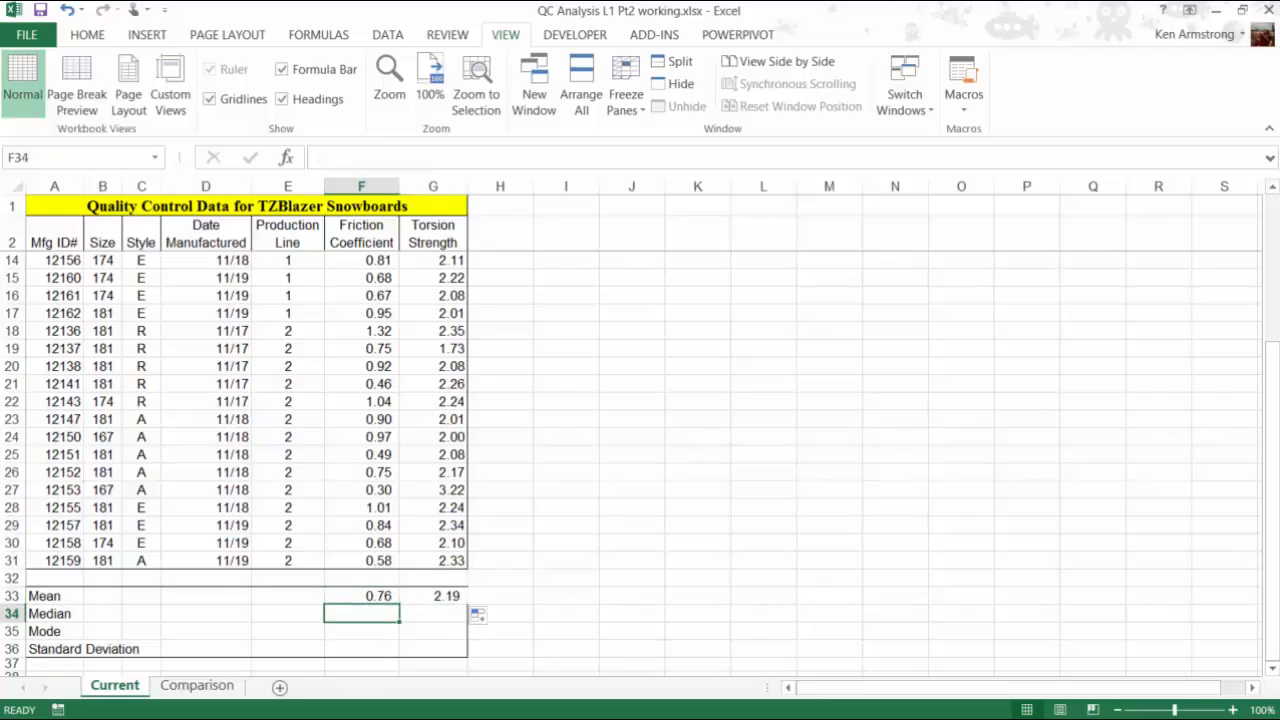
{"action": "type", "text": "="}
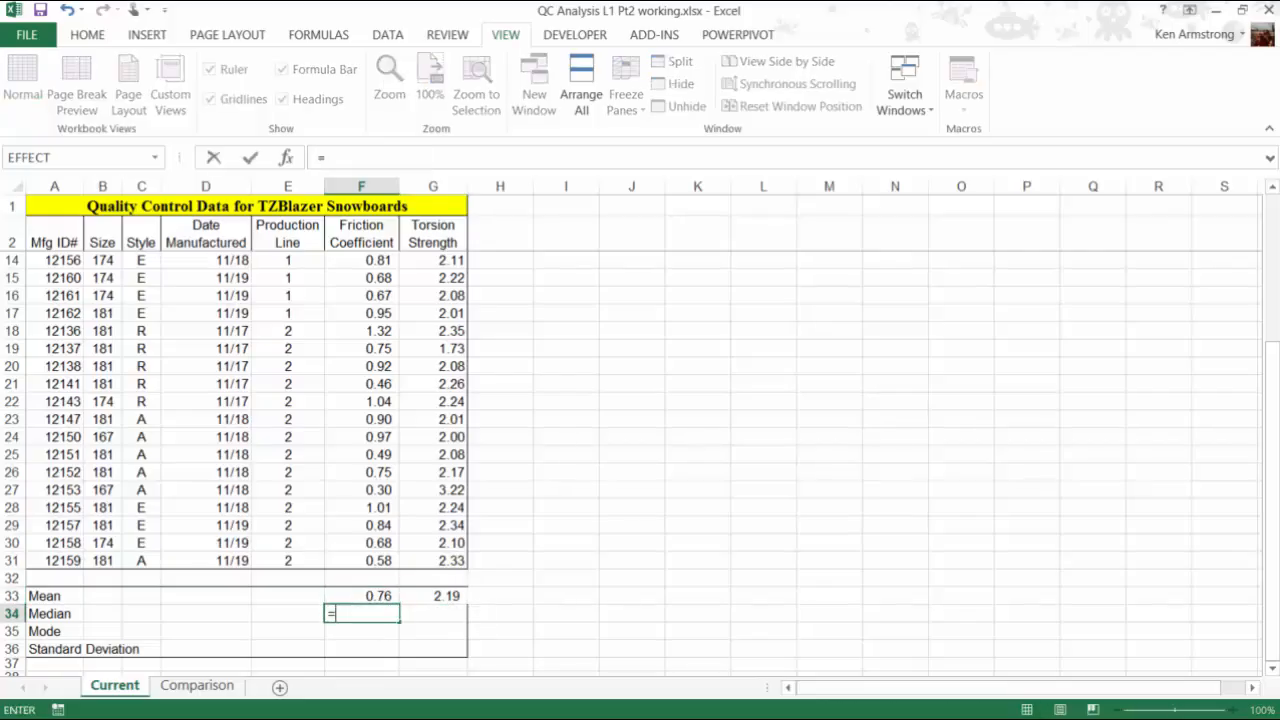
{"action": "type", "text": "me"}
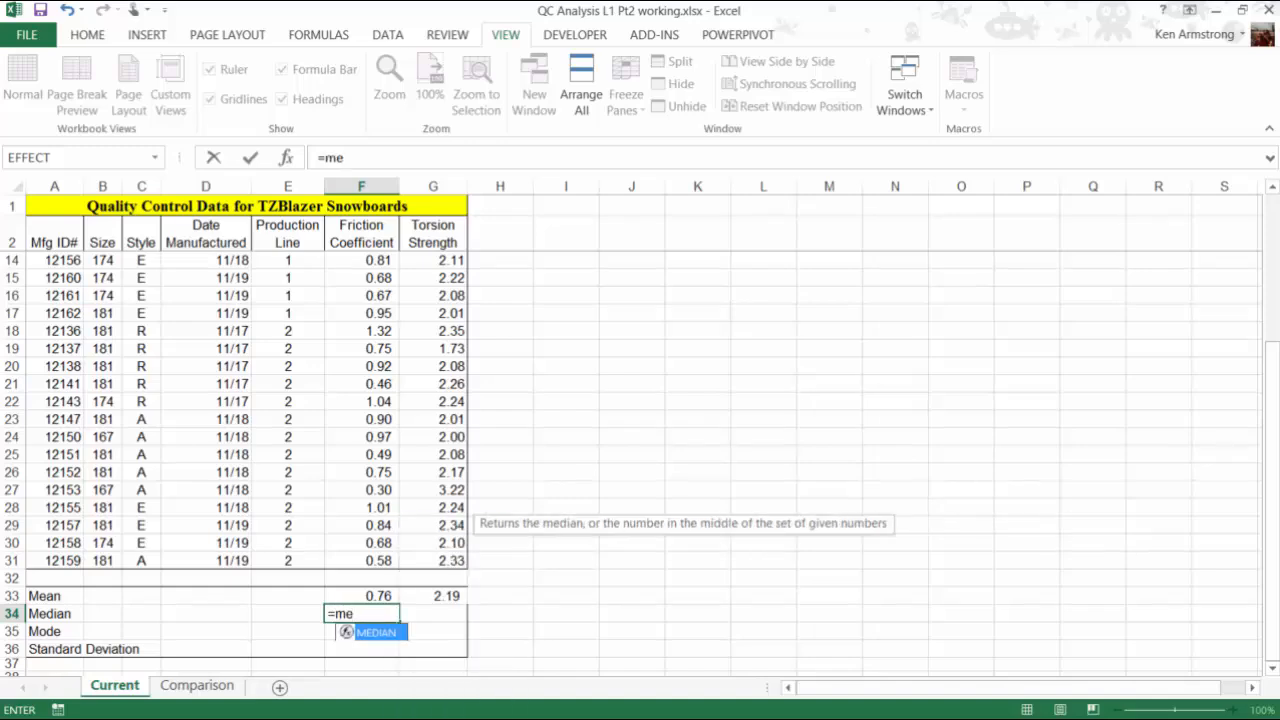
{"action": "type", "text": "d"}
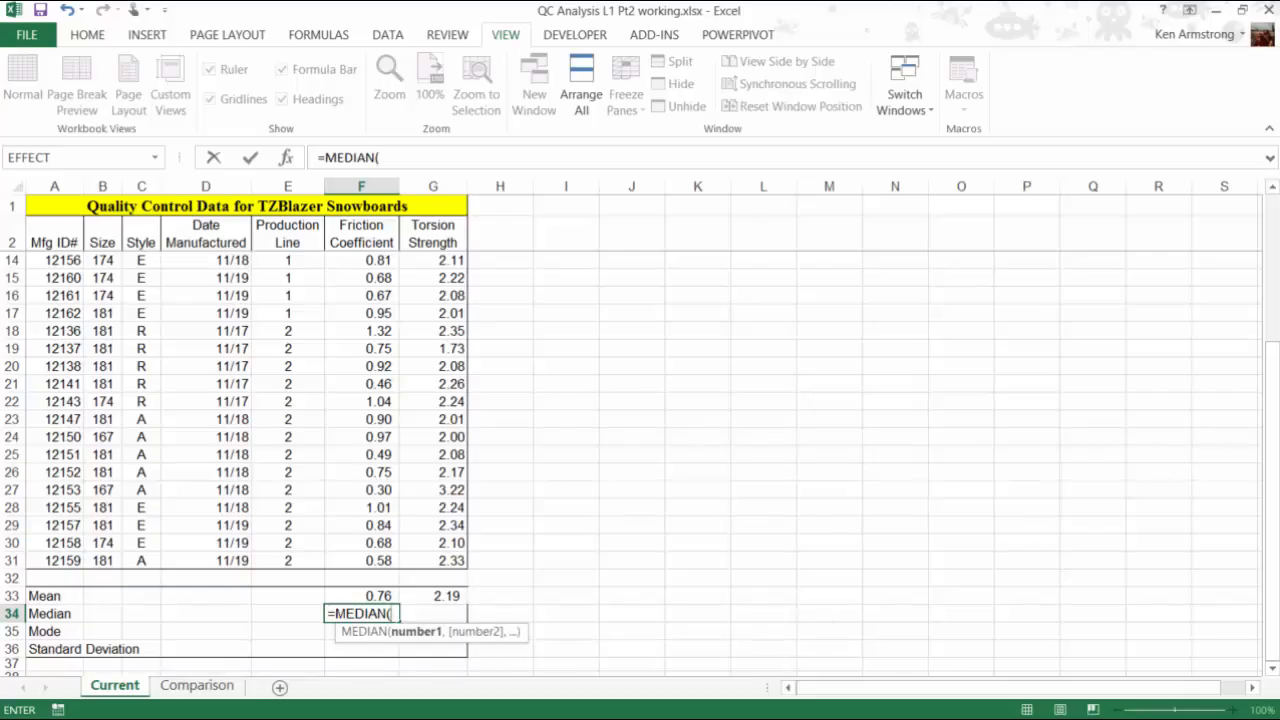
{"action": "left_click", "coordinate": [360, 560]}
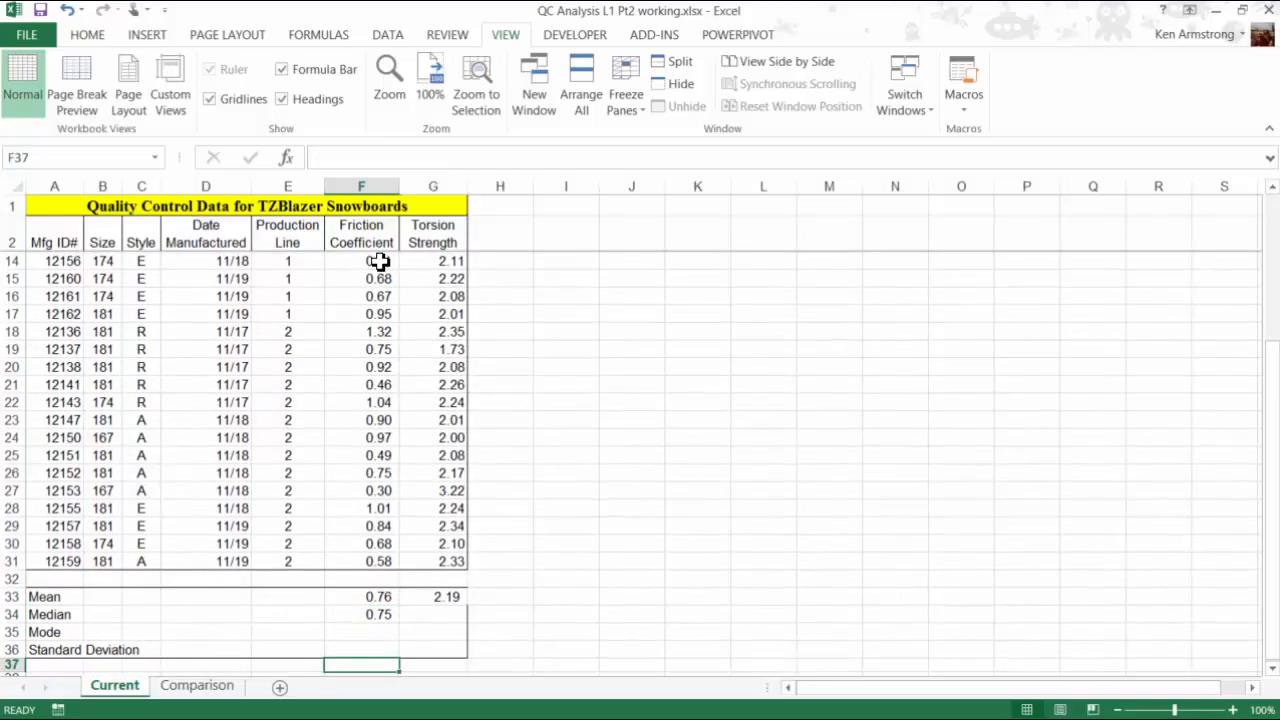
{"action": "left_click", "coordinate": [360, 612]}
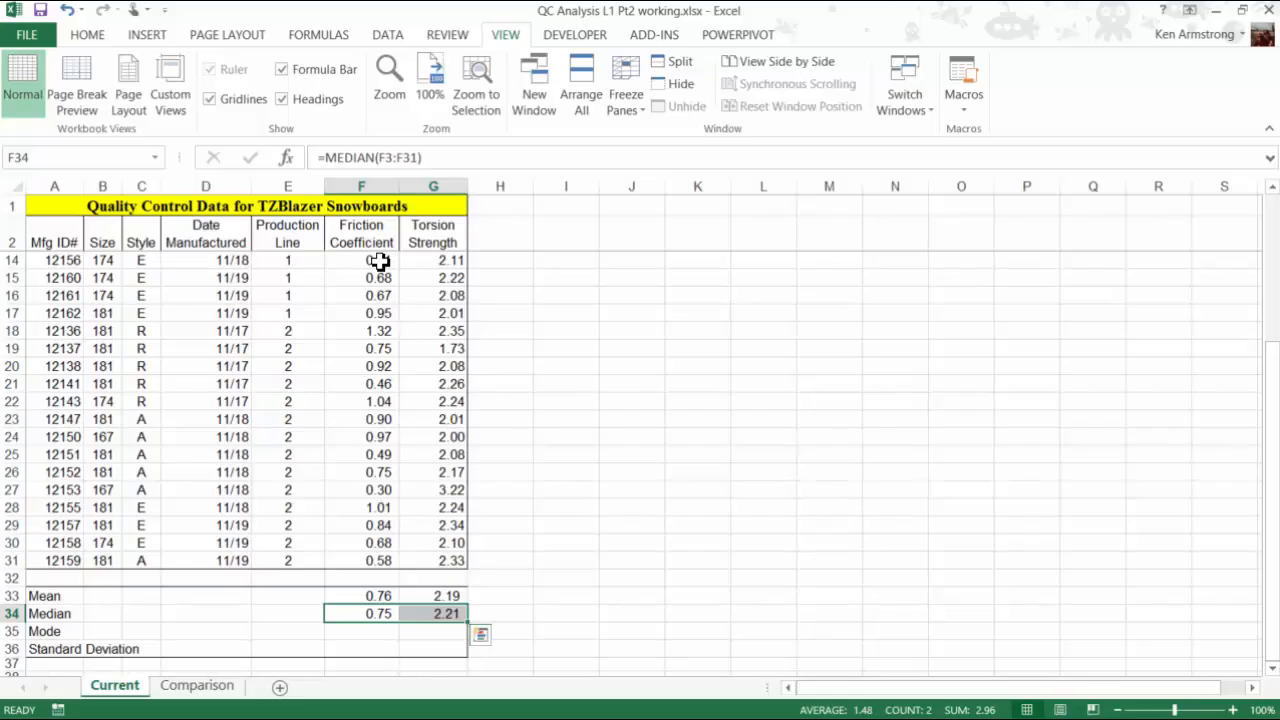
Step: Enter =MODE.SNGL(F3:F31) in F35, giving friction mode 0.49
{"action": "left_click", "coordinate": [360, 632]}
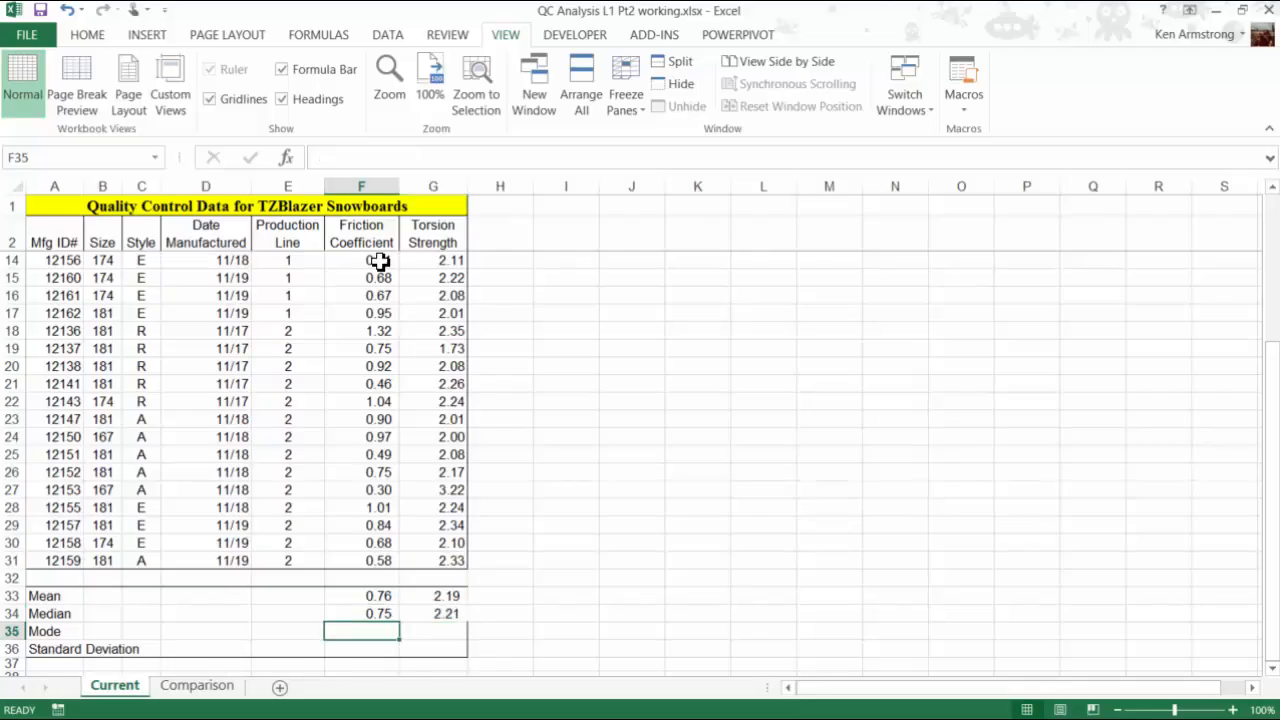
{"action": "type", "text": "="}
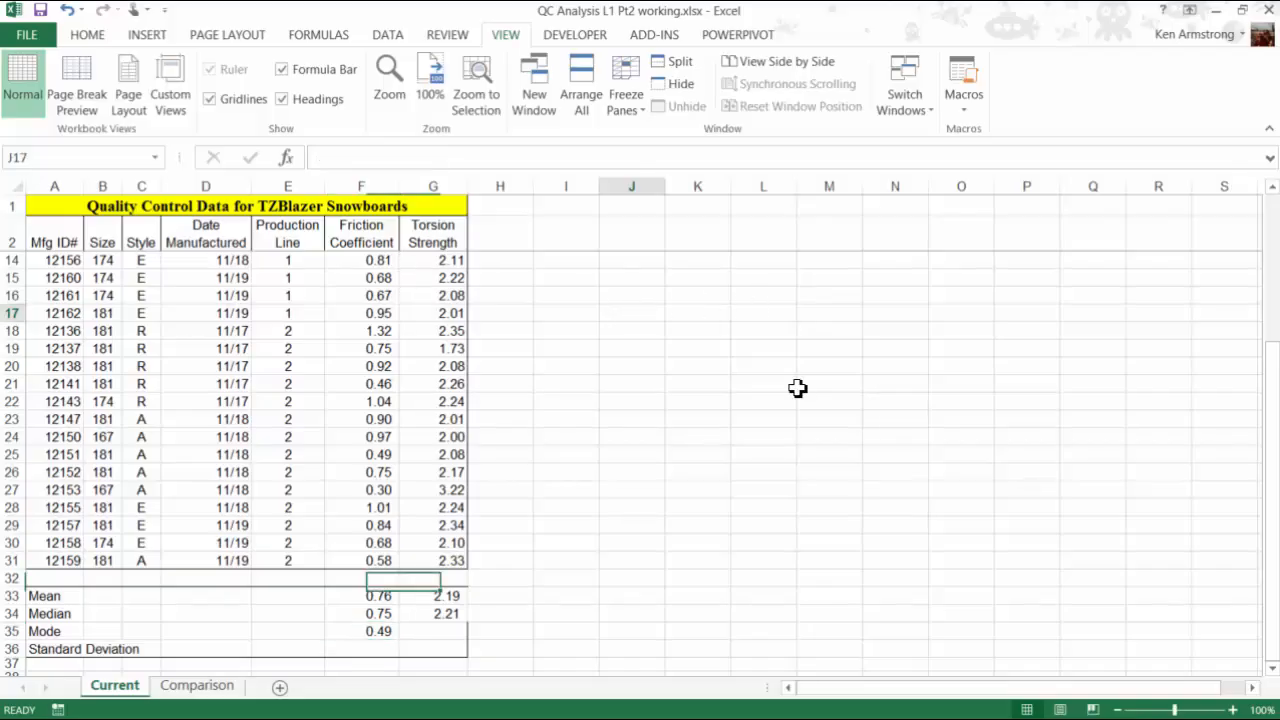
Step: Enter sample values 1, 2, 3, 3, 4, 4, 5, 6 down column J from J17 and mark the repeated 3s
{"action": "left_click", "coordinate": [632, 312]}
{"action": "type", "text": "1"}
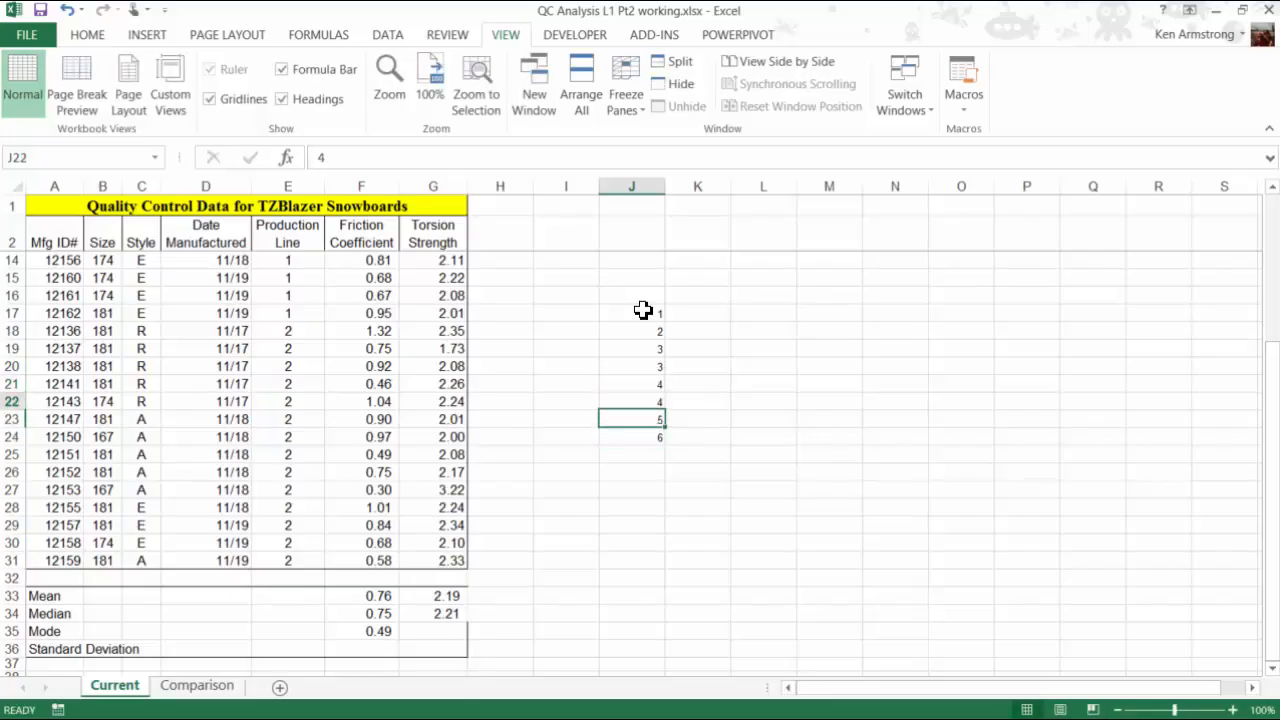
{"action": "left_click", "coordinate": [632, 312]}
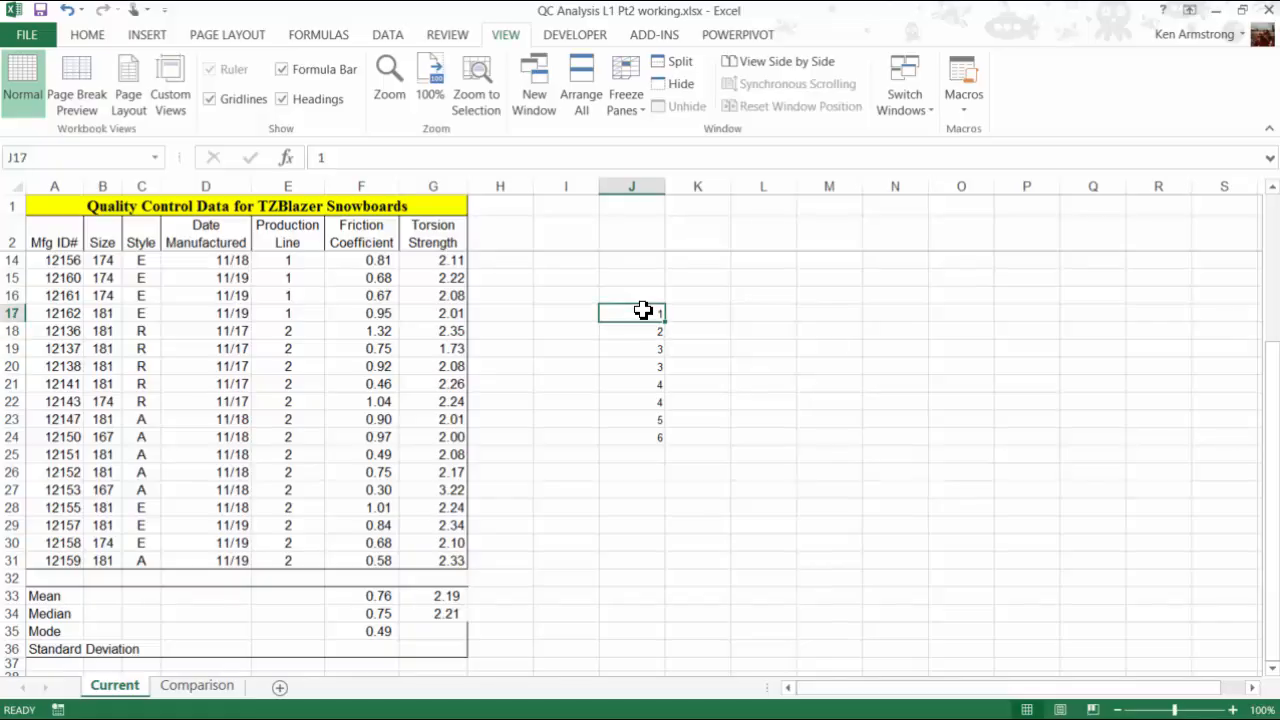
{"action": "left_click", "coordinate": [632, 348]}
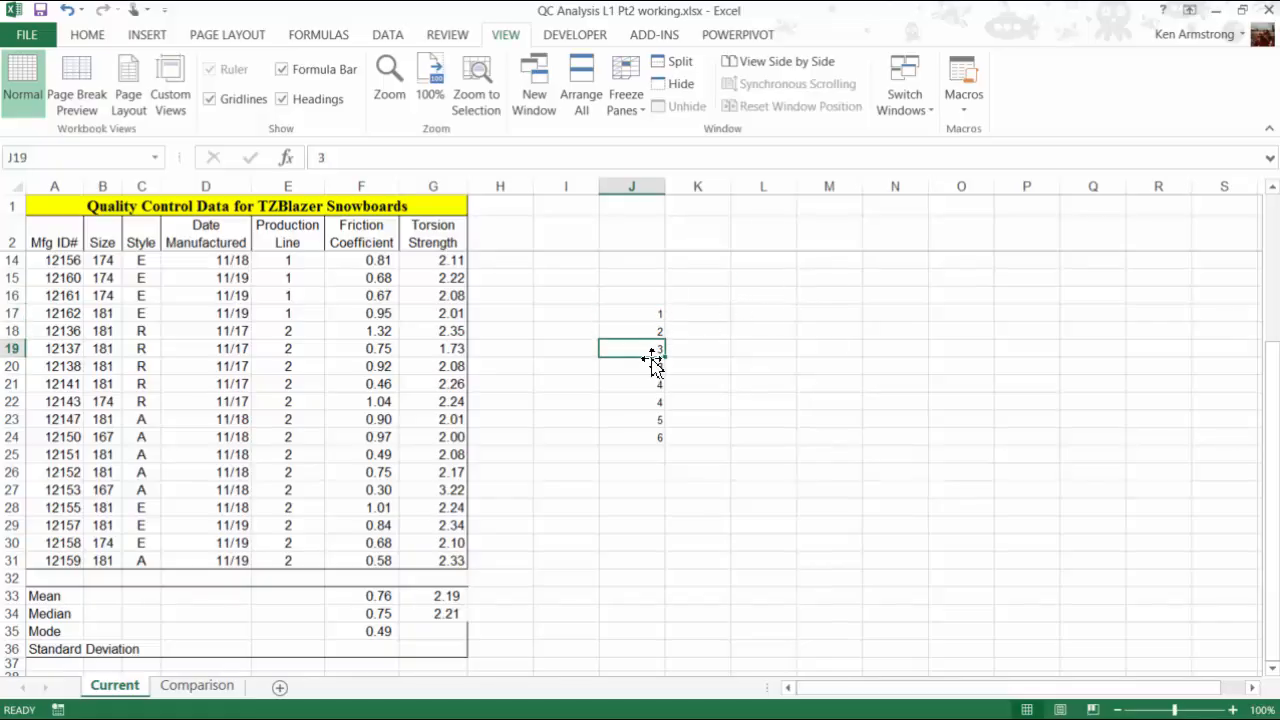
{"action": "left_click_drag", "start_coordinate": [632, 348], "coordinate": [632, 364]}
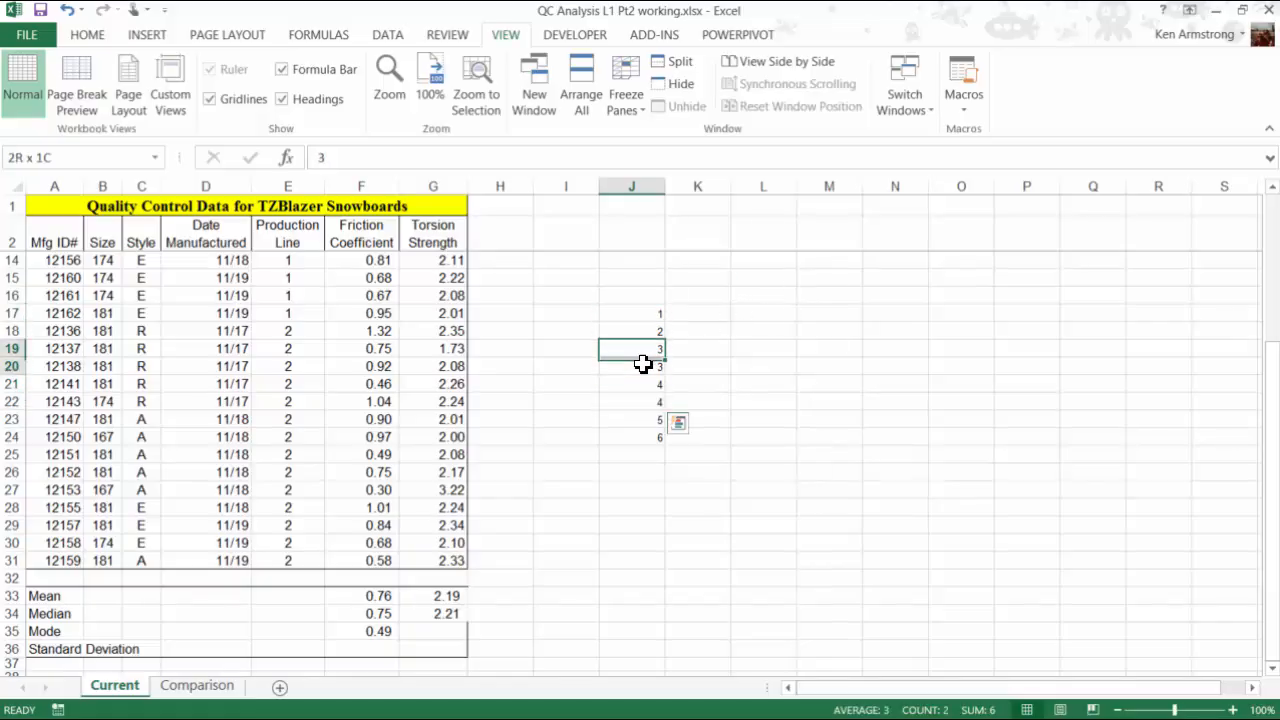
Step: Enter =MODE.SNGL(J17:J24) in J25, returning 3 as the most frequent value
{"action": "left_click", "coordinate": [764, 312]}
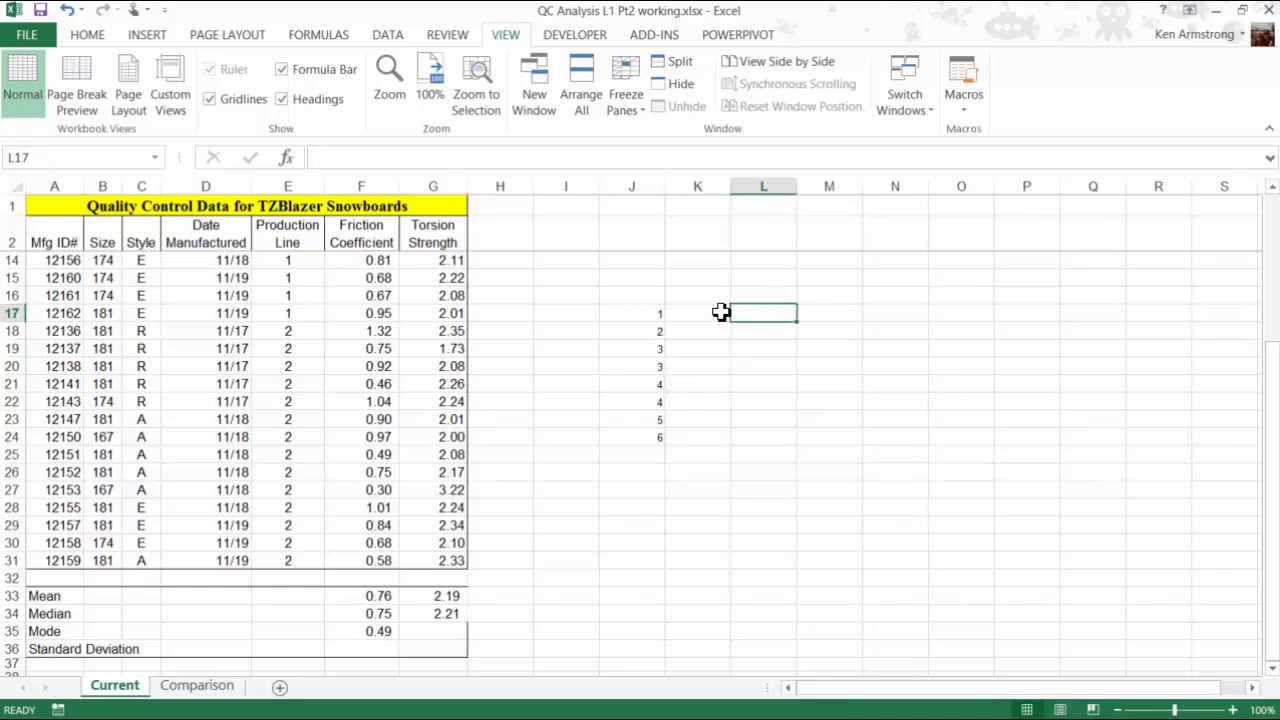
{"action": "left_click", "coordinate": [632, 454]}
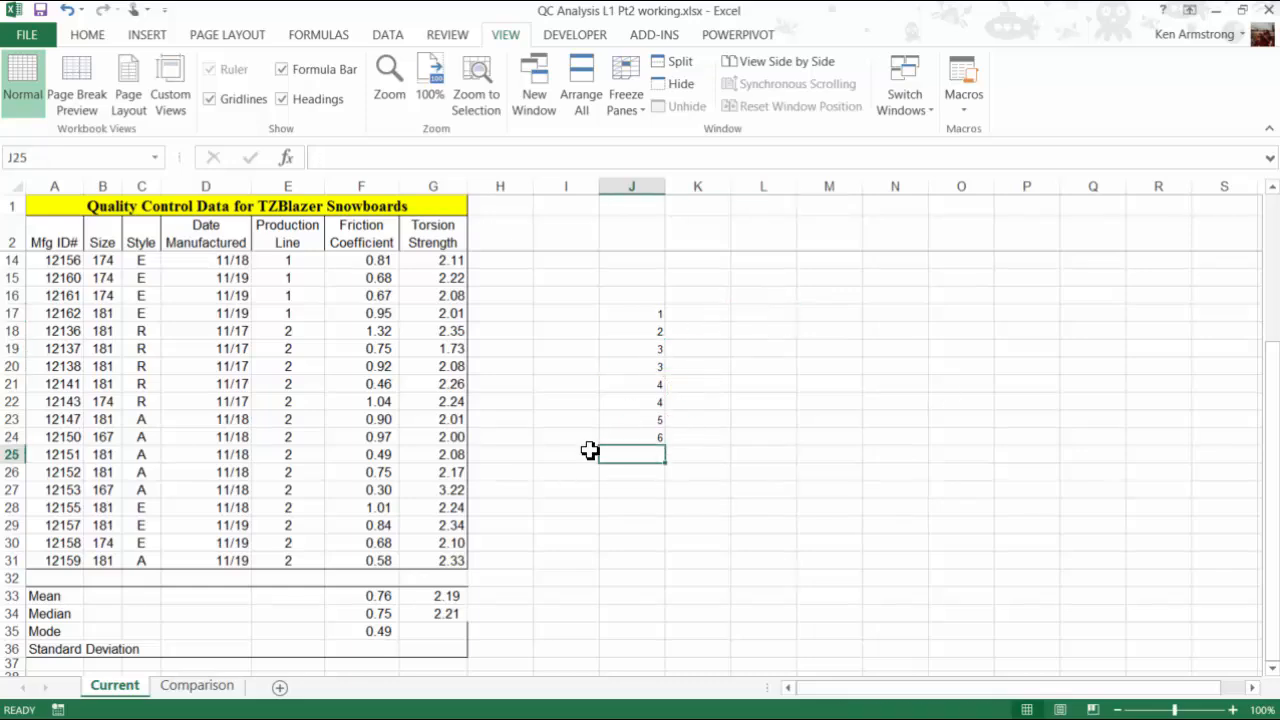
{"action": "type", "text": "=mode"}
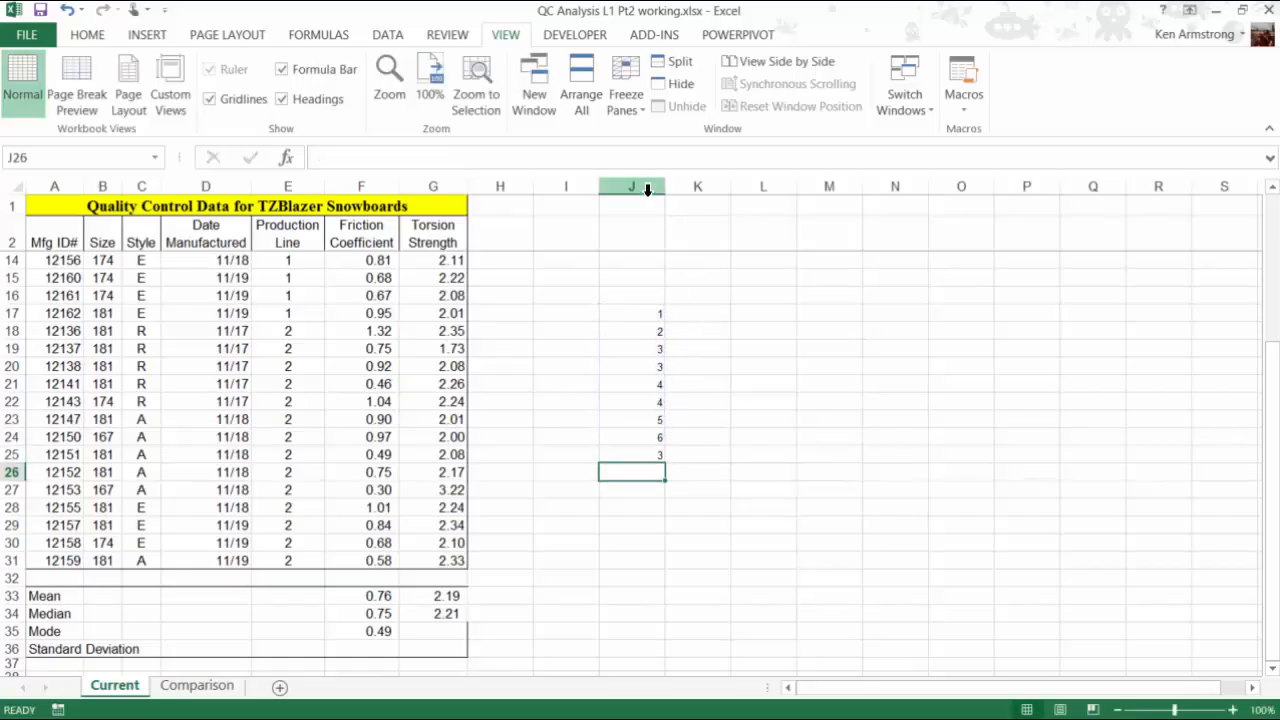
Step: Delete sample column J, anchor the F35 range and fill the median formula down through F36
{"action": "right_click", "coordinate": [632, 186]}
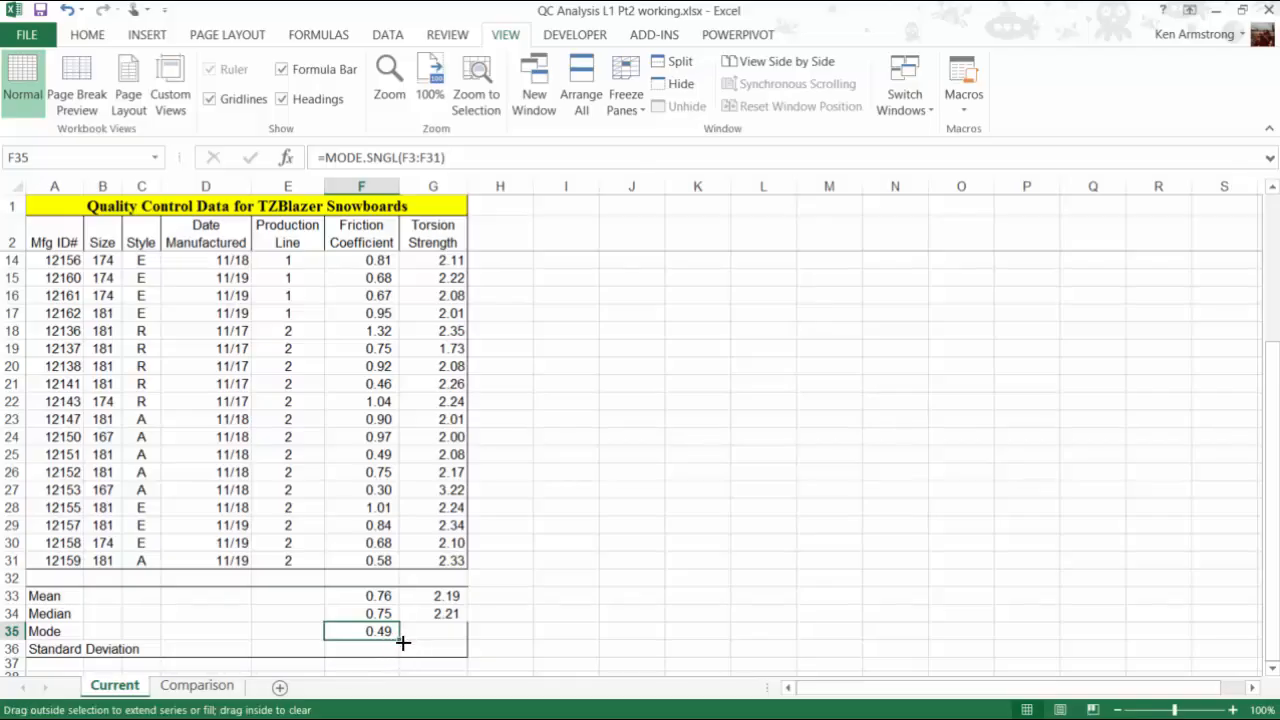
{"action": "left_click_drag", "start_coordinate": [360, 632], "coordinate": [360, 648]}
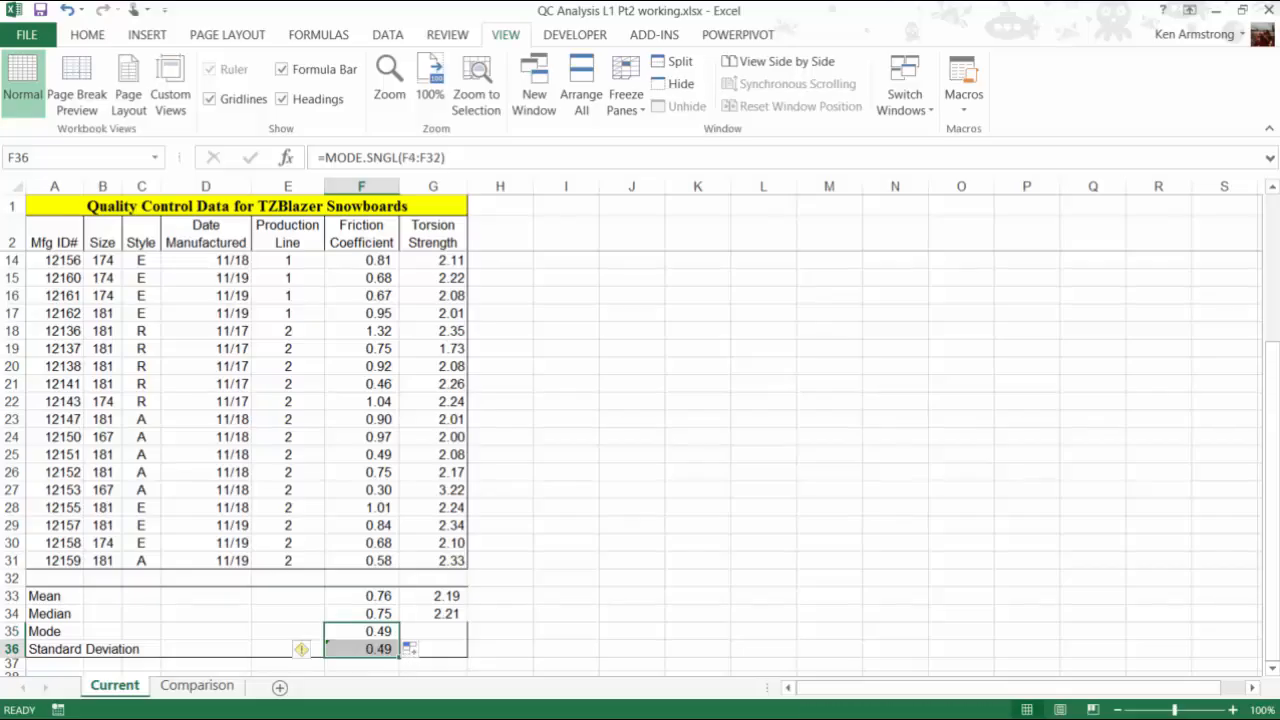
{"action": "mouse_move", "coordinate": [416, 156]}
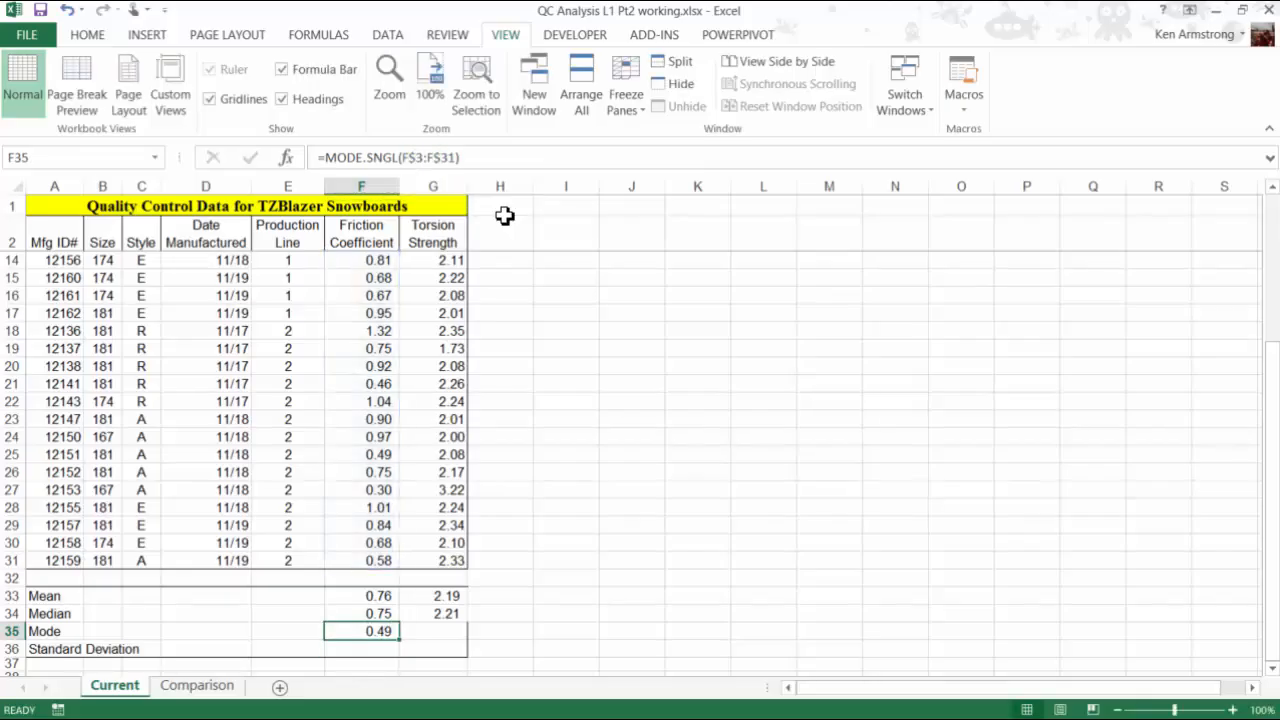
{"action": "left_click_drag", "start_coordinate": [378, 632], "coordinate": [378, 648]}
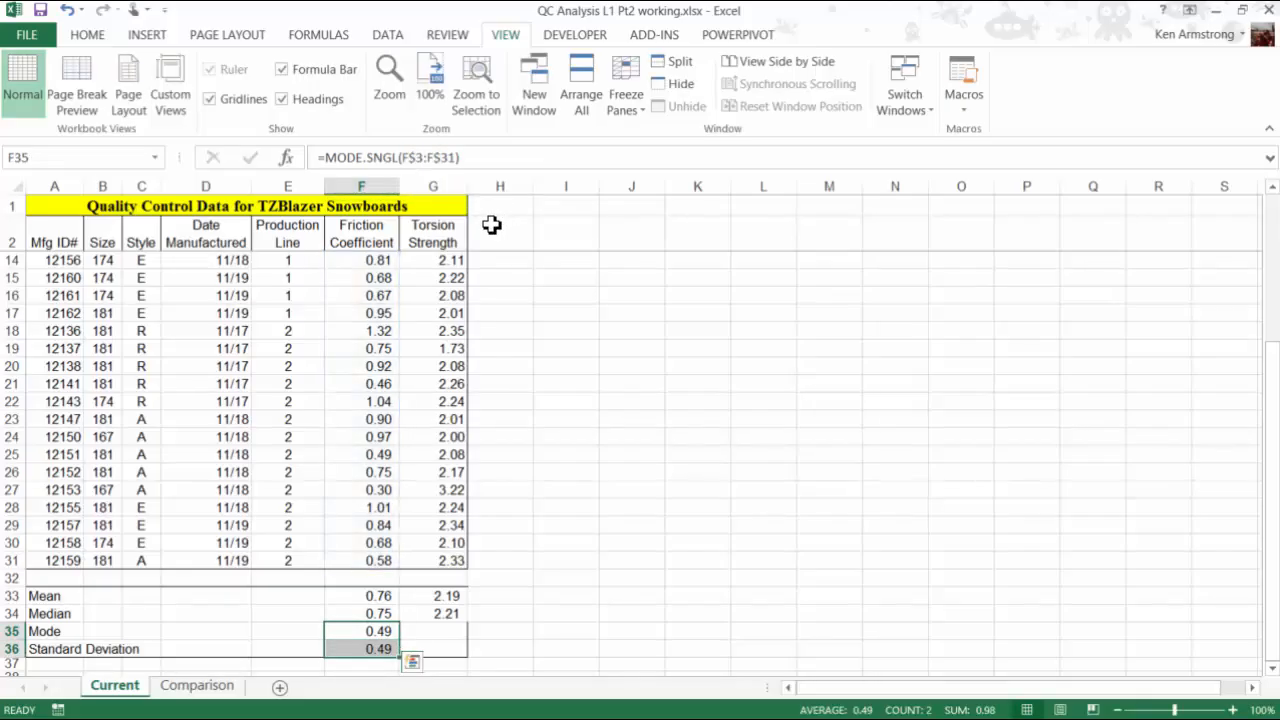
{"action": "mouse_move", "coordinate": [408, 554]}
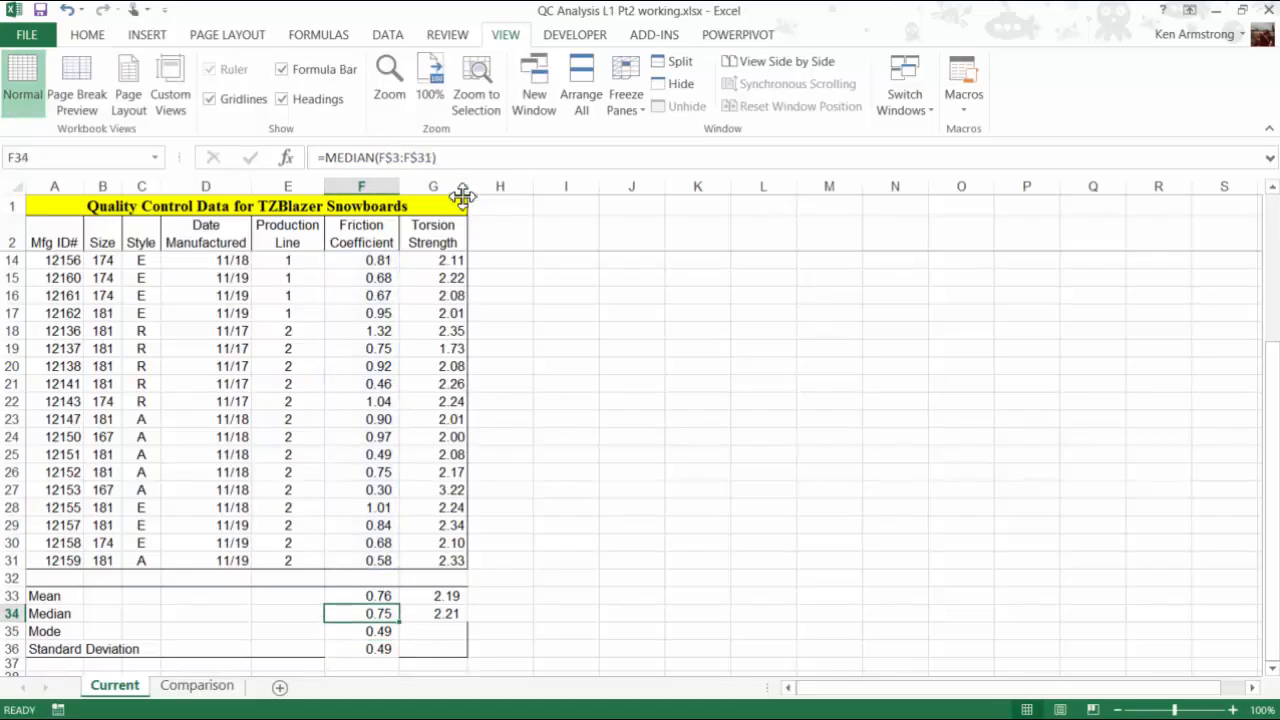
{"action": "left_click_drag", "start_coordinate": [360, 612], "coordinate": [360, 648]}
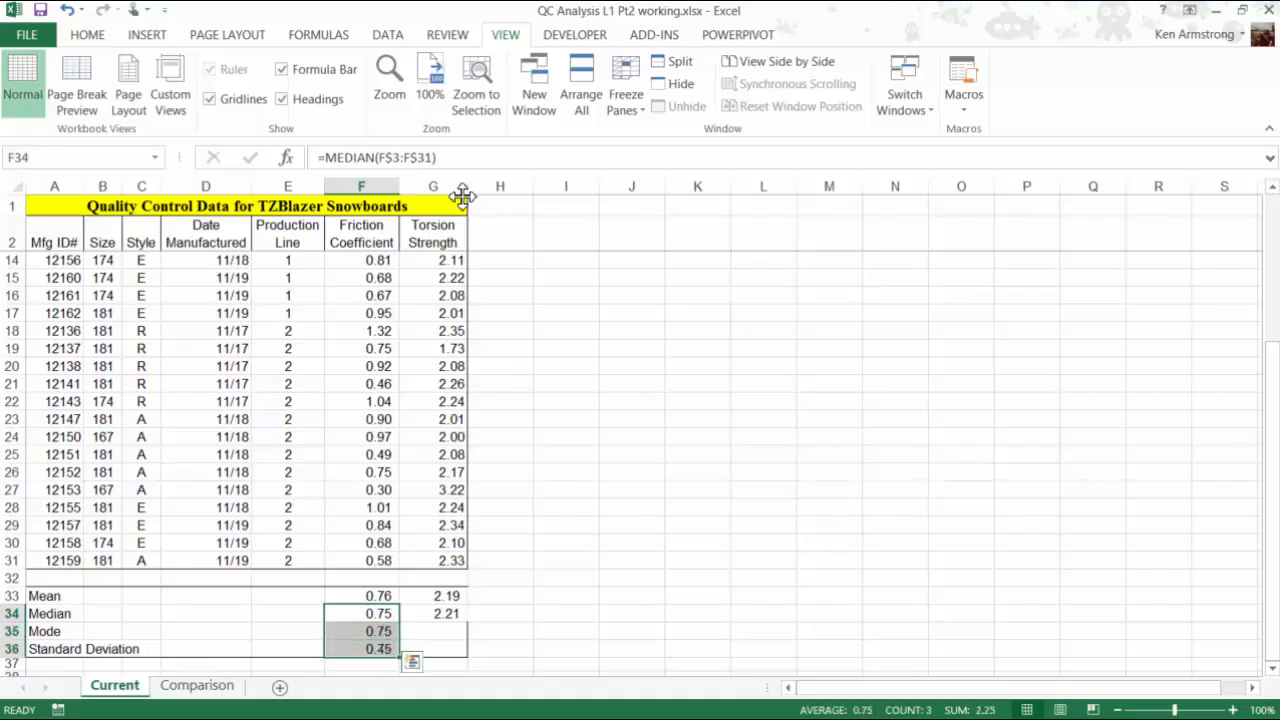
Step: Begin a STDEV.S formula for the friction coefficient values in F36
{"action": "left_click", "coordinate": [360, 632]}
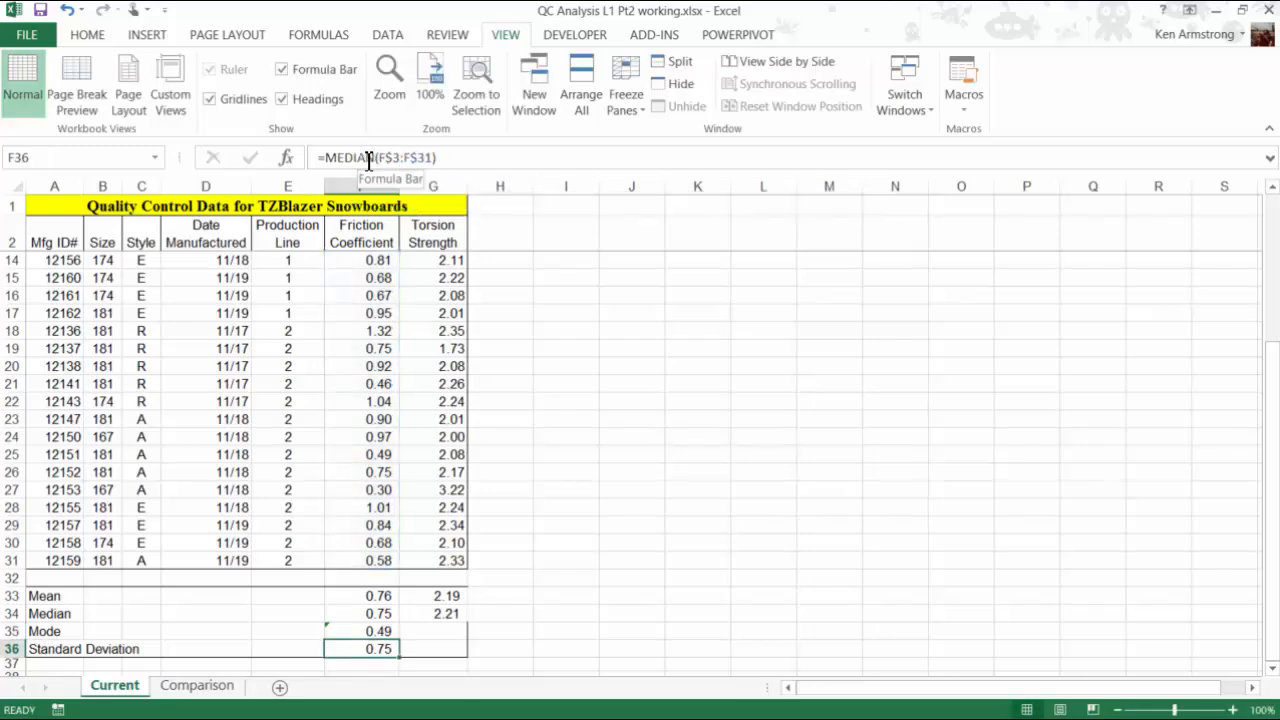
{"action": "type", "text": "=MEDIAN(F"}
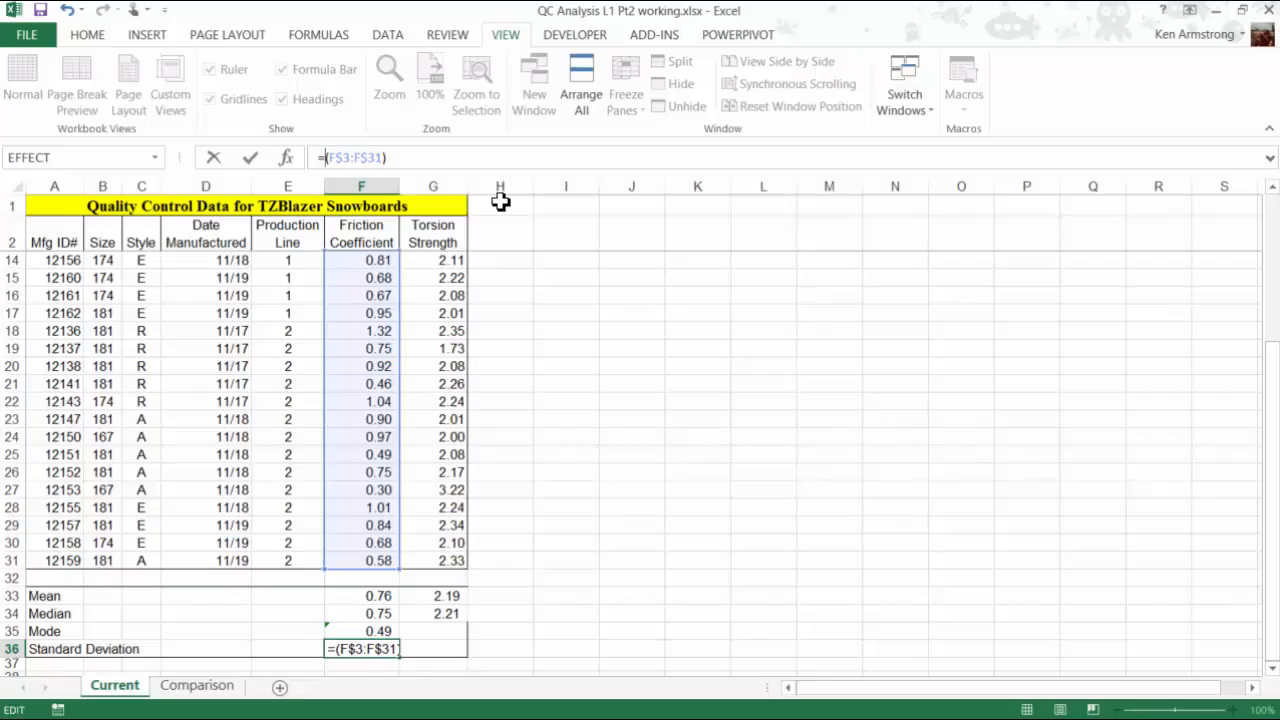
{"action": "type", "text": "std"}
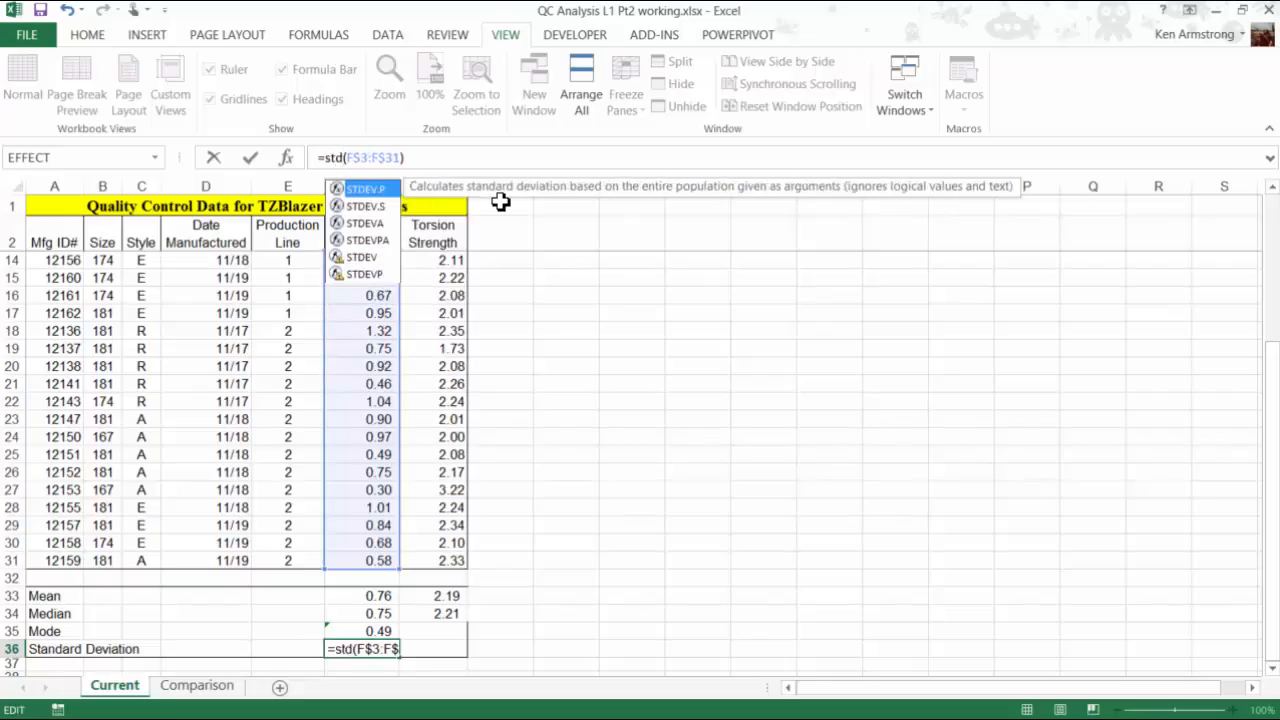
{"action": "mouse_move", "coordinate": [368, 206]}
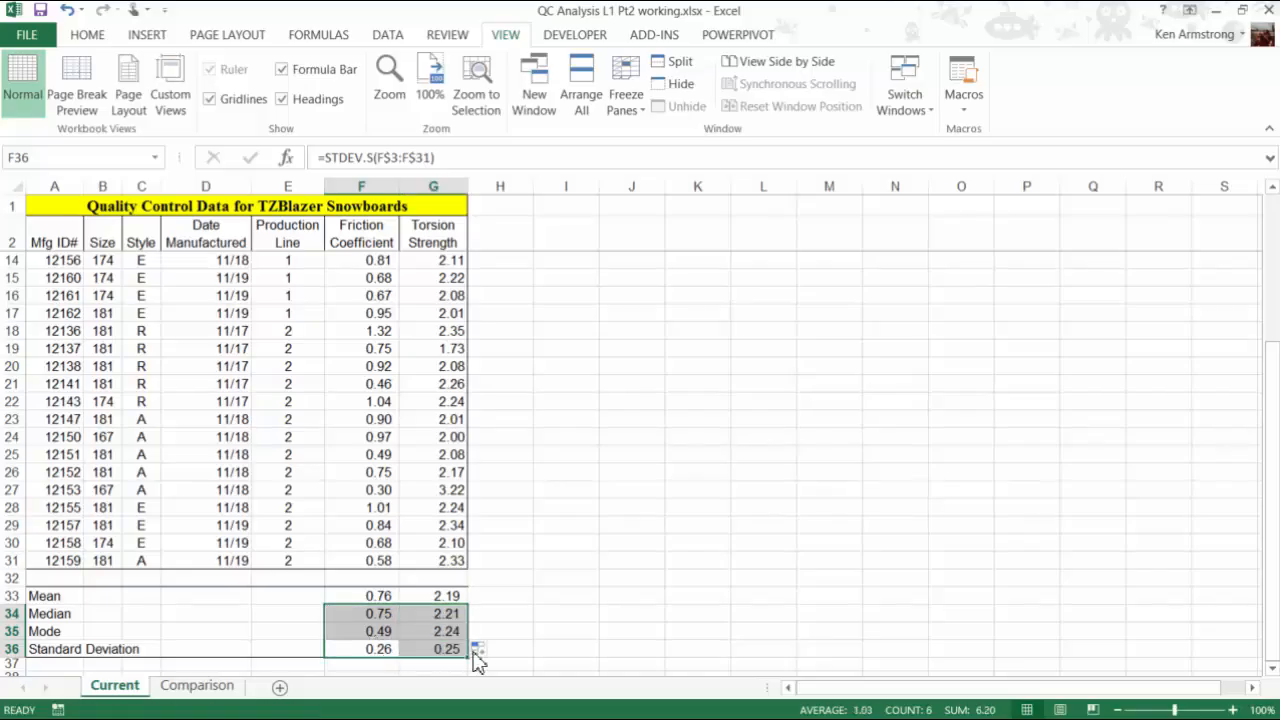
Step: Fill the standard deviation across so the row reads 0.26 friction and 0.25 torsion, then select F33:G36
{"action": "left_click", "coordinate": [360, 632]}
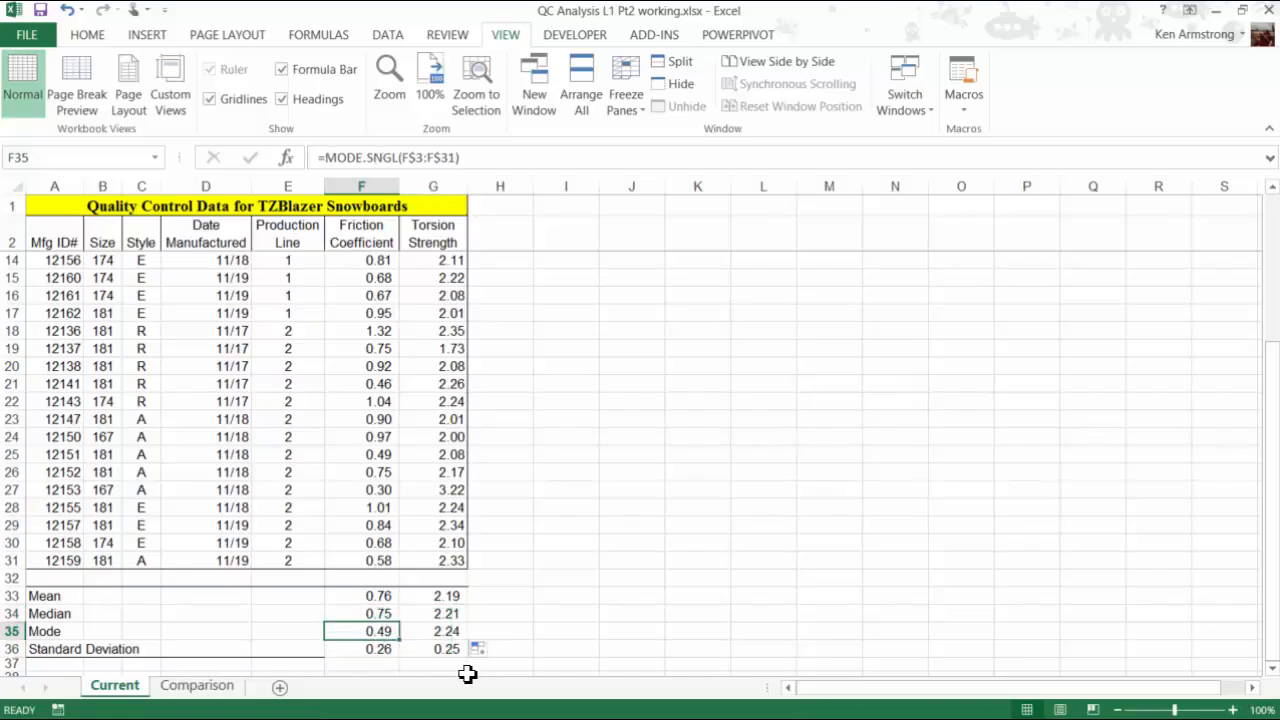
{"action": "left_click", "coordinate": [360, 648]}
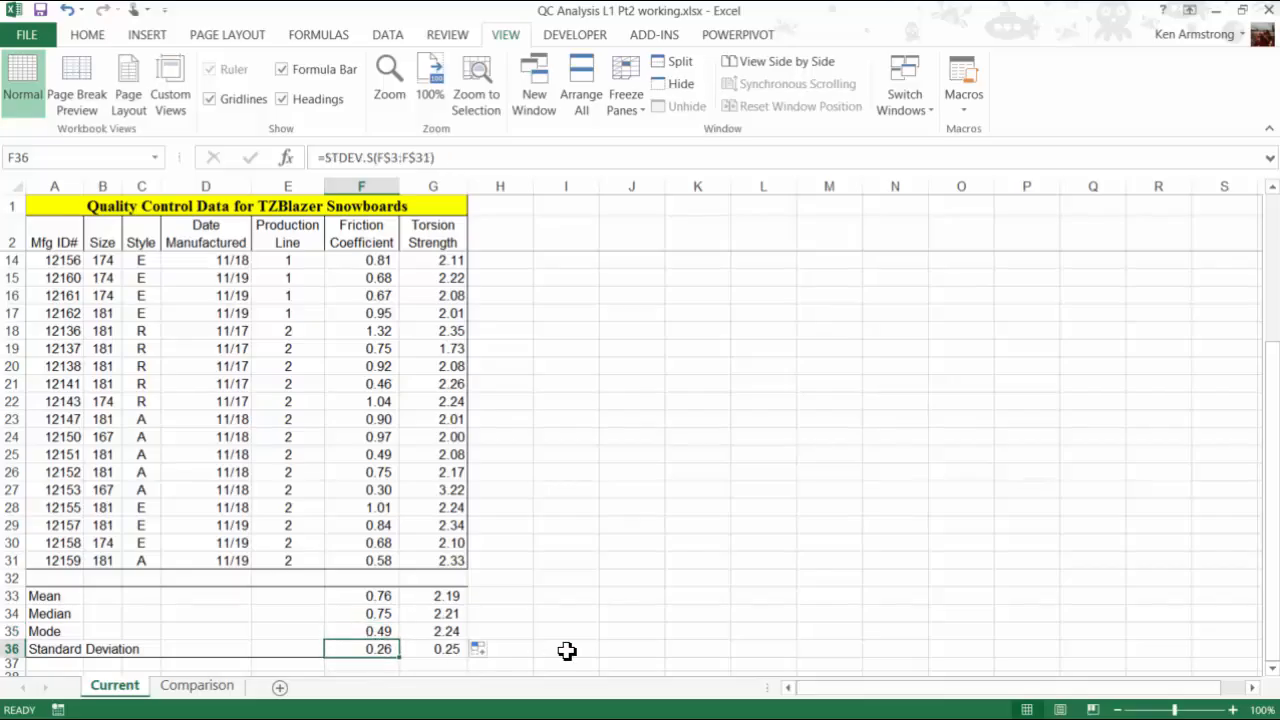
{"action": "mouse_move", "coordinate": [518, 672]}
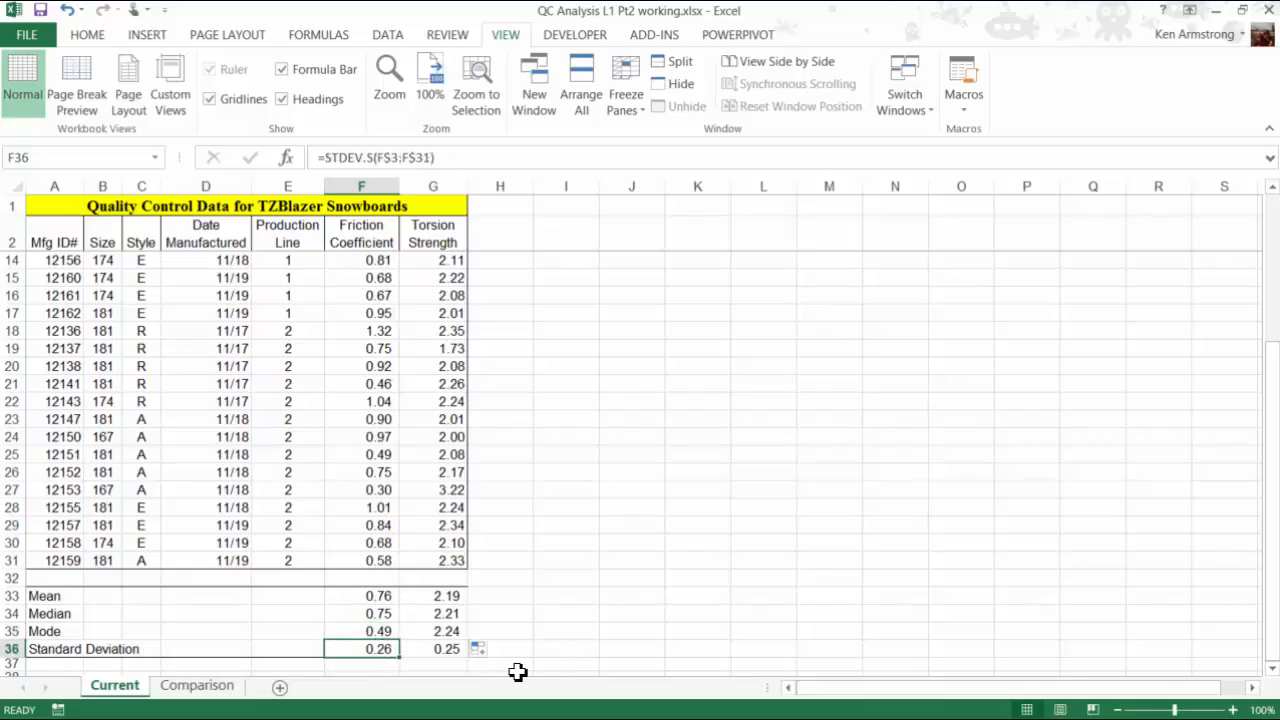
{"action": "mouse_move", "coordinate": [378, 660]}
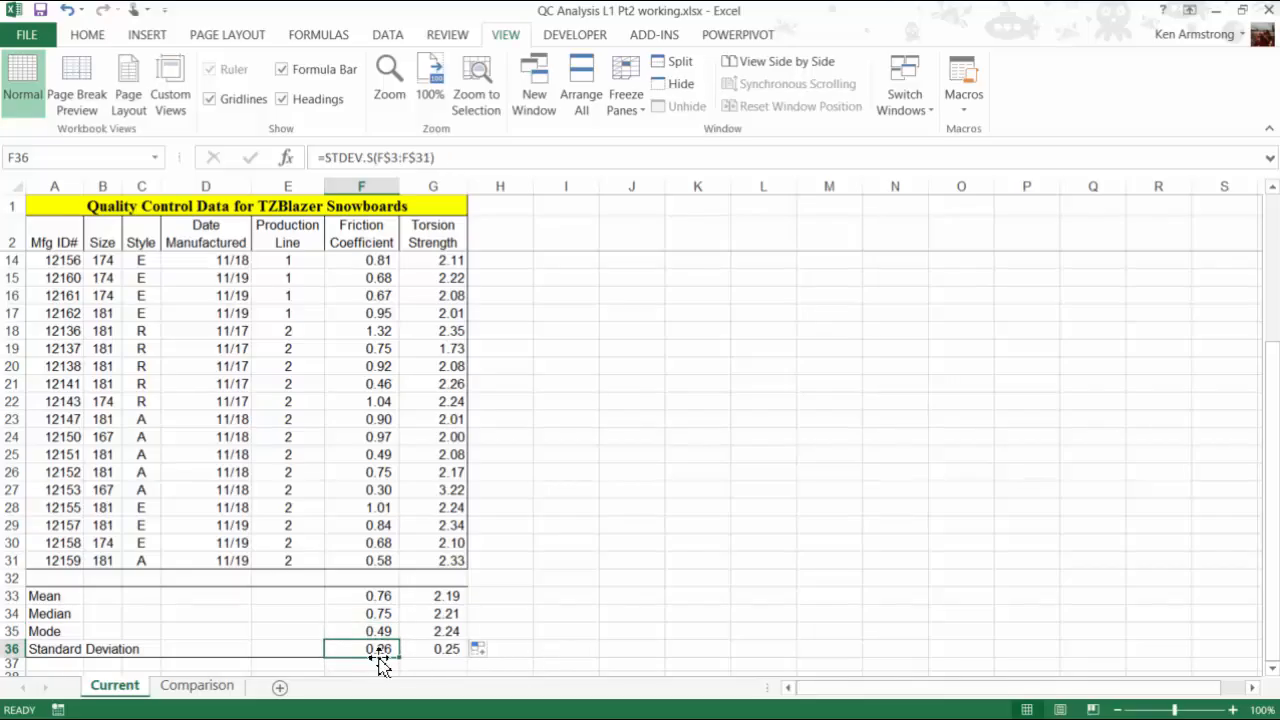
{"action": "left_click", "coordinate": [360, 596]}
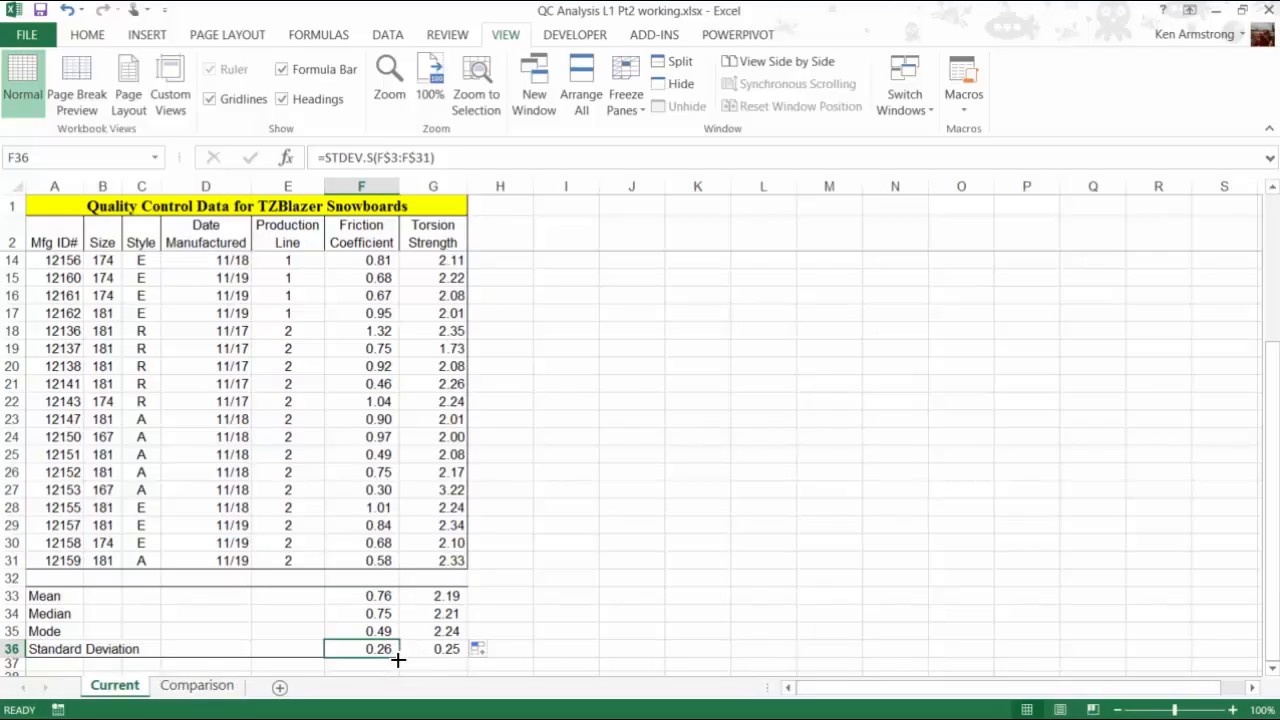
{"action": "left_click", "coordinate": [432, 648]}
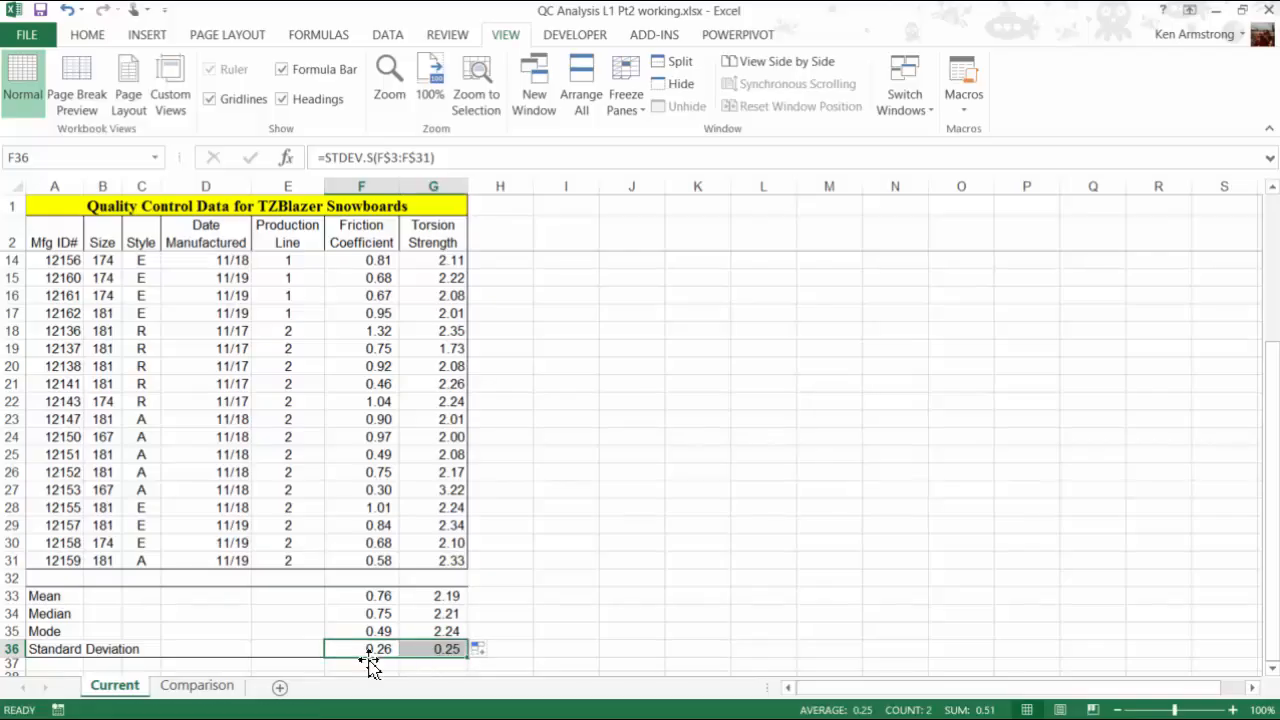
{"action": "left_click", "coordinate": [360, 648]}
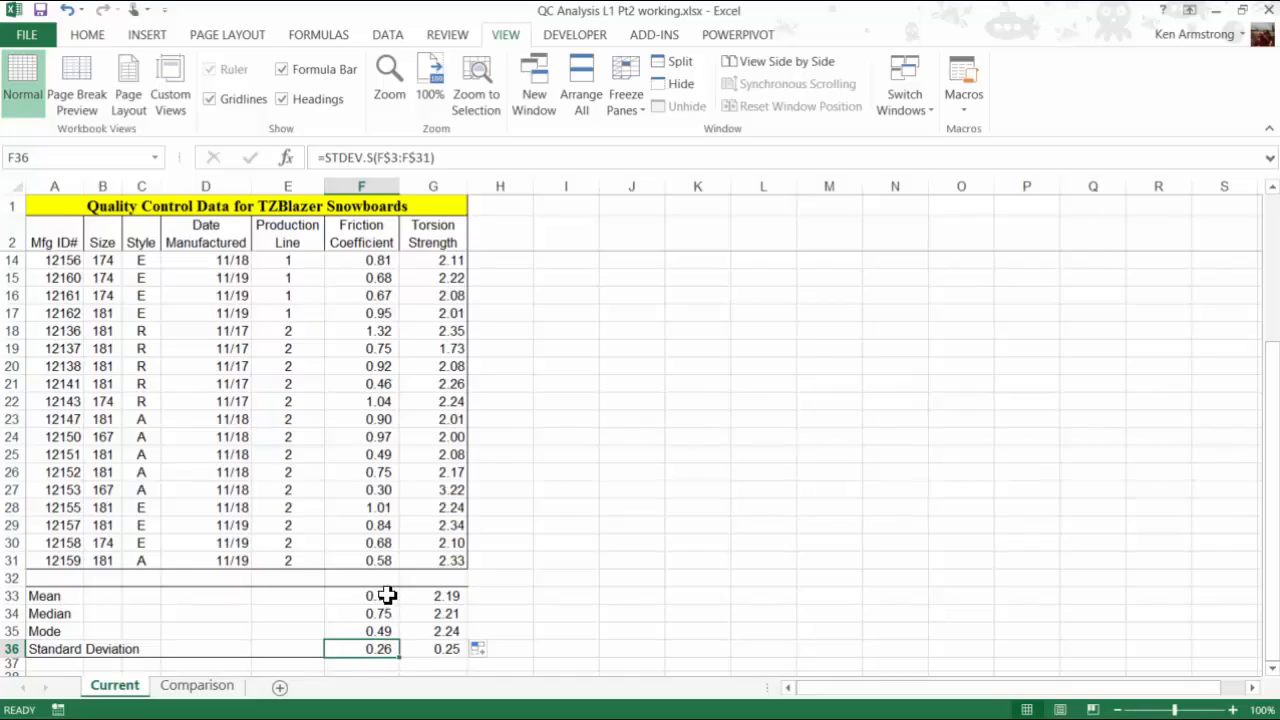
{"action": "left_click_drag", "start_coordinate": [360, 596], "coordinate": [432, 648]}
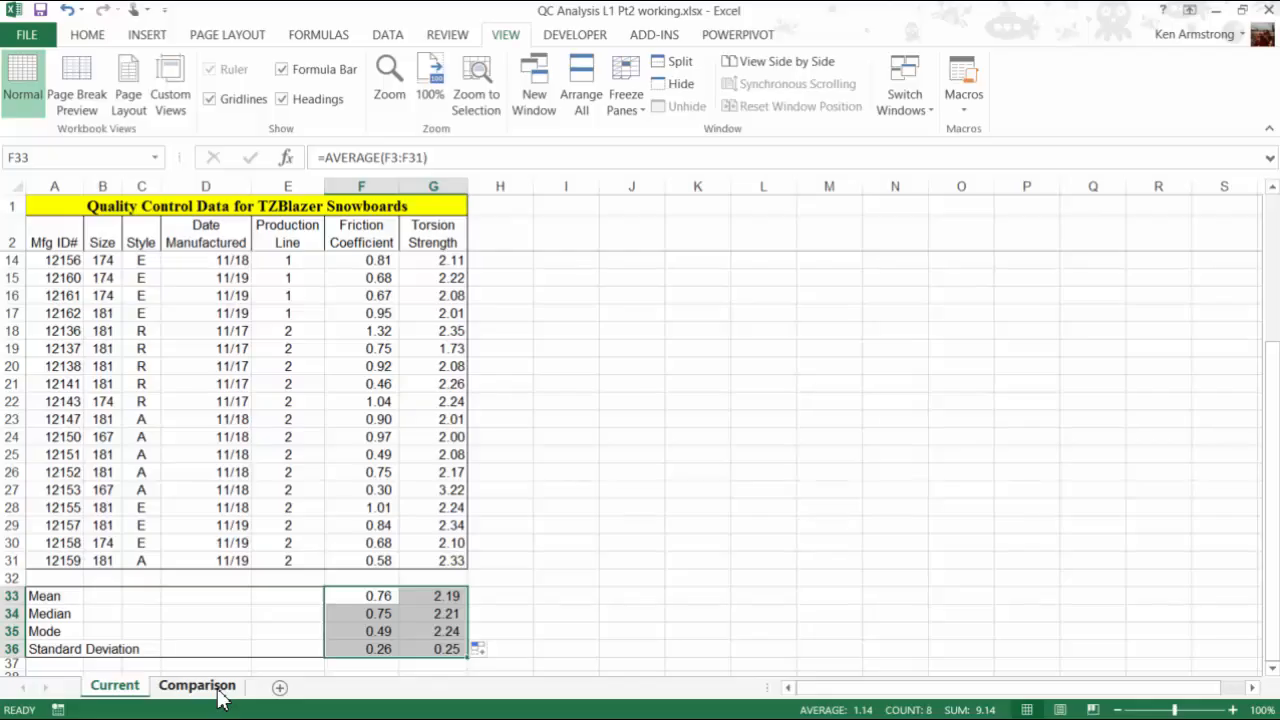
Step: Choose Comparison C4 as destination and copy the four friction statistics F33:F36 from Current
{"action": "left_click", "coordinate": [196, 684]}
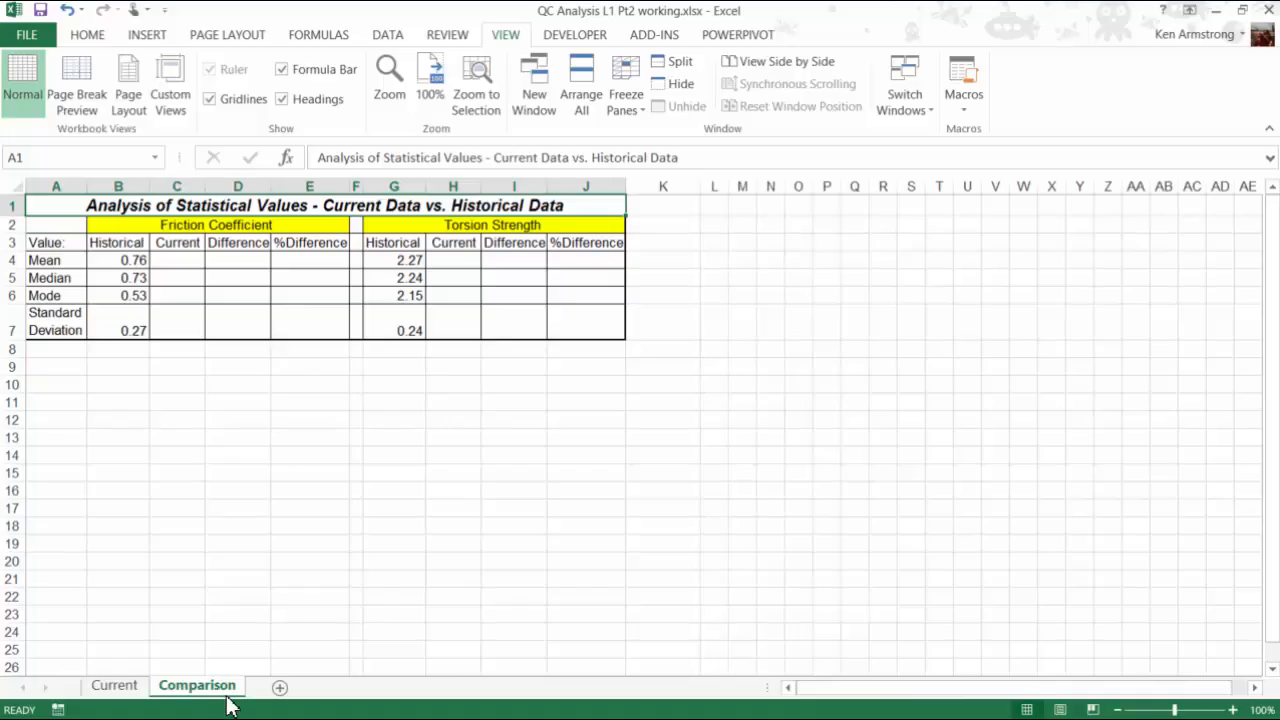
{"action": "left_click", "coordinate": [118, 260]}
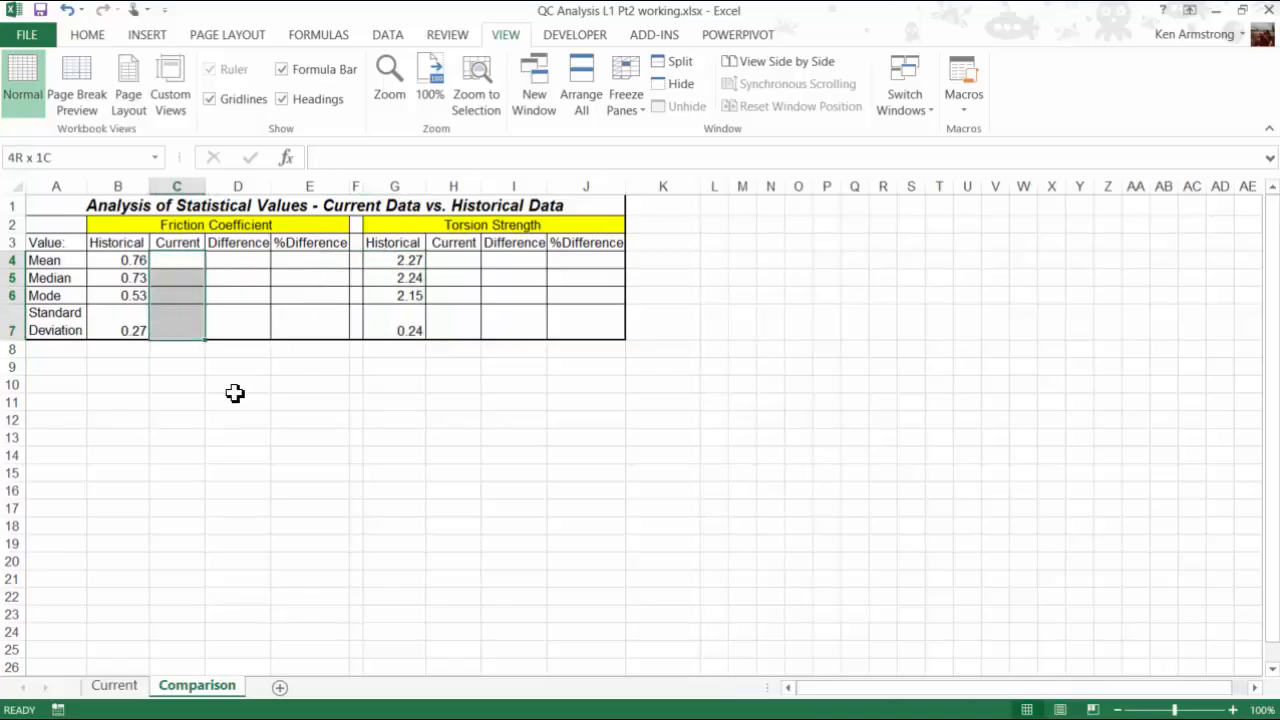
{"action": "left_click", "coordinate": [176, 260]}
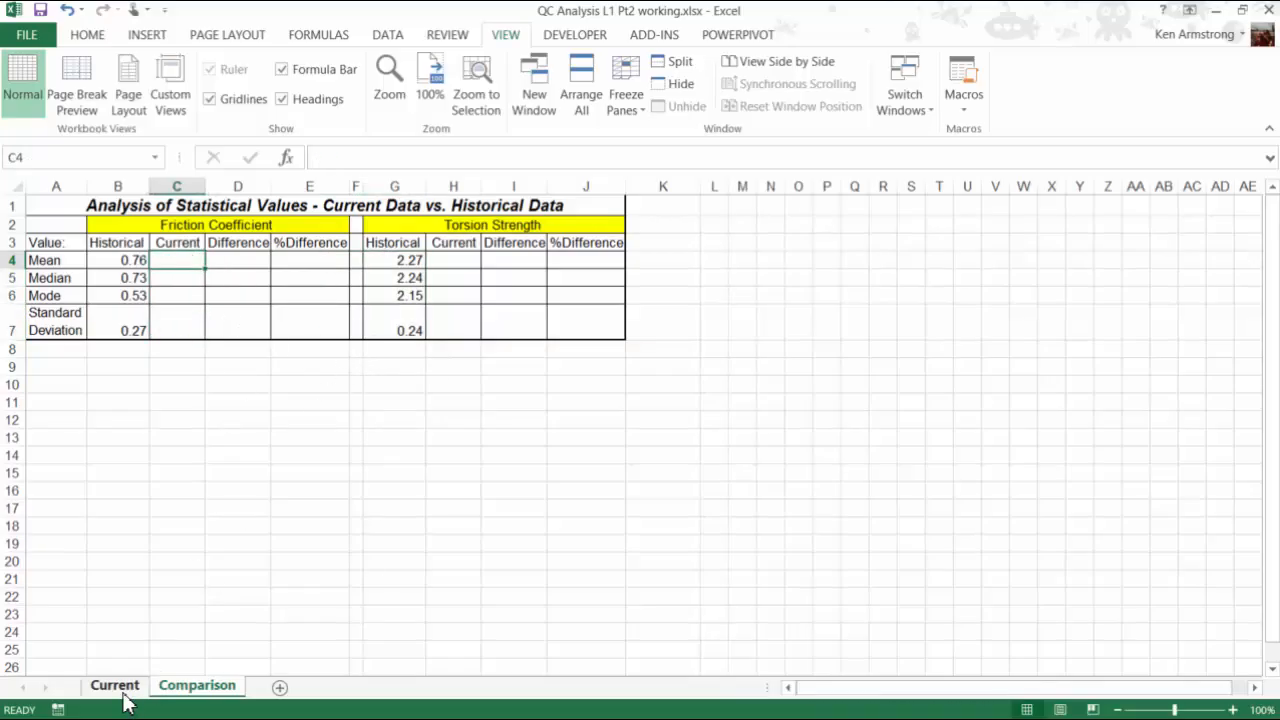
{"action": "left_click", "coordinate": [114, 684]}
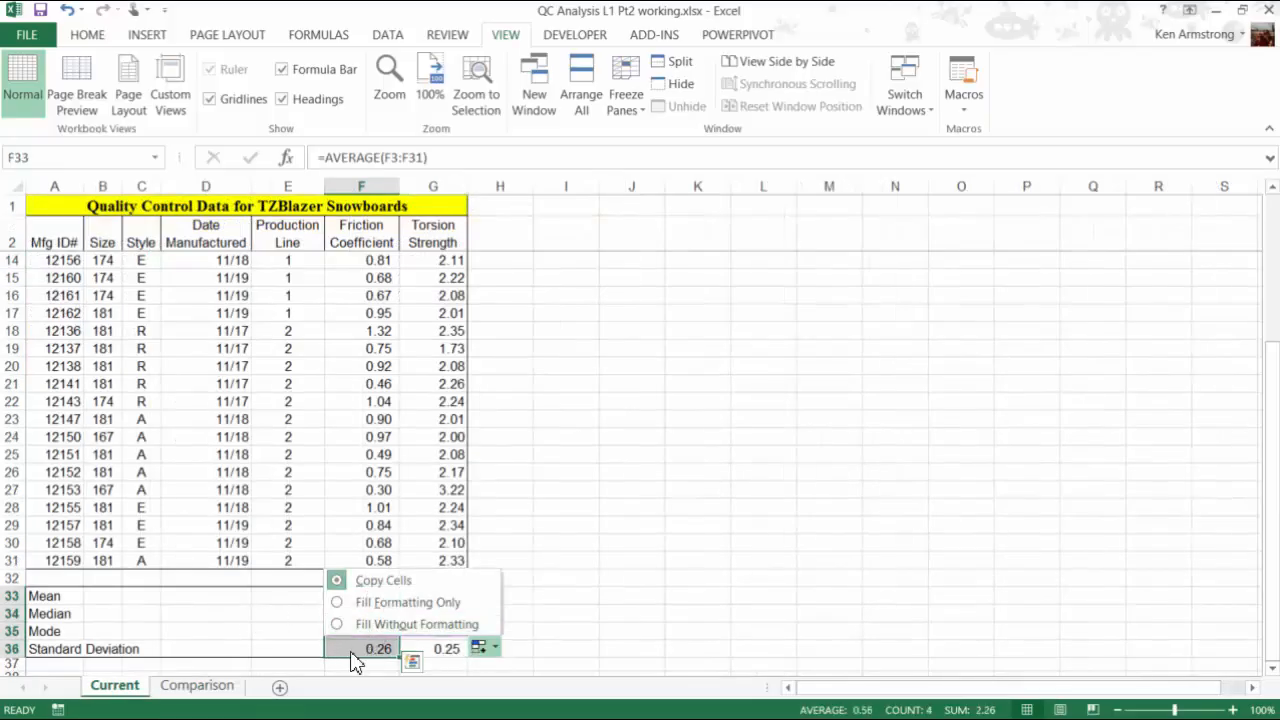
{"action": "left_click", "coordinate": [360, 630]}
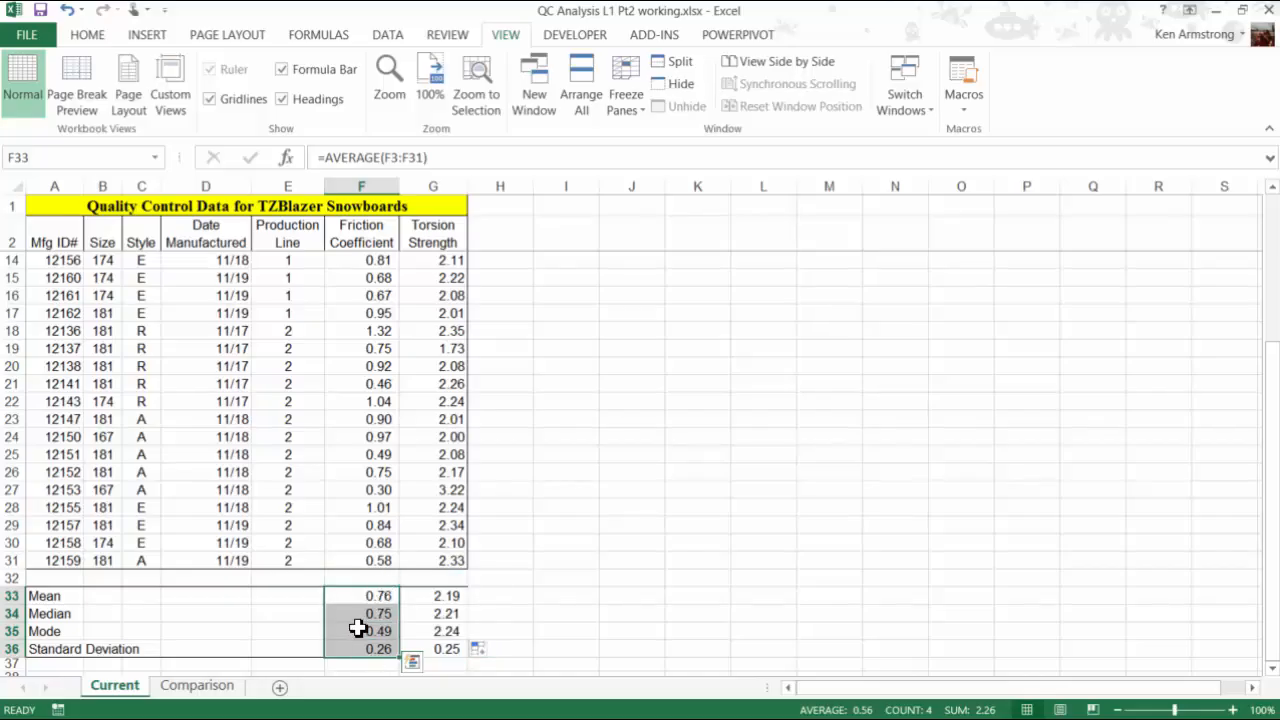
Step: Paste the statistics as values into Comparison C4, then undo the paste
{"action": "left_click", "coordinate": [196, 684]}
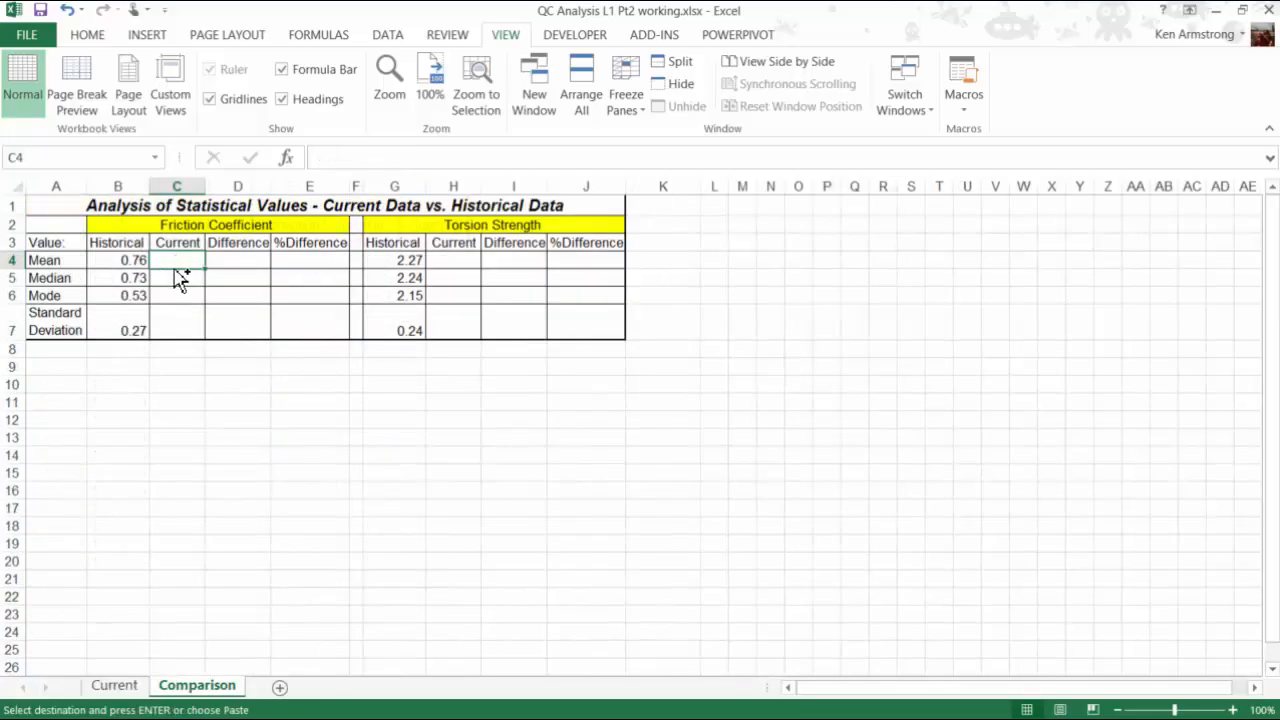
{"action": "mouse_move", "coordinate": [176, 276]}
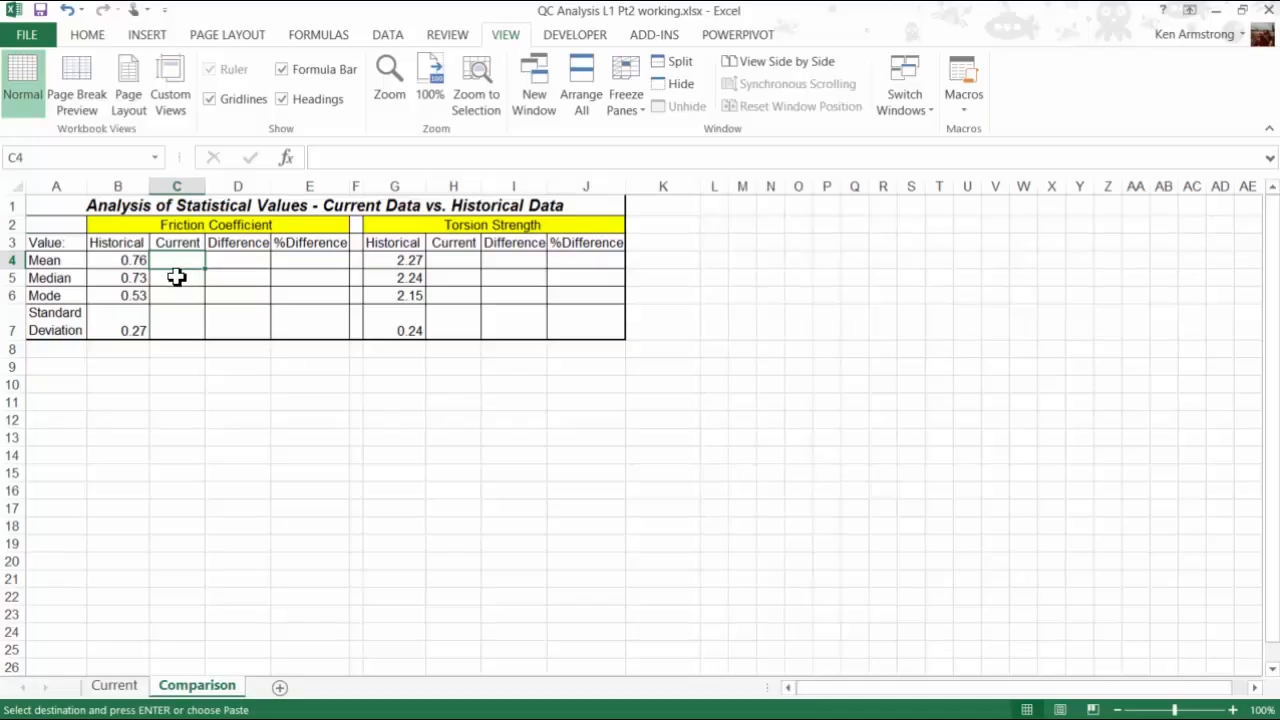
{"action": "left_click", "coordinate": [176, 276]}
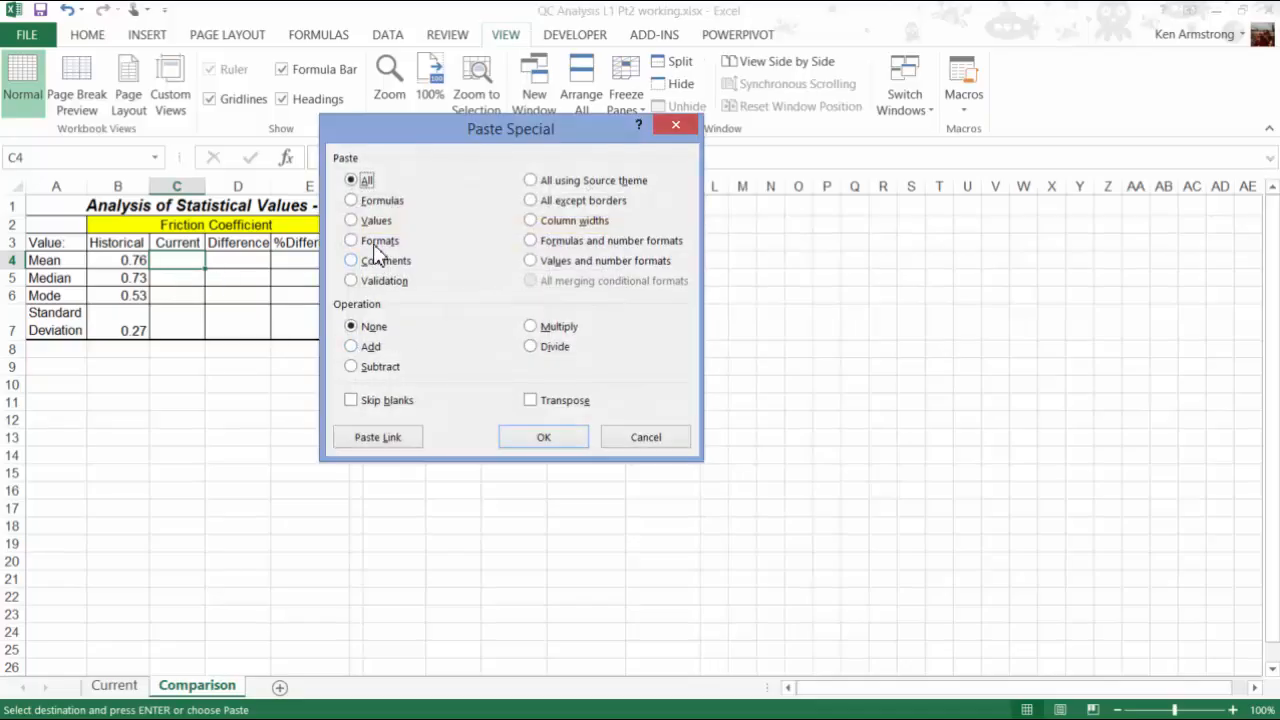
{"action": "left_click", "coordinate": [544, 436]}
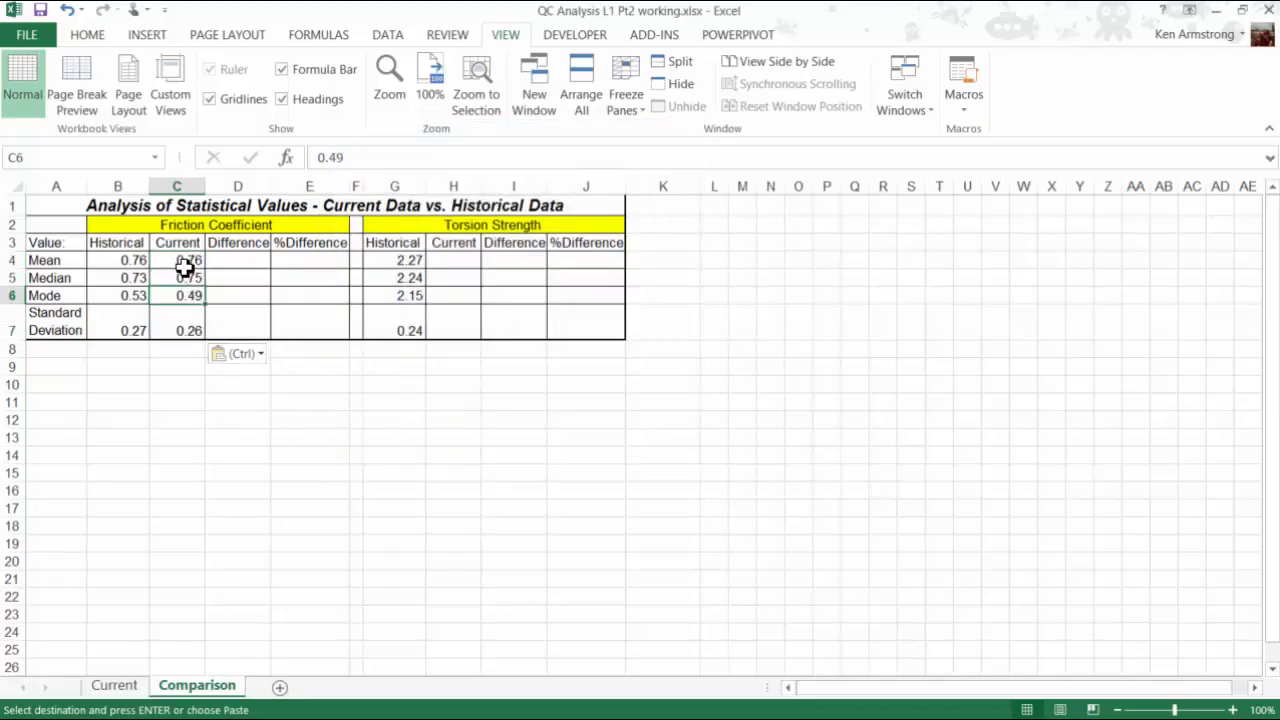
{"action": "double_click", "coordinate": [176, 260]}
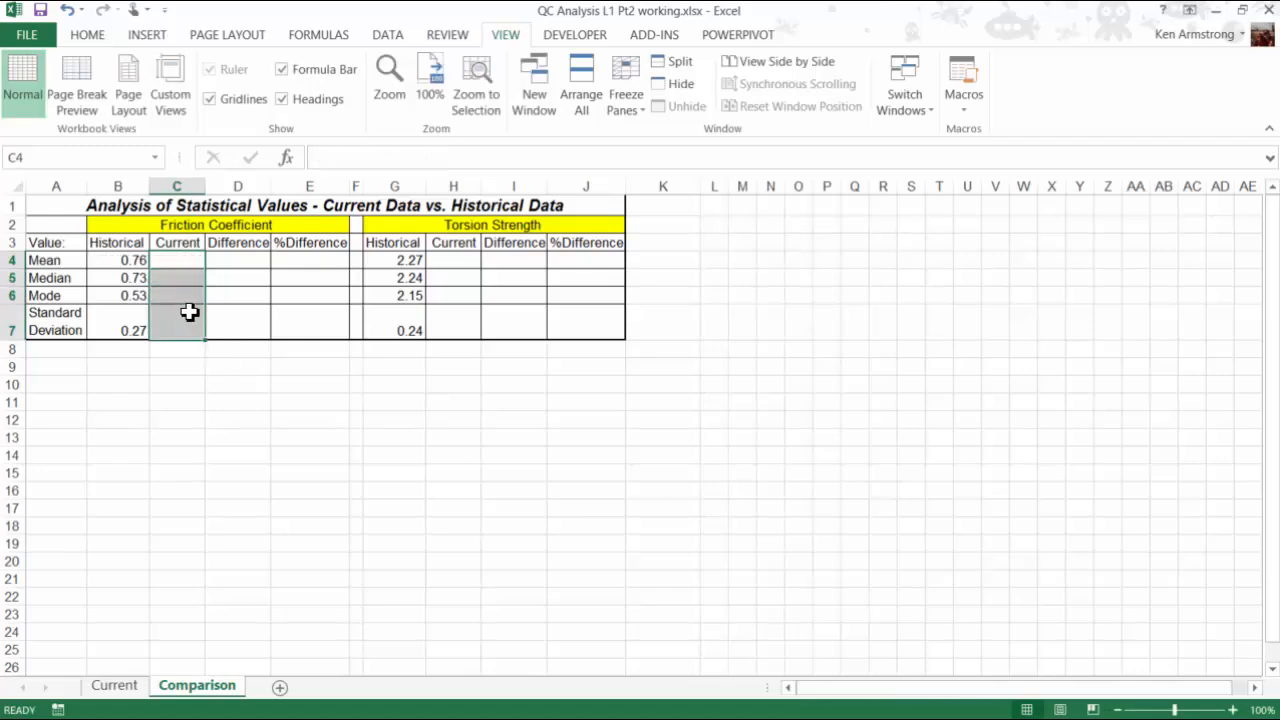
Step: Link Comparison C4 to =Current!F33 so it shows the friction mean 0.76
{"action": "left_click", "coordinate": [176, 260]}
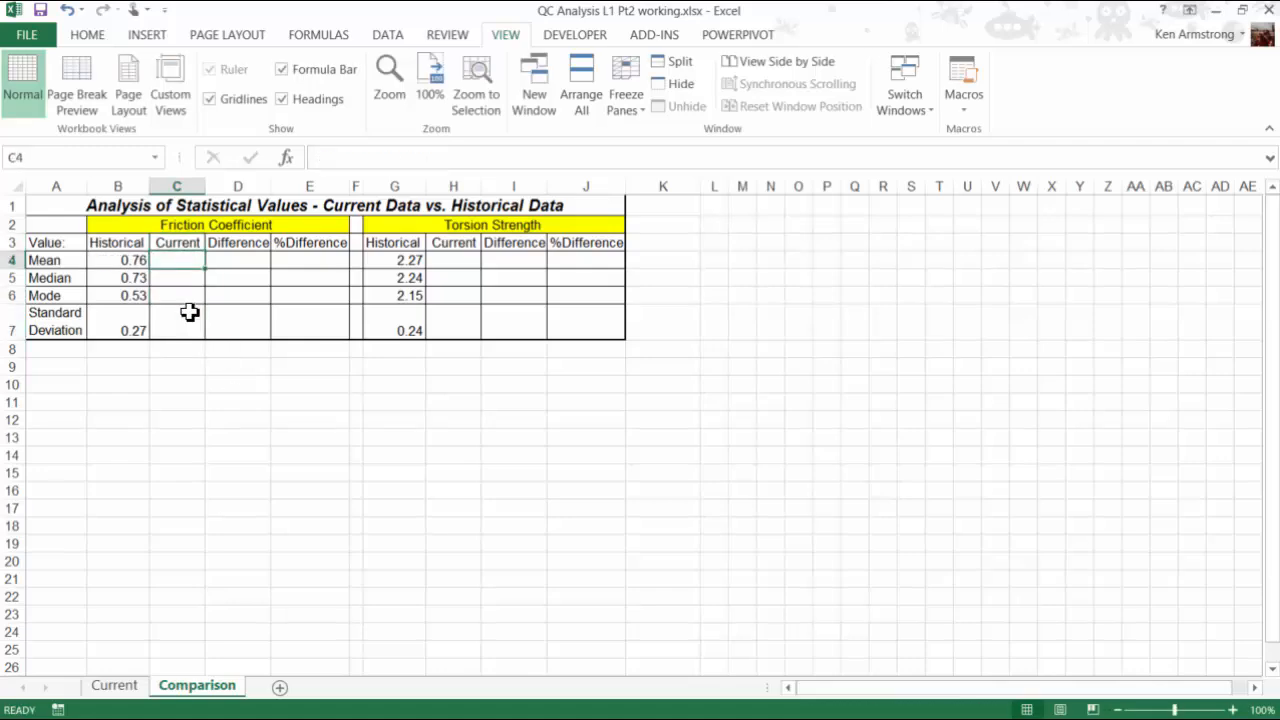
{"action": "type", "text": "="}
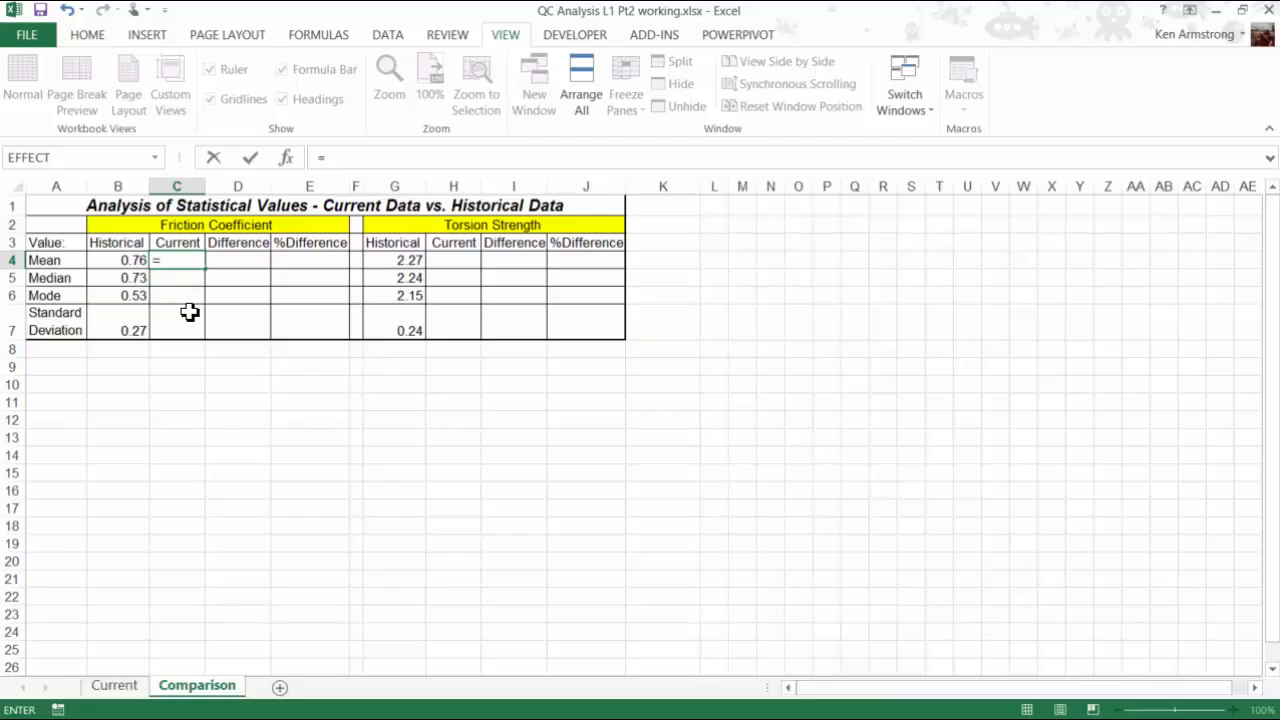
{"action": "type", "text": "'current"}
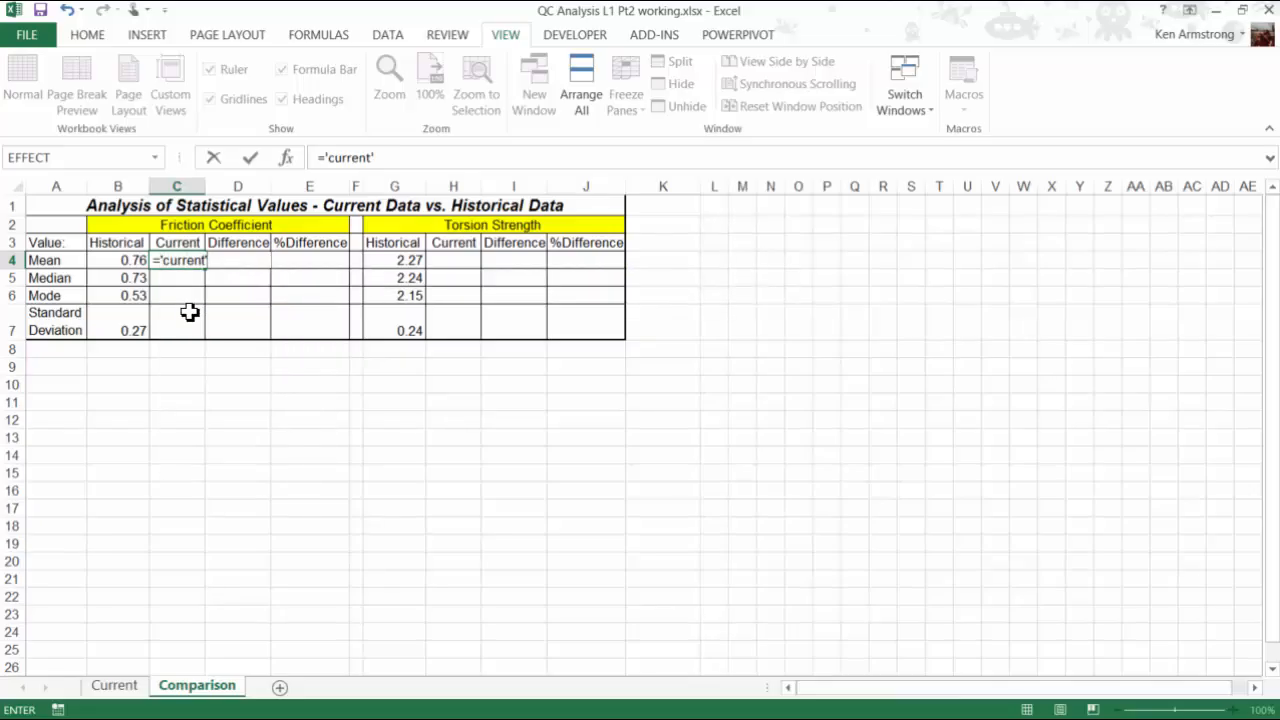
{"action": "type", "text": "!"}
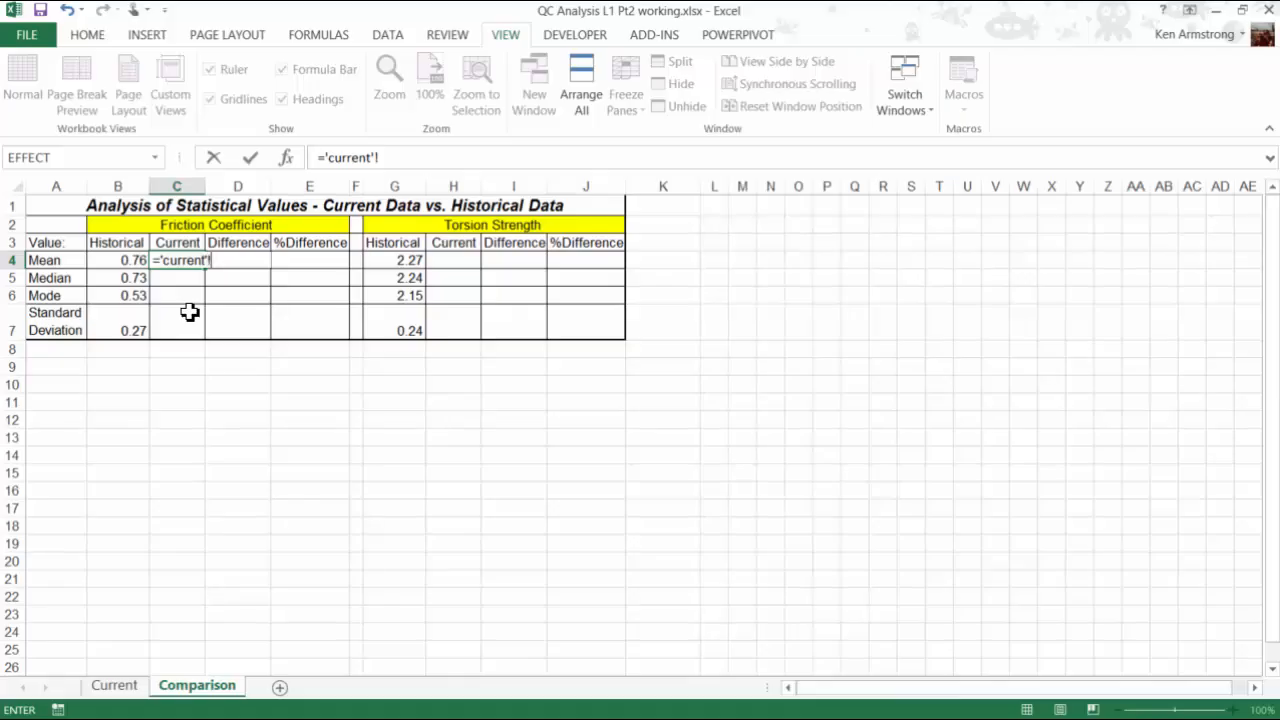
{"action": "type", "text": "F"}
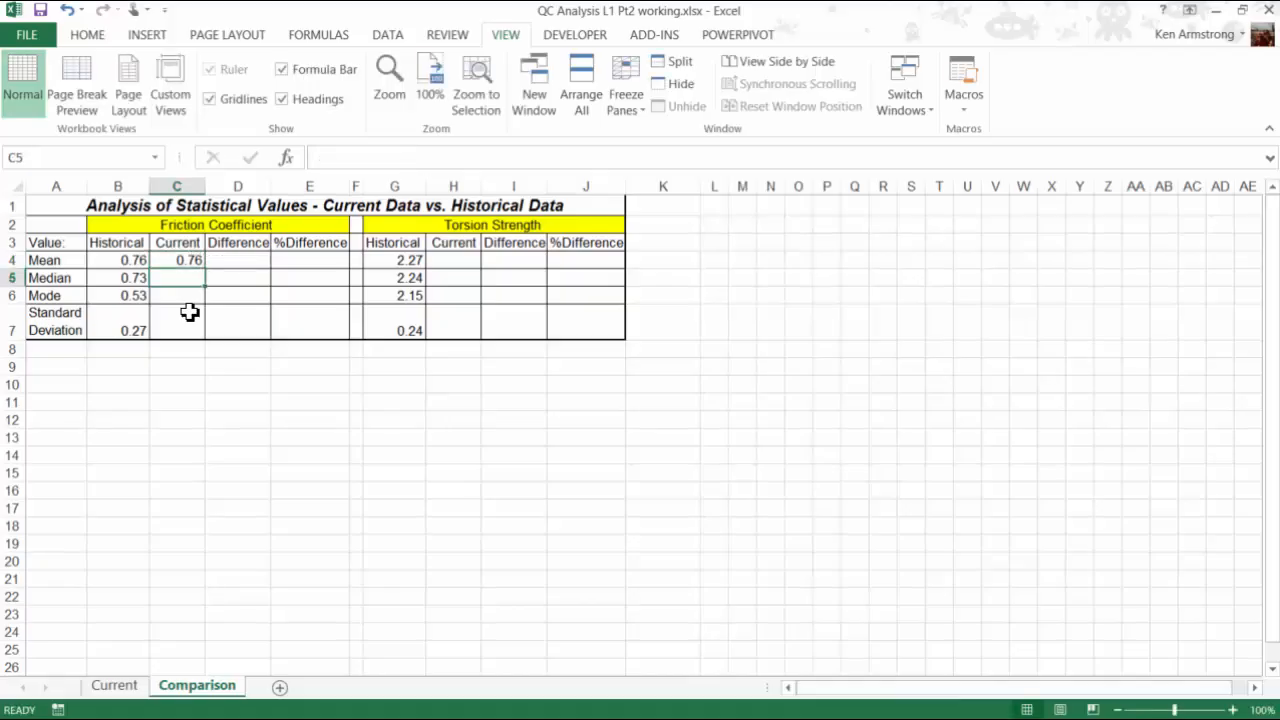
{"action": "left_click", "coordinate": [176, 260]}
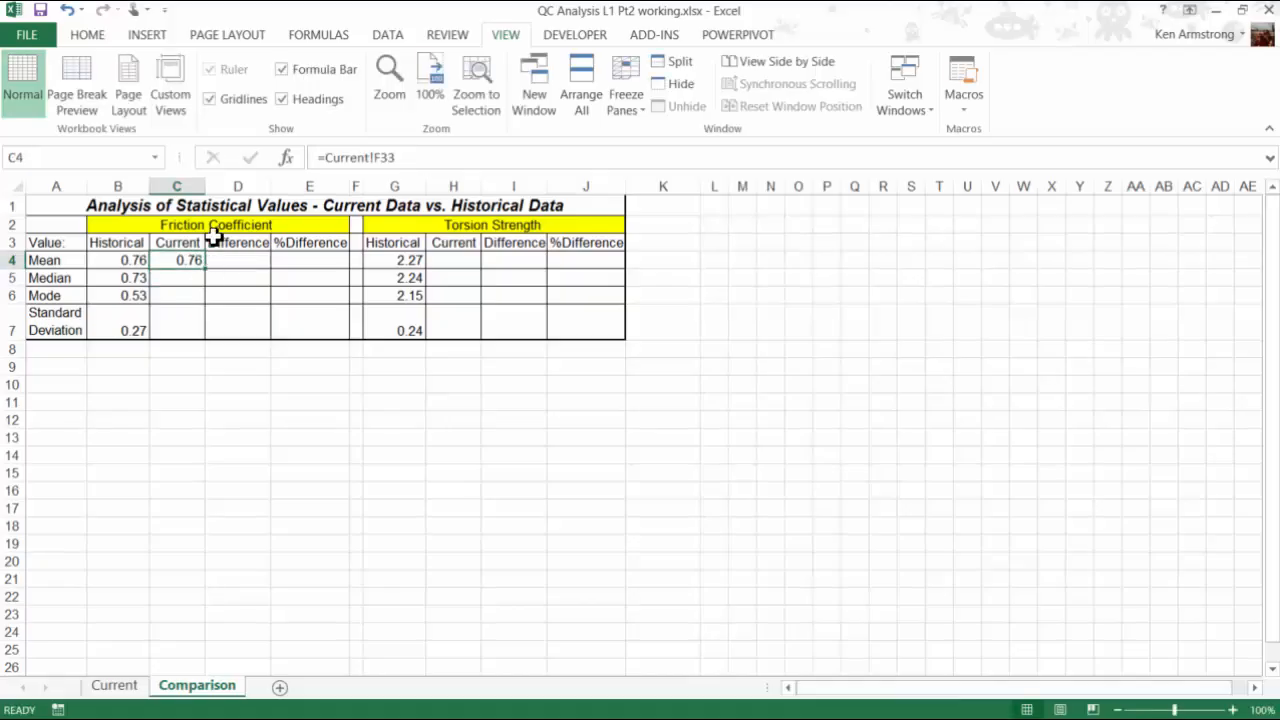
{"action": "mouse_move", "coordinate": [396, 162]}
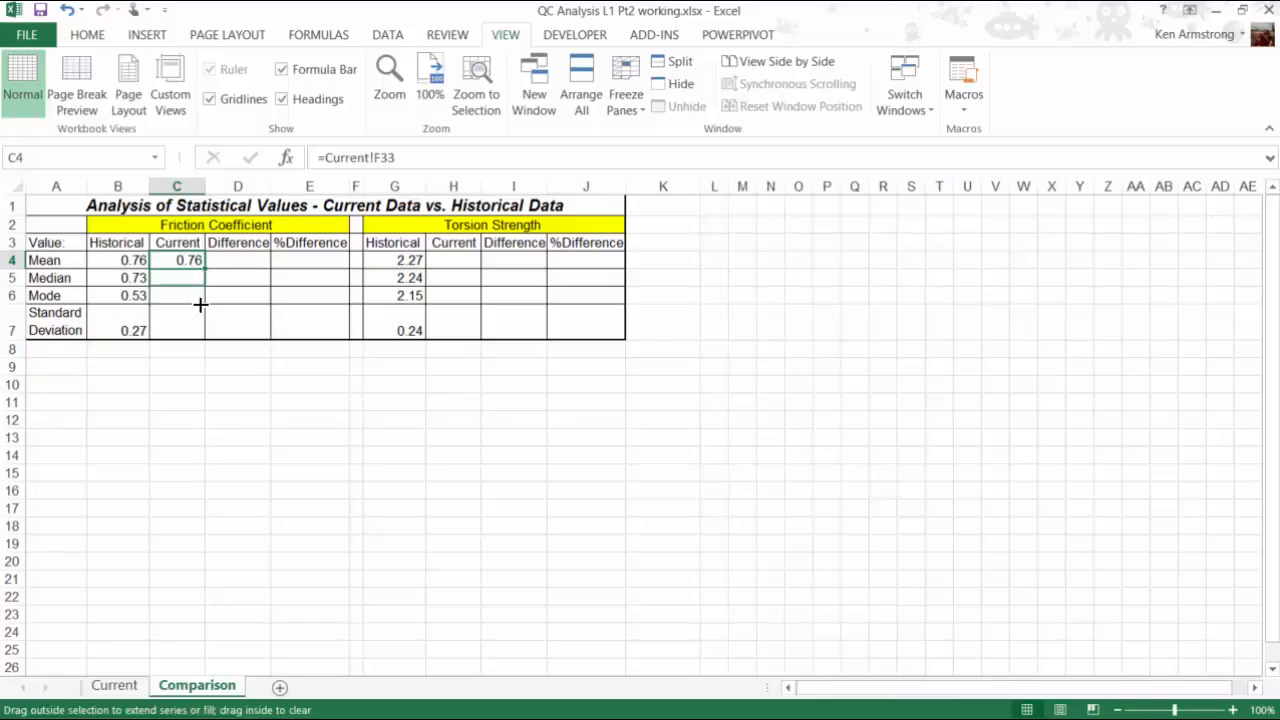
Step: Fill C4 down to C7 and link H4 to Current!G33 for the torsion values 2.19, 2.21, 2.24, 0.25
{"action": "left_click_drag", "start_coordinate": [188, 260], "coordinate": [188, 330]}
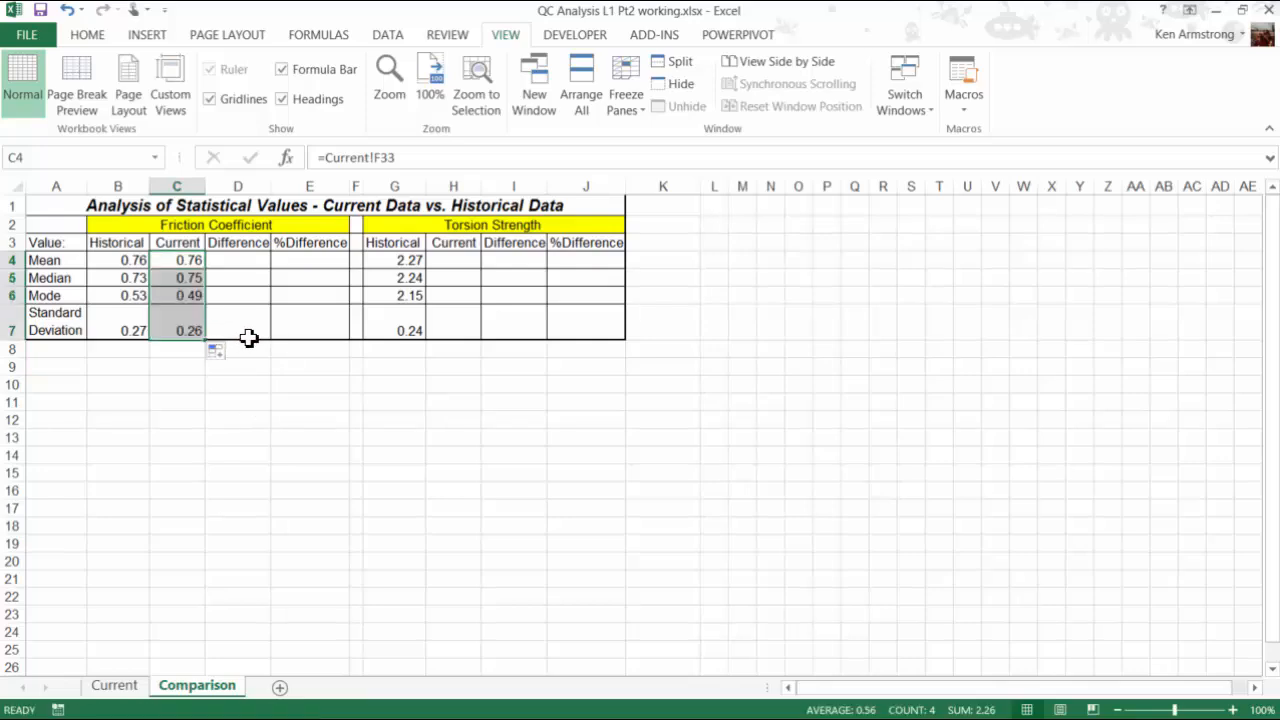
{"action": "left_click", "coordinate": [452, 260]}
{"action": "type", "text": "="}
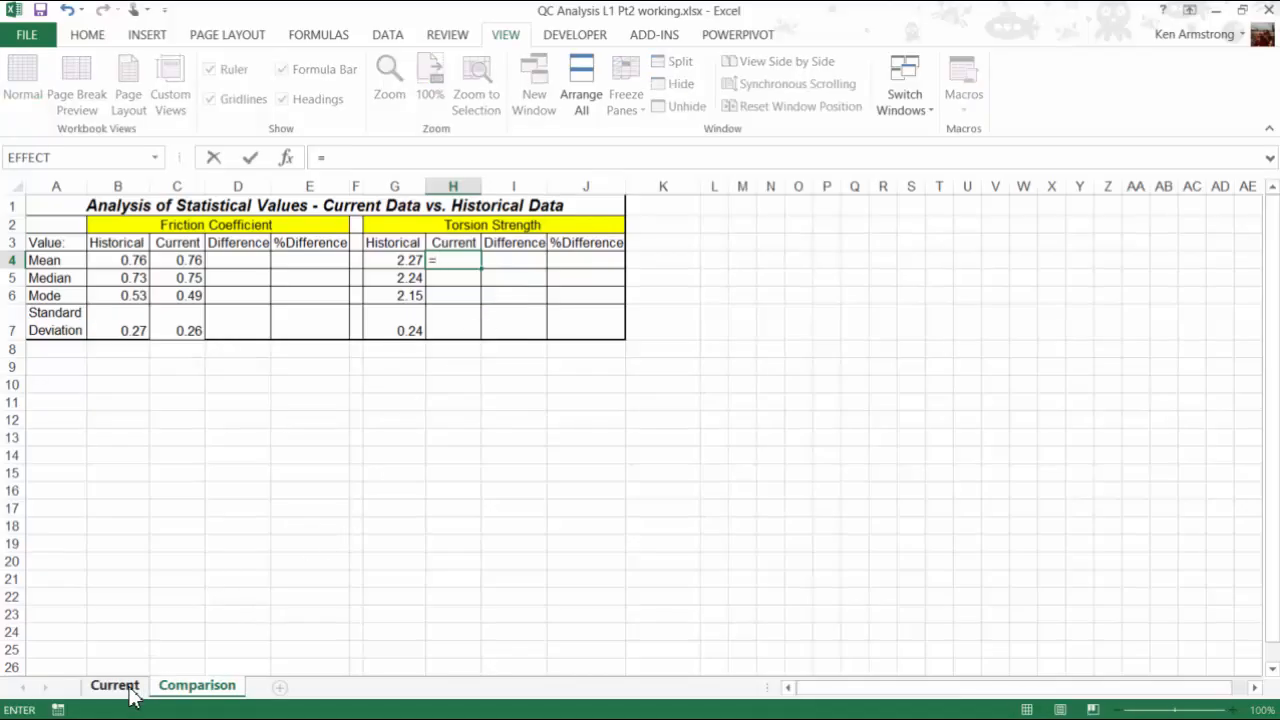
{"action": "left_click", "coordinate": [114, 684]}
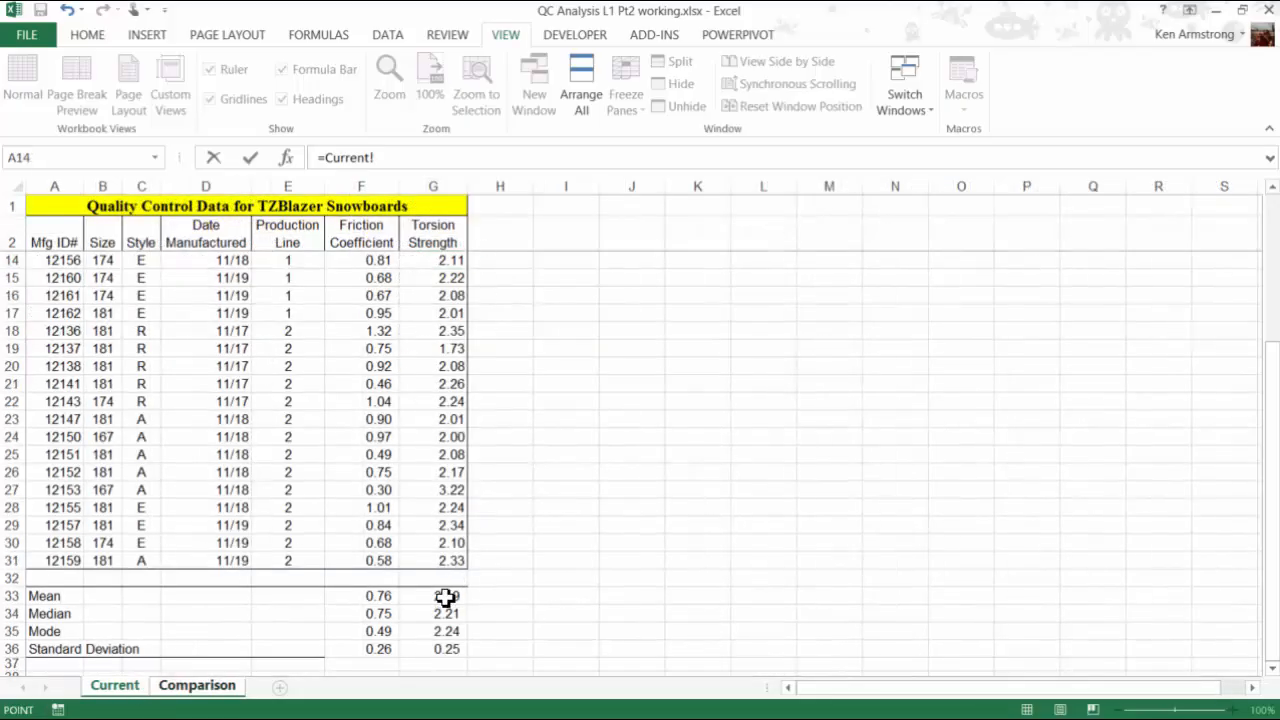
{"action": "left_click", "coordinate": [432, 596]}
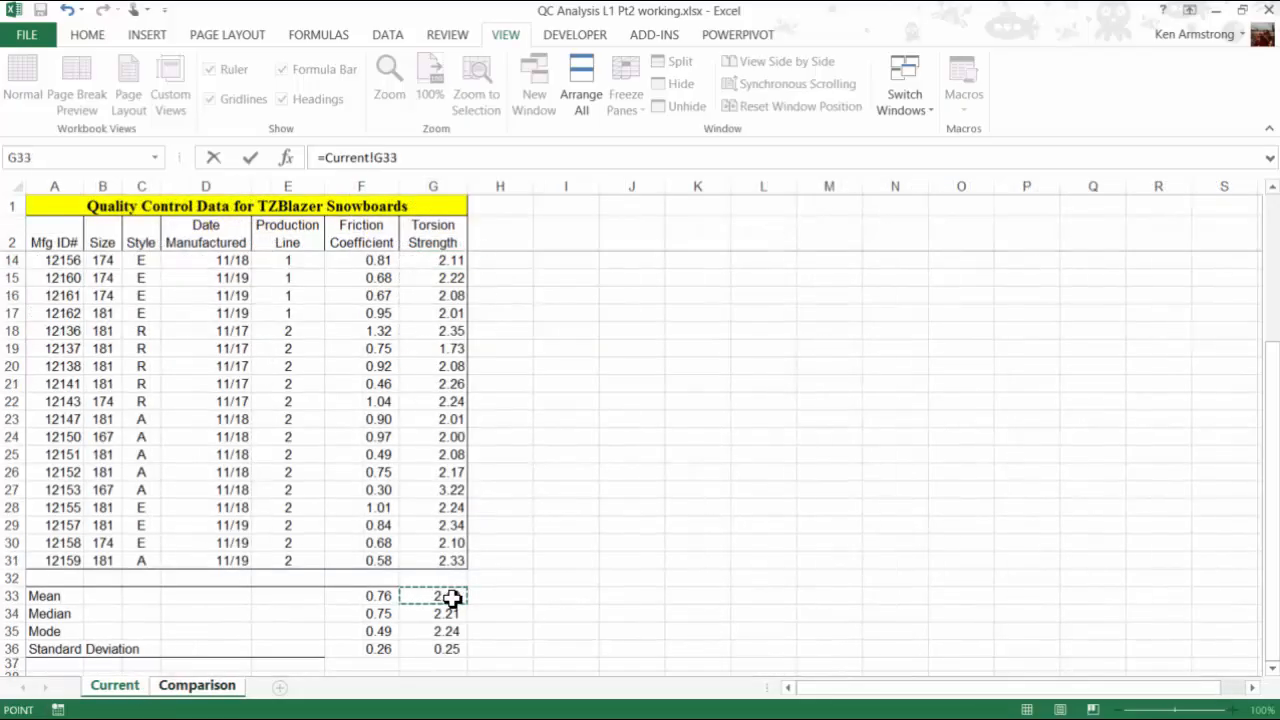
{"action": "left_click", "coordinate": [196, 684]}
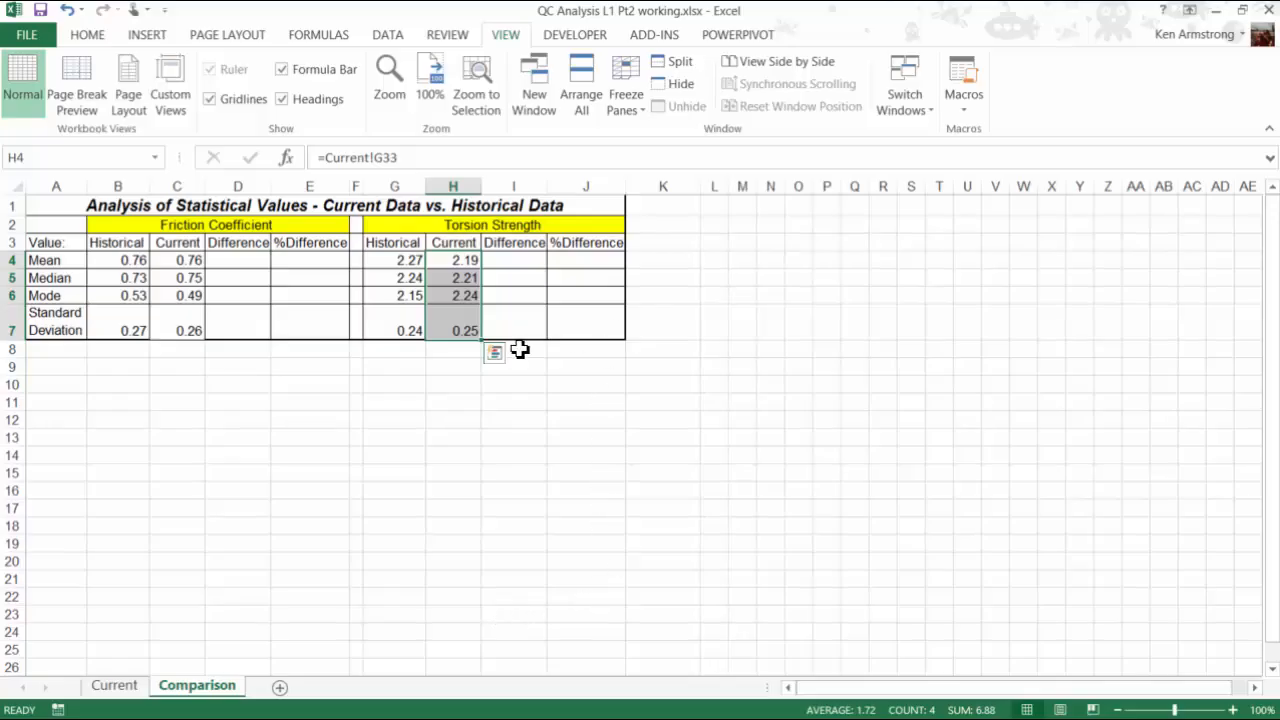
Step: Enter the friction Mean difference in D4 and the % difference C4-B4/B4 in E4
{"action": "left_click", "coordinate": [236, 260]}
{"action": "type", "text": "=C4-B4"}
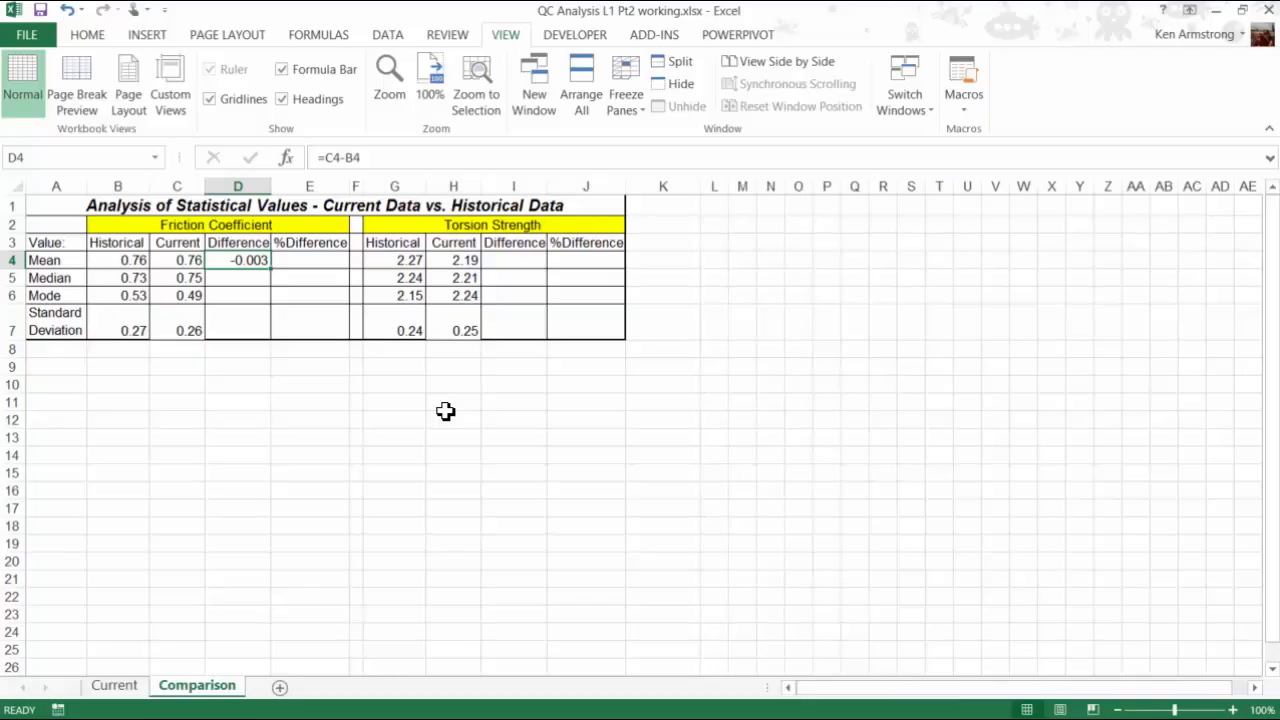
{"action": "left_click", "coordinate": [308, 260]}
{"action": "type", "text": "="}
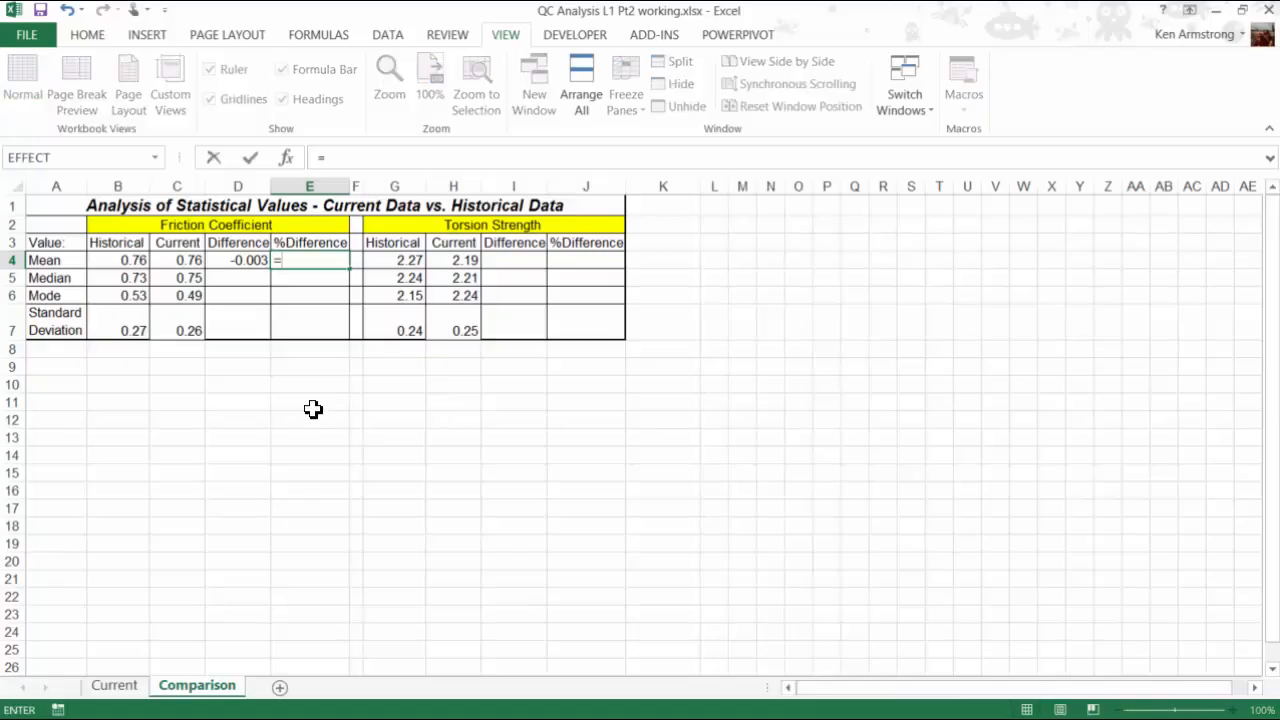
{"action": "left_click", "coordinate": [176, 260]}
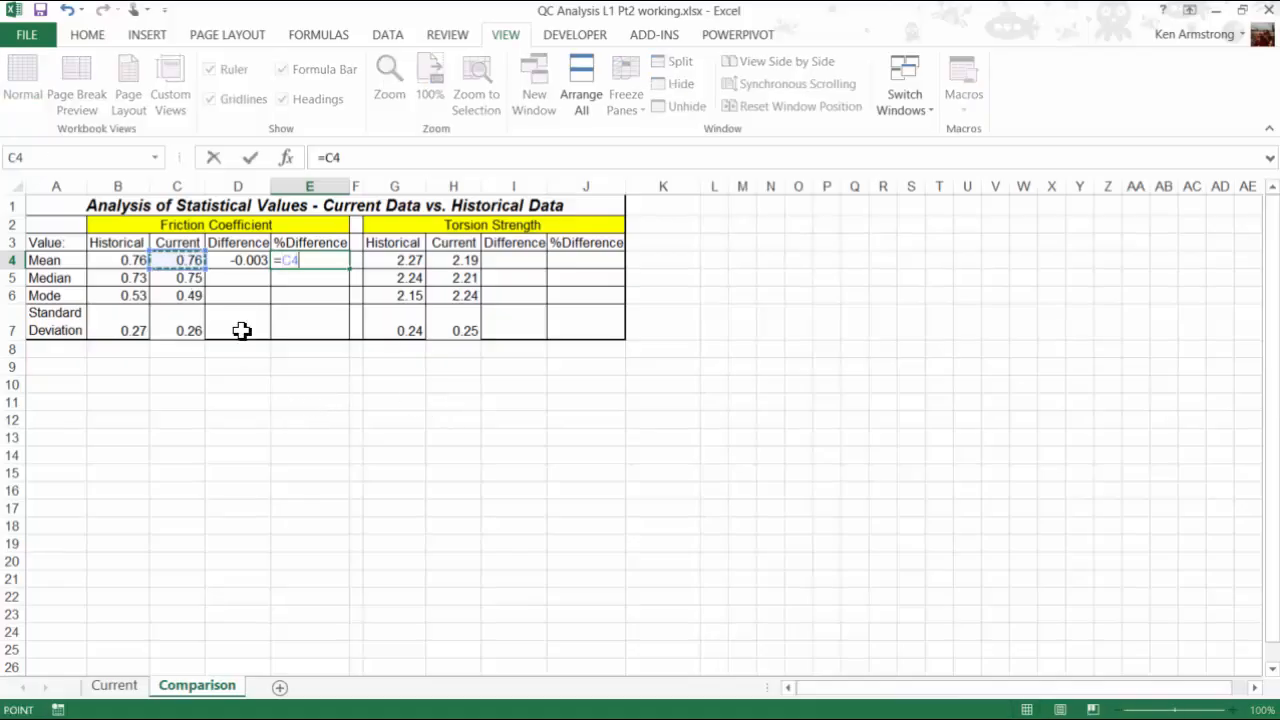
{"action": "left_click", "coordinate": [118, 260]}
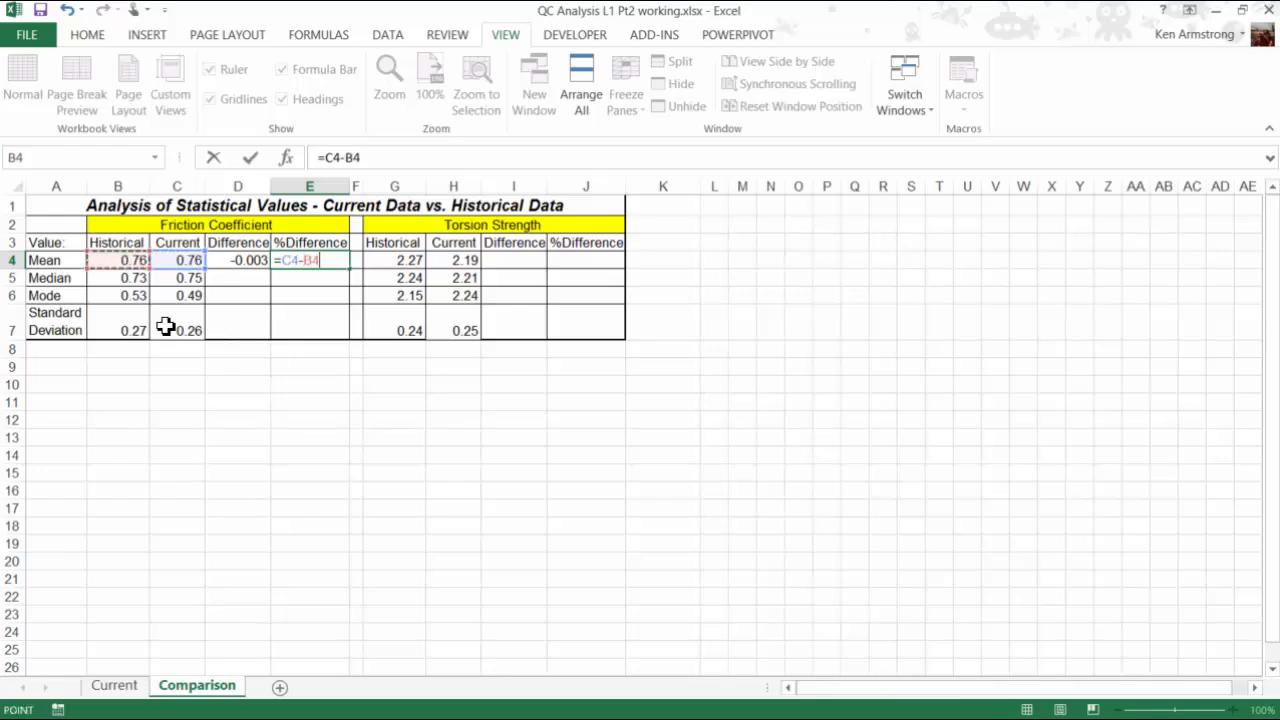
{"action": "type", "text": "/"}
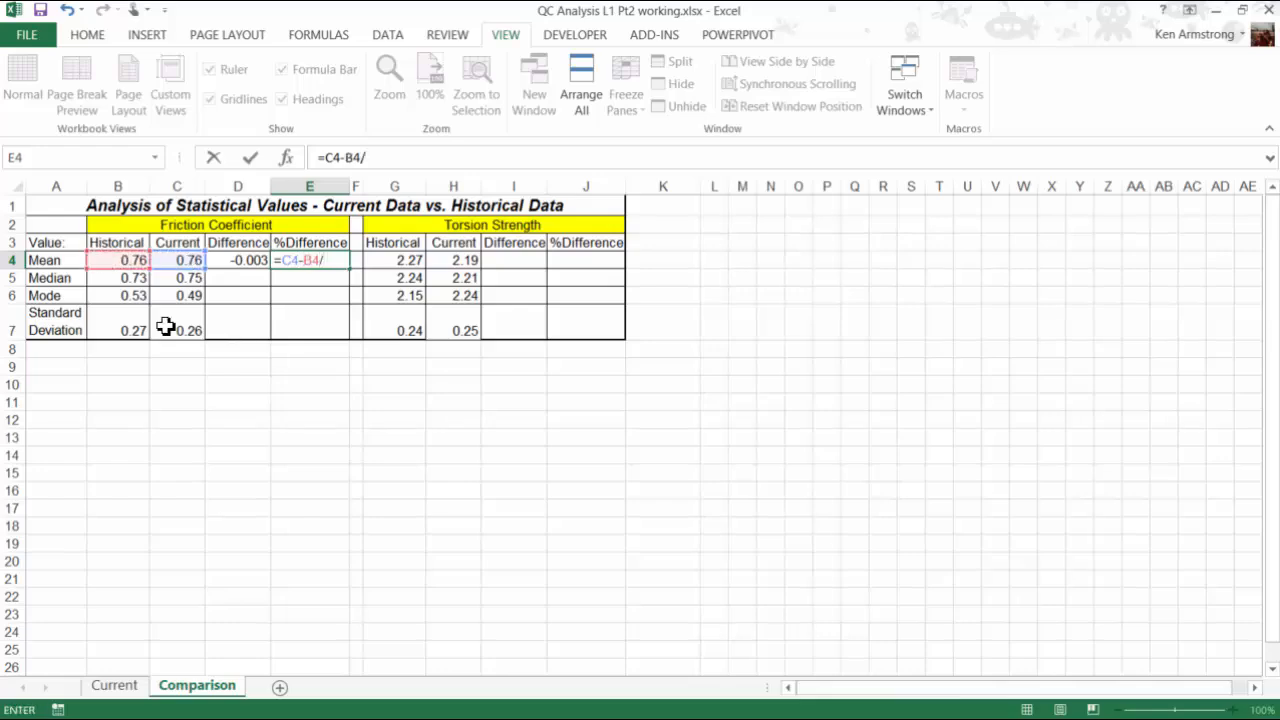
Step: Correct E4 to =(C4-B4)/B4 giving -0.41% and check both Mean formulas
{"action": "left_click", "coordinate": [118, 260]}
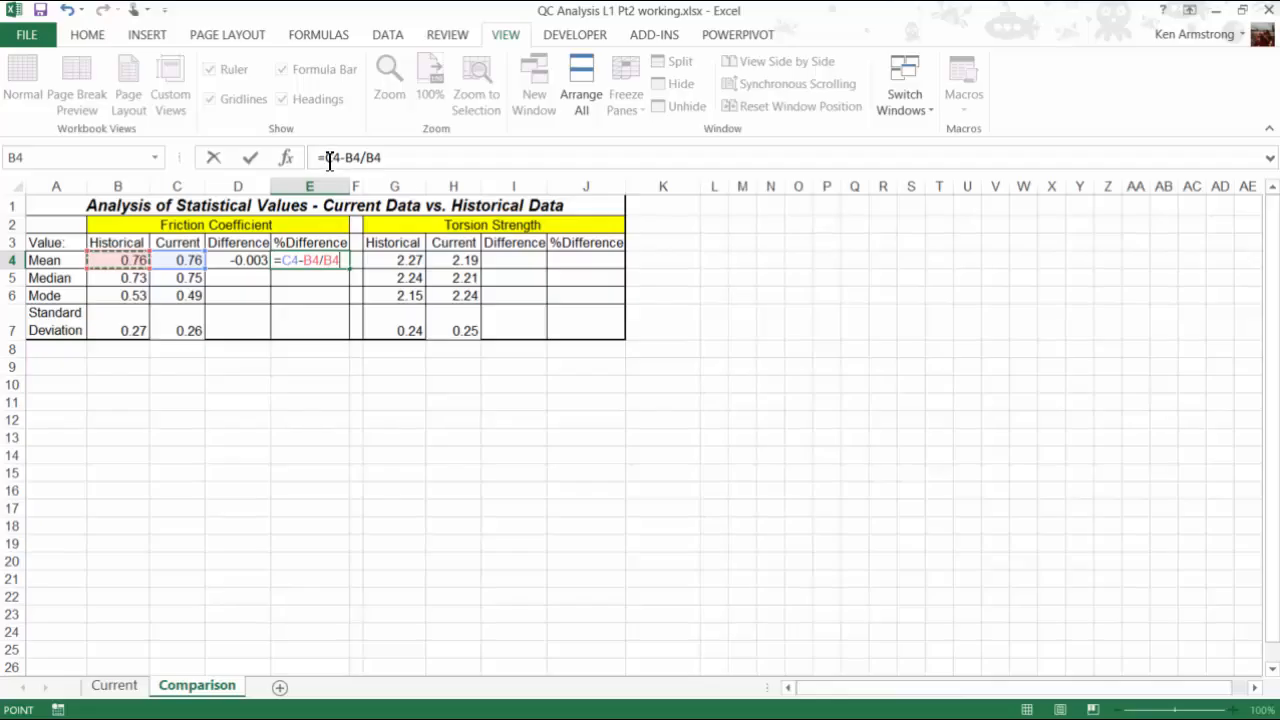
{"action": "type", "text": "("}
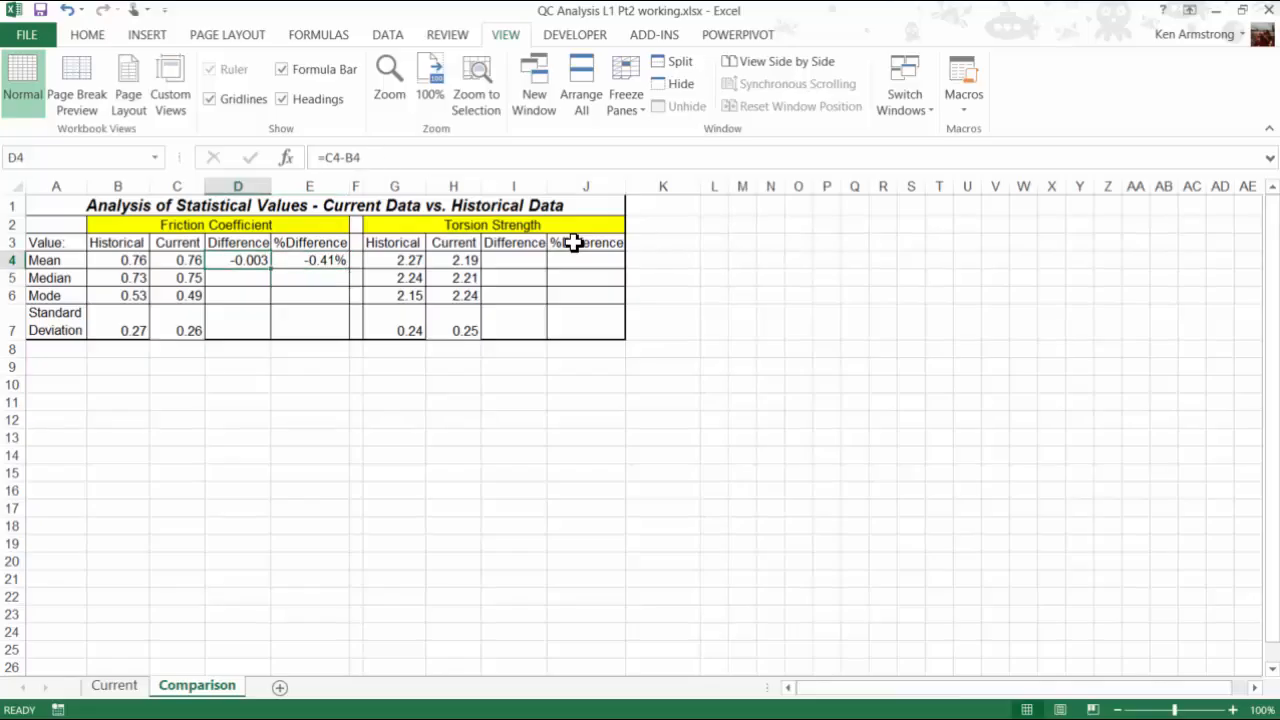
{"action": "left_click", "coordinate": [308, 260]}
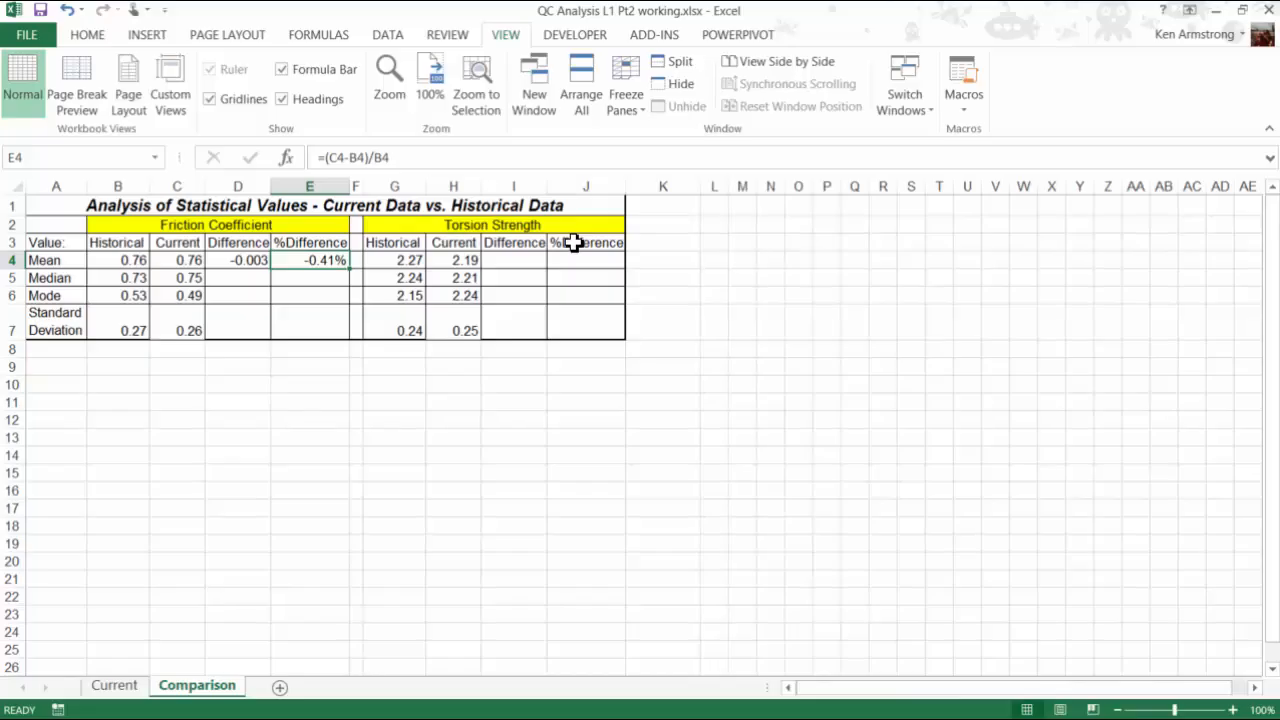
{"action": "left_click", "coordinate": [236, 260]}
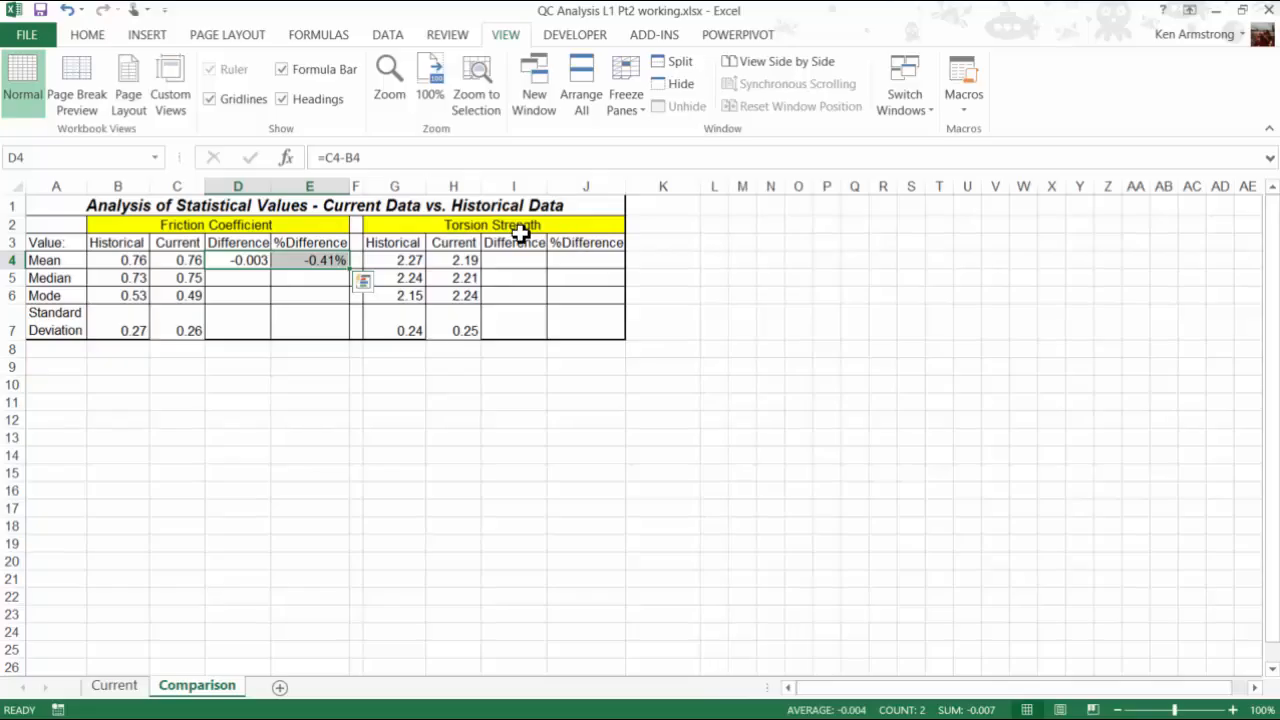
Step: Fill D4:E4 down to row 7 giving friction % differences 2.74%, -7.55%, -2.95%, and check them
{"action": "left_click_drag", "start_coordinate": [348, 266], "coordinate": [348, 330]}
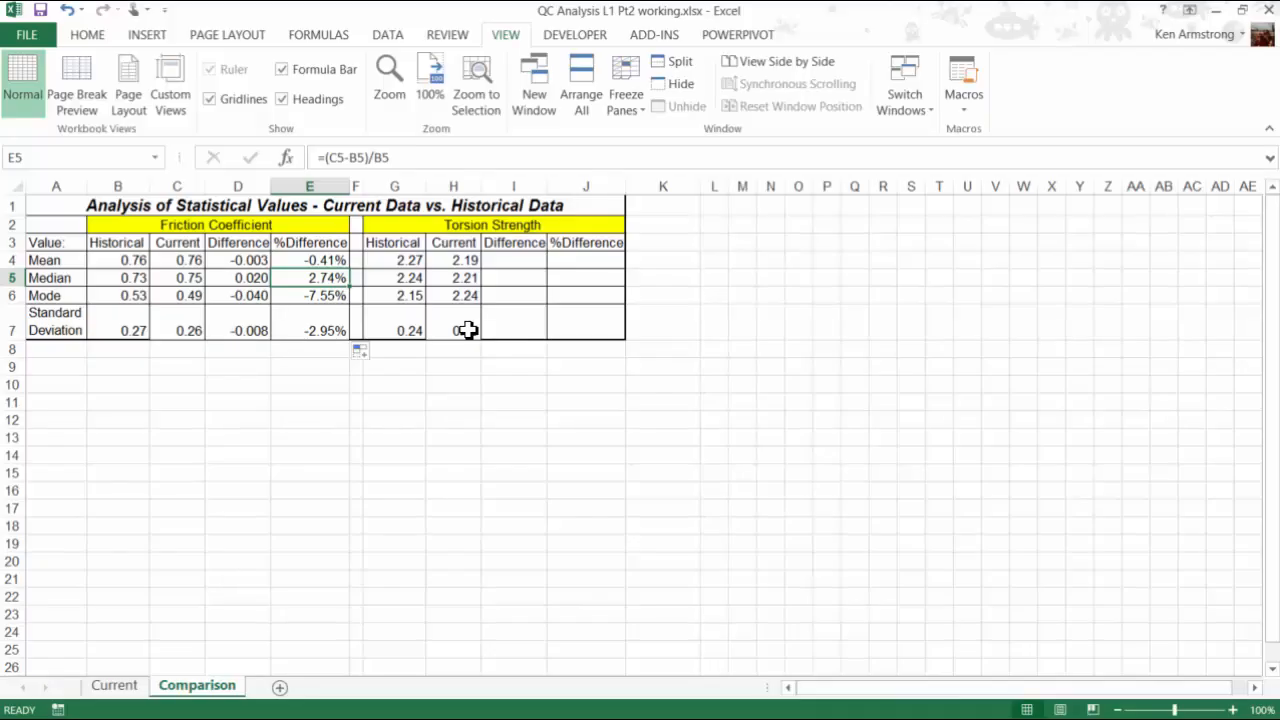
{"action": "left_click", "coordinate": [308, 296]}
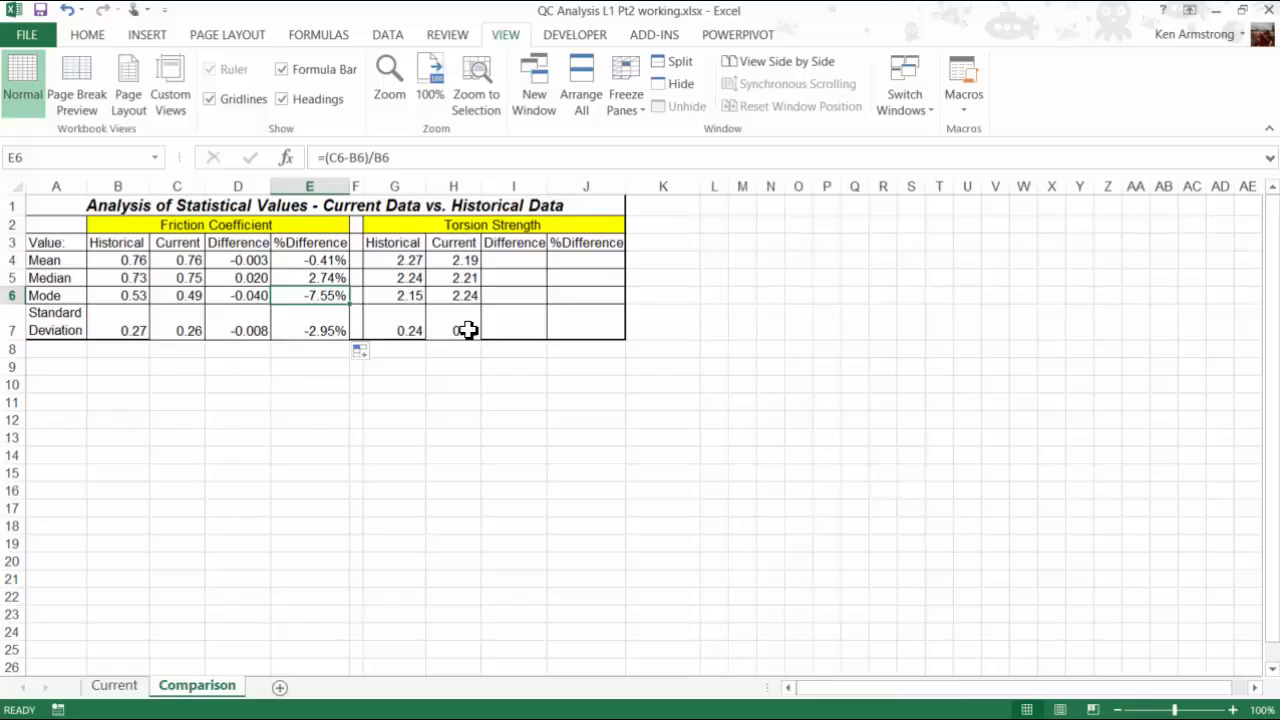
{"action": "left_click", "coordinate": [308, 330]}
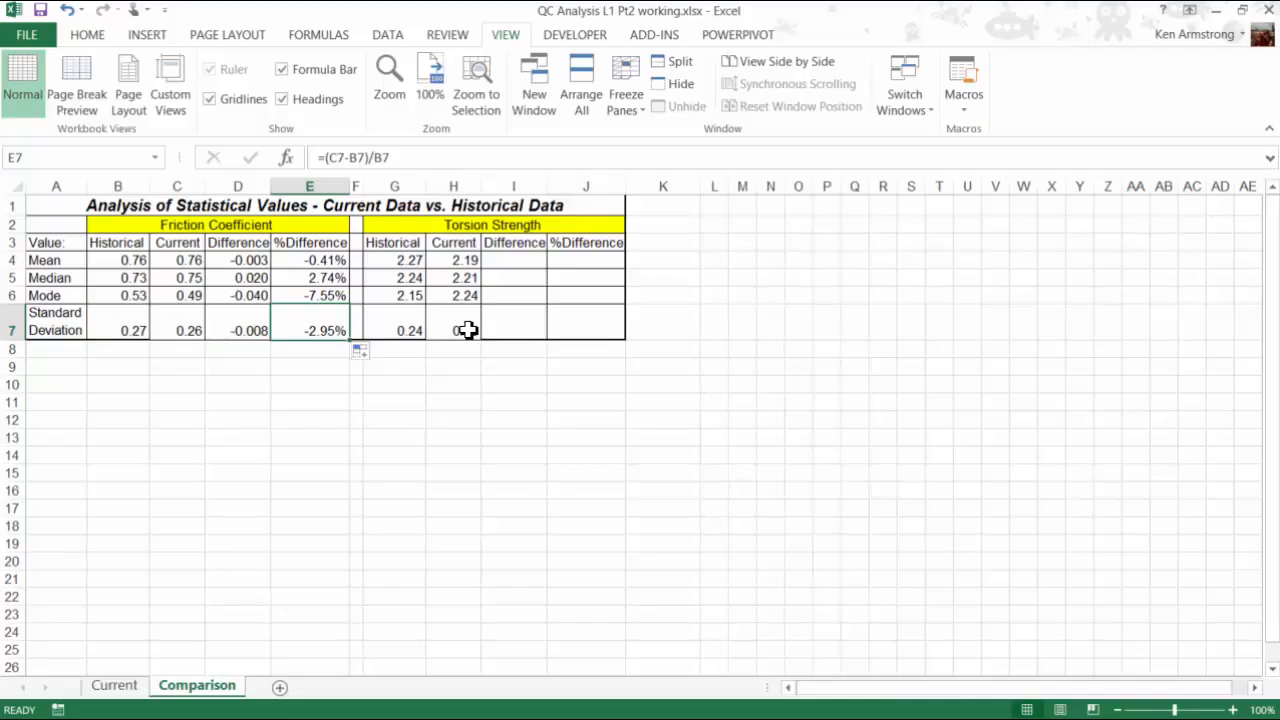
Step: Review the Mean difference formulas and select the friction D4:E7 formulas to copy to the torsion columns
{"action": "left_click", "coordinate": [452, 330]}
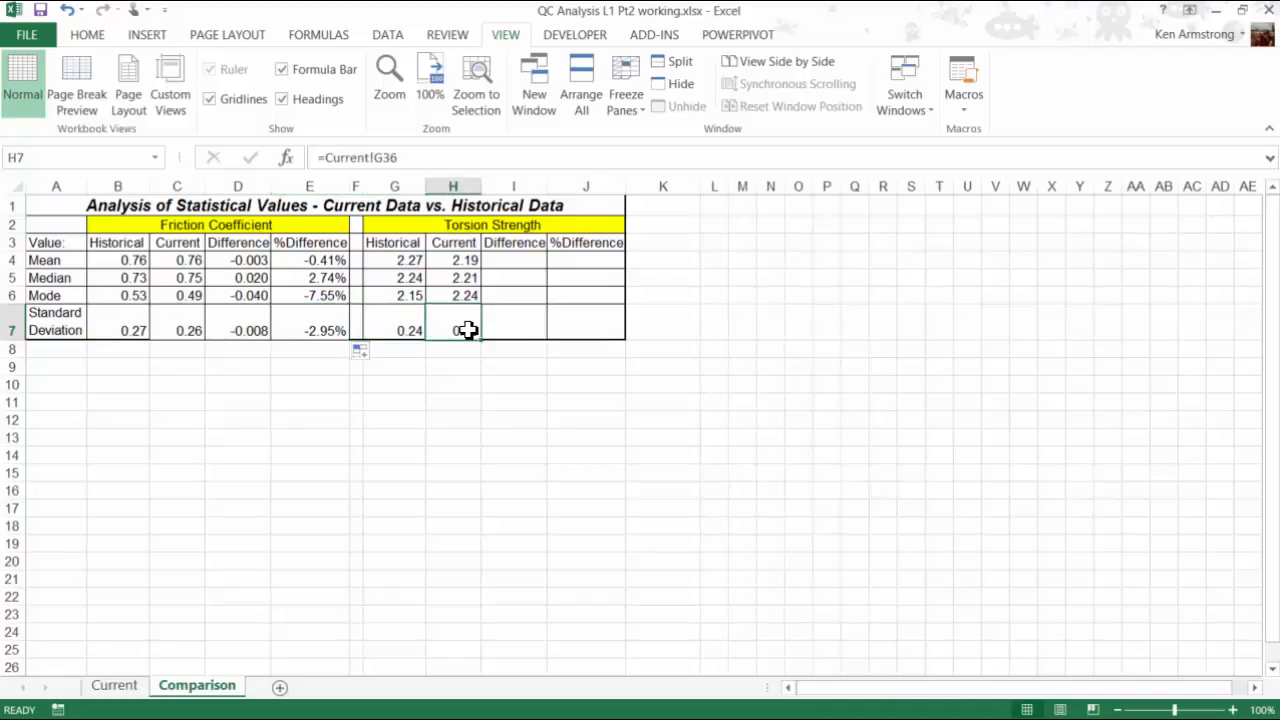
{"action": "left_click", "coordinate": [512, 260]}
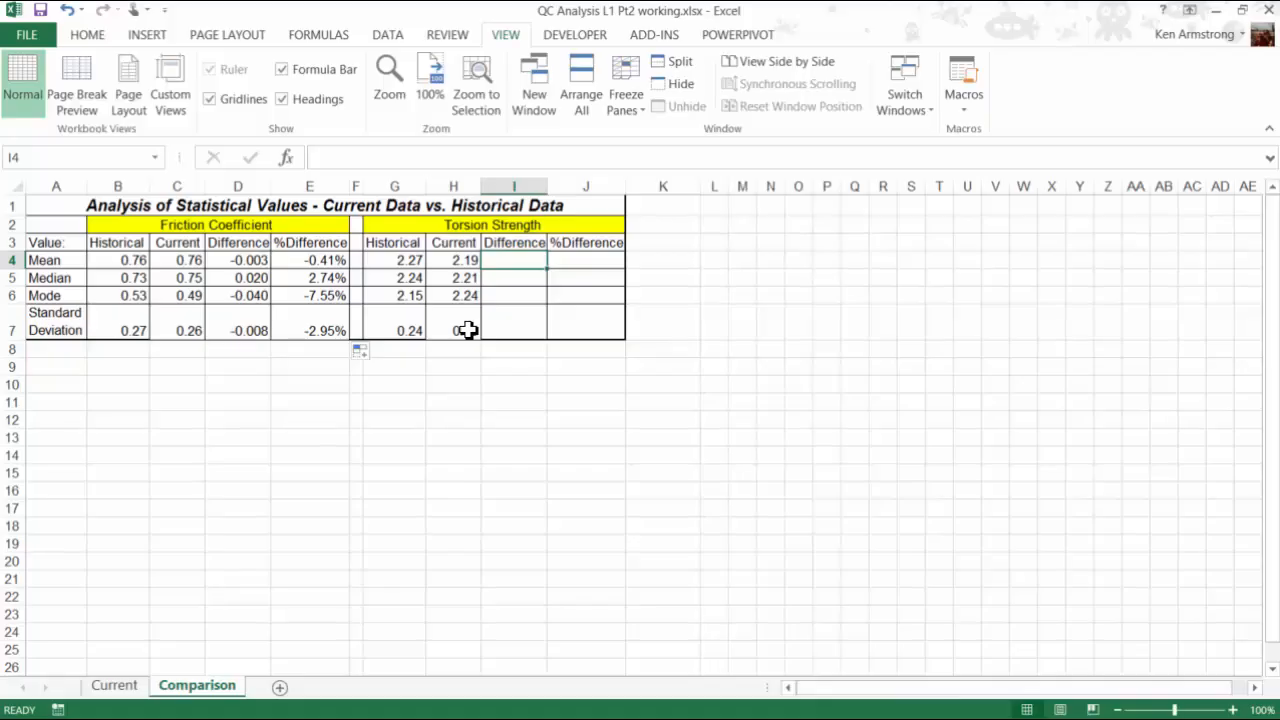
{"action": "left_click", "coordinate": [238, 260]}
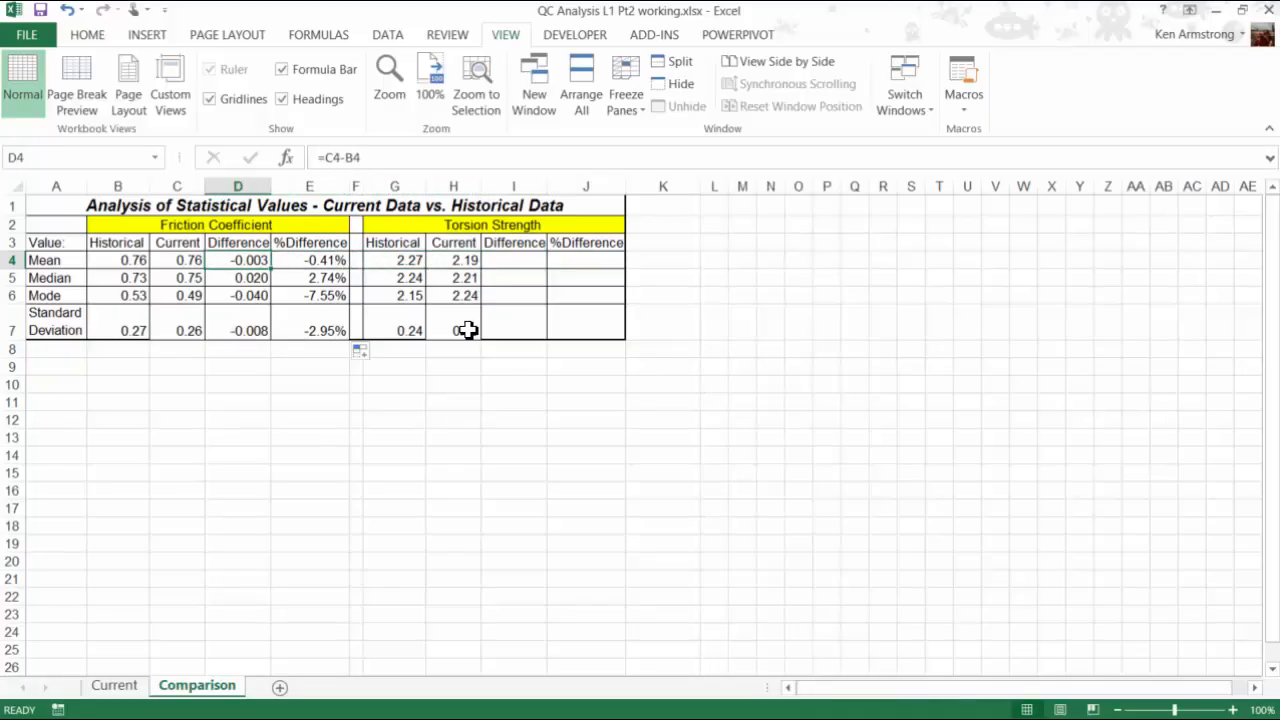
{"action": "left_click", "coordinate": [118, 260]}
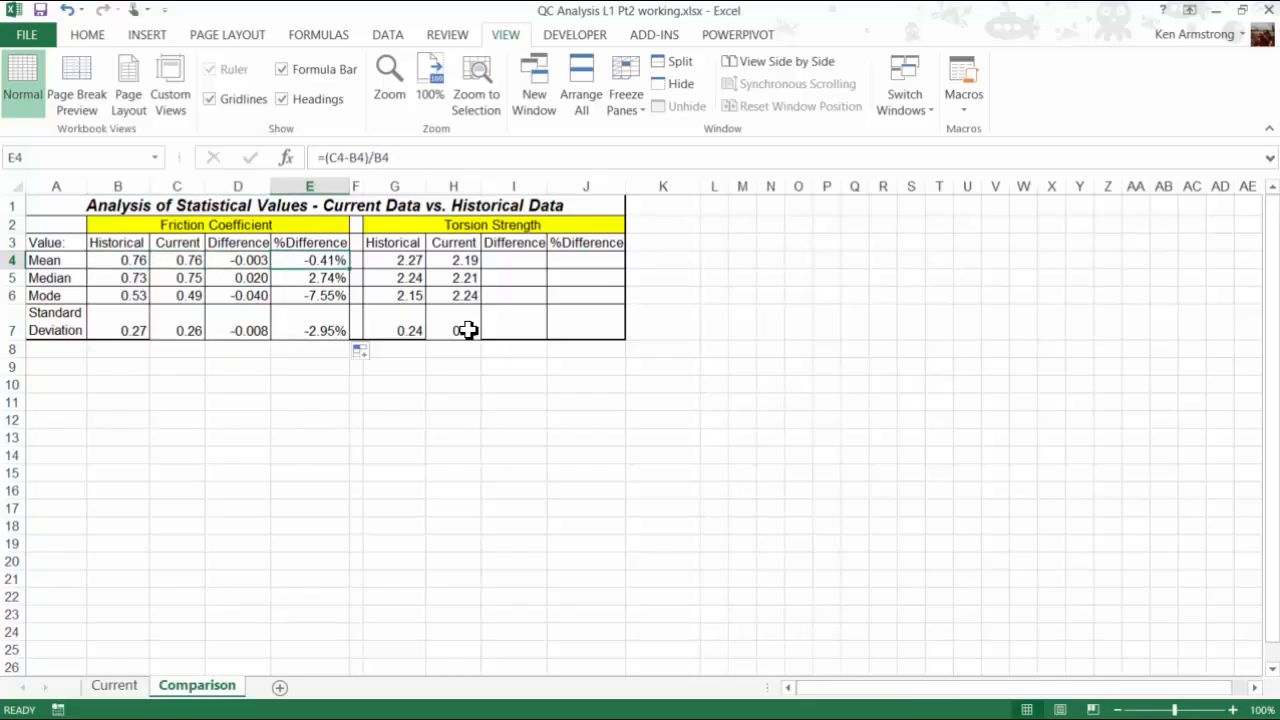
{"action": "left_click", "coordinate": [236, 260]}
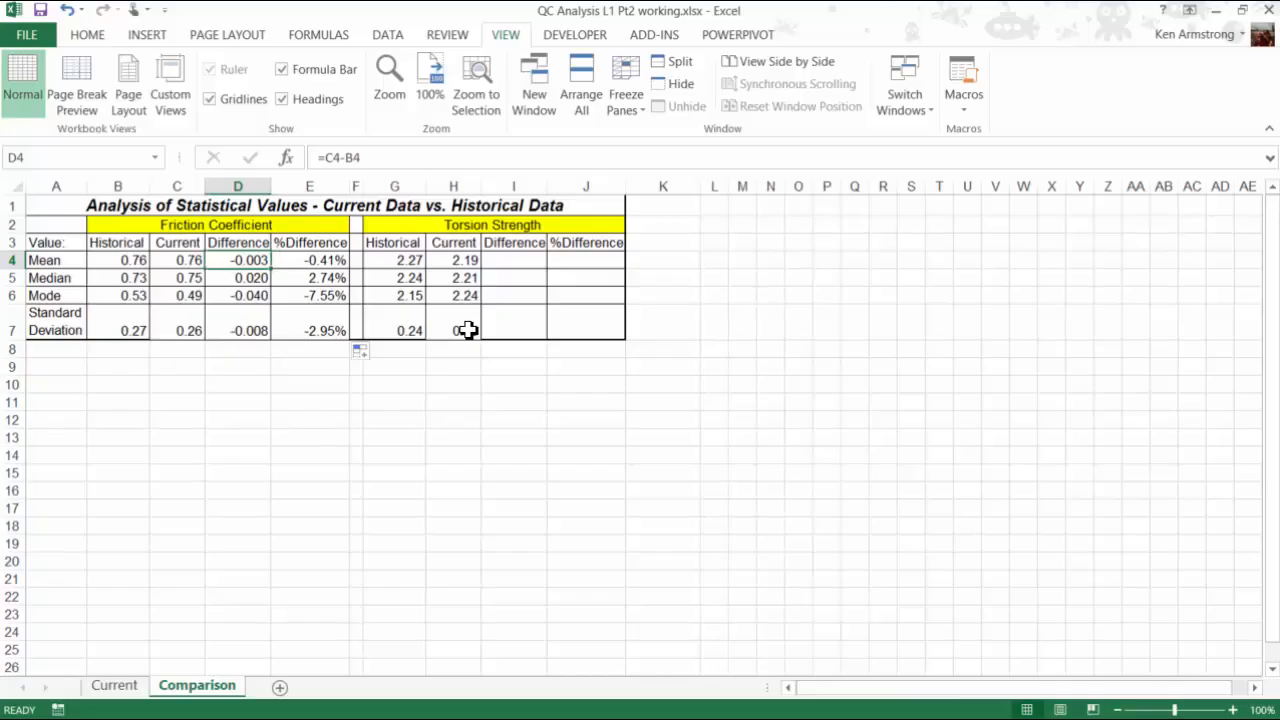
{"action": "left_click_drag", "start_coordinate": [236, 260], "coordinate": [308, 296]}
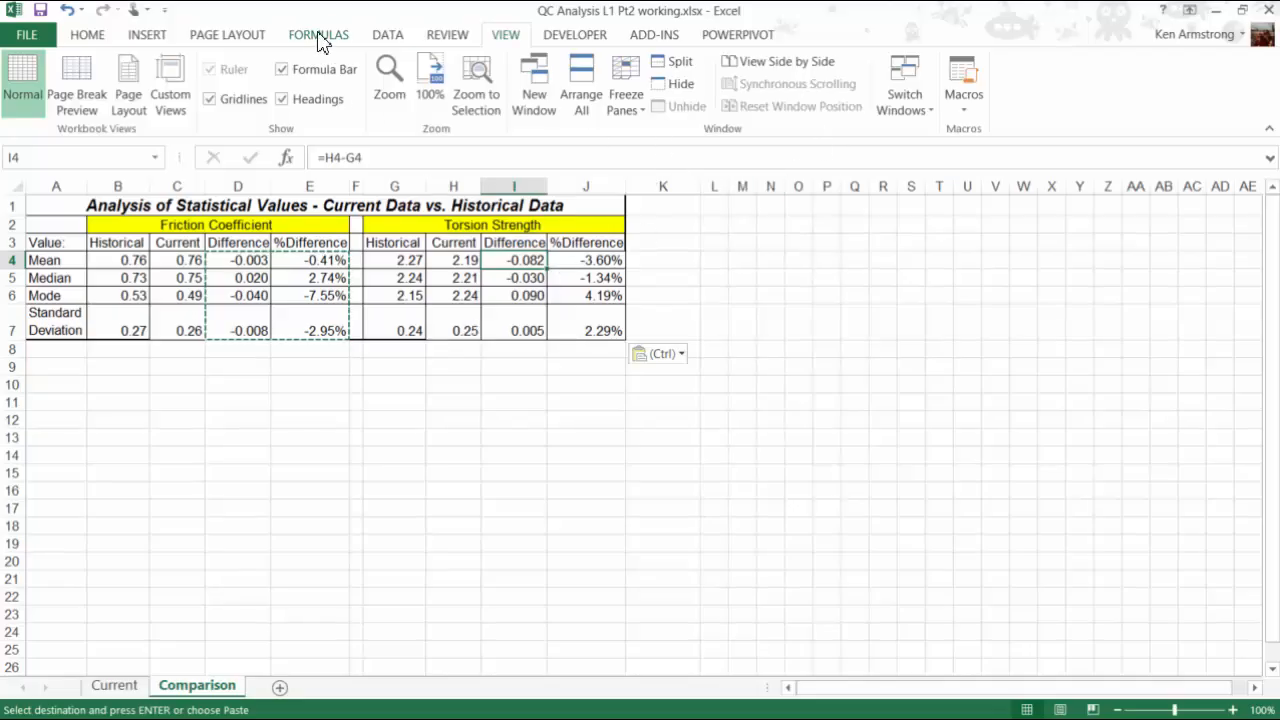
Step: Trace precedents for the torsion Median % difference in J5, then remove the arrows
{"action": "left_click", "coordinate": [318, 34]}
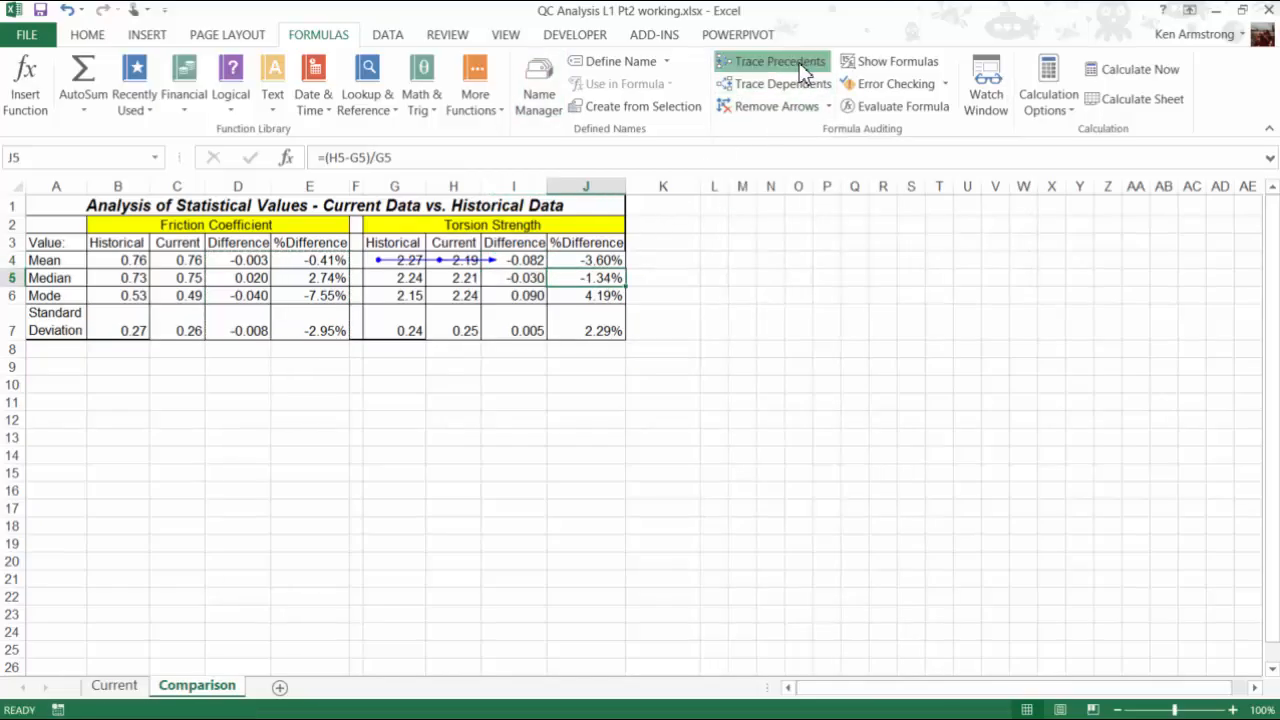
{"action": "left_click", "coordinate": [778, 60]}
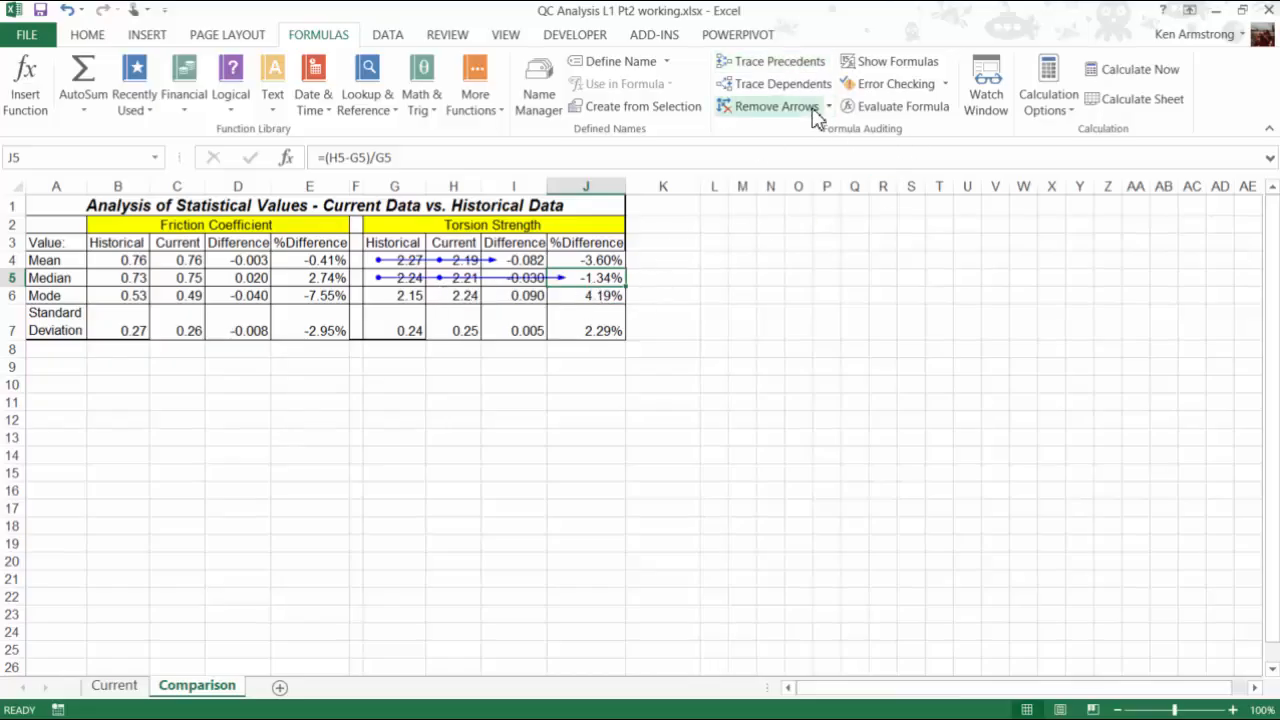
{"action": "left_click", "coordinate": [776, 106]}
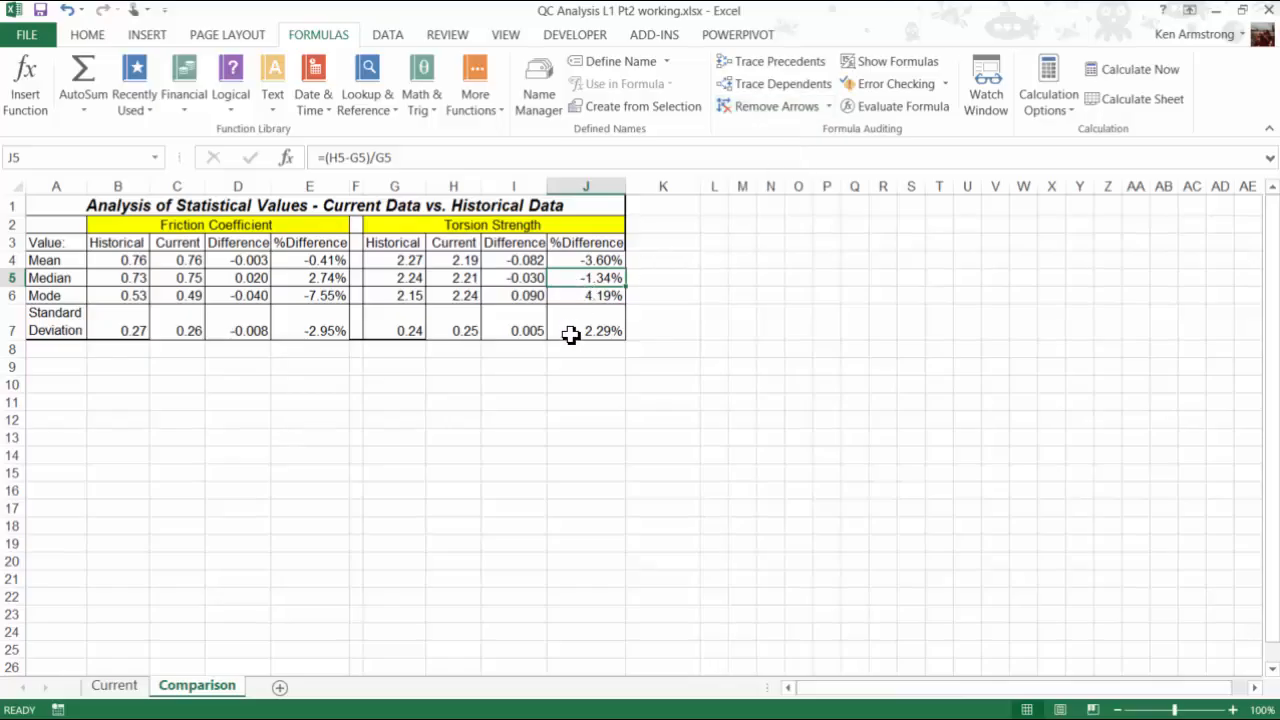
{"action": "mouse_move", "coordinate": [556, 328]}
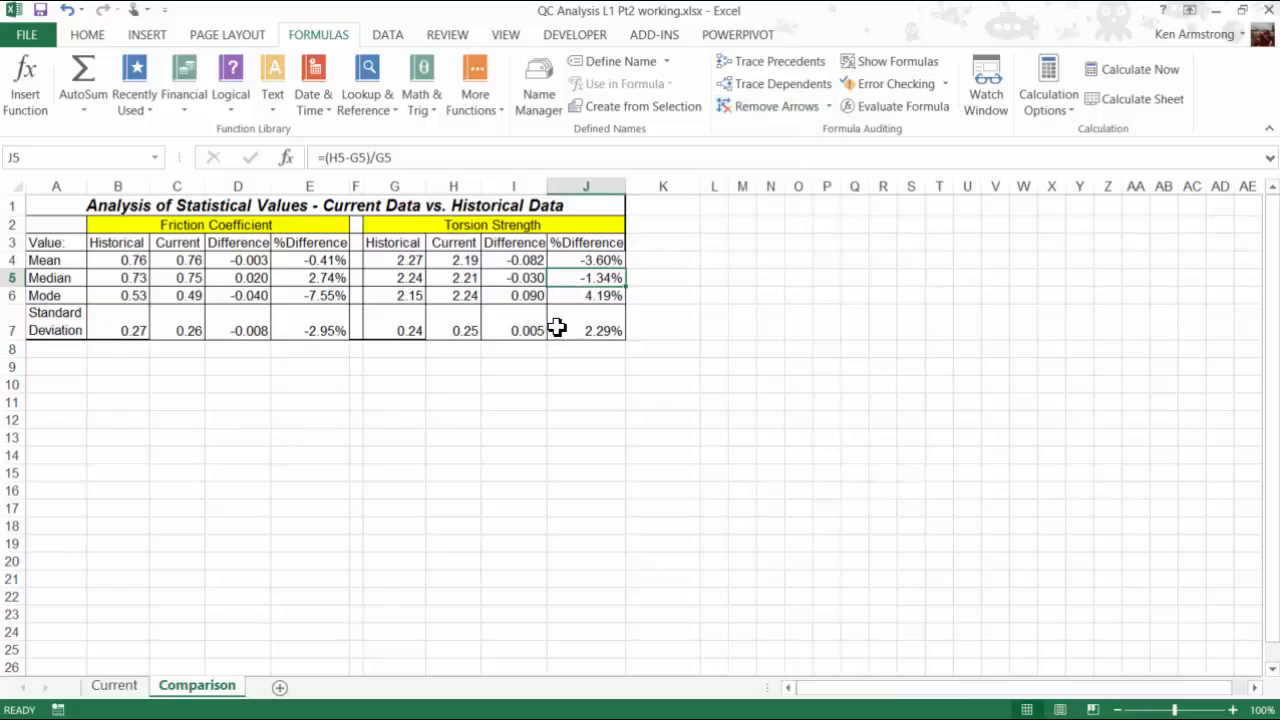
{"action": "left_click", "coordinate": [584, 260]}
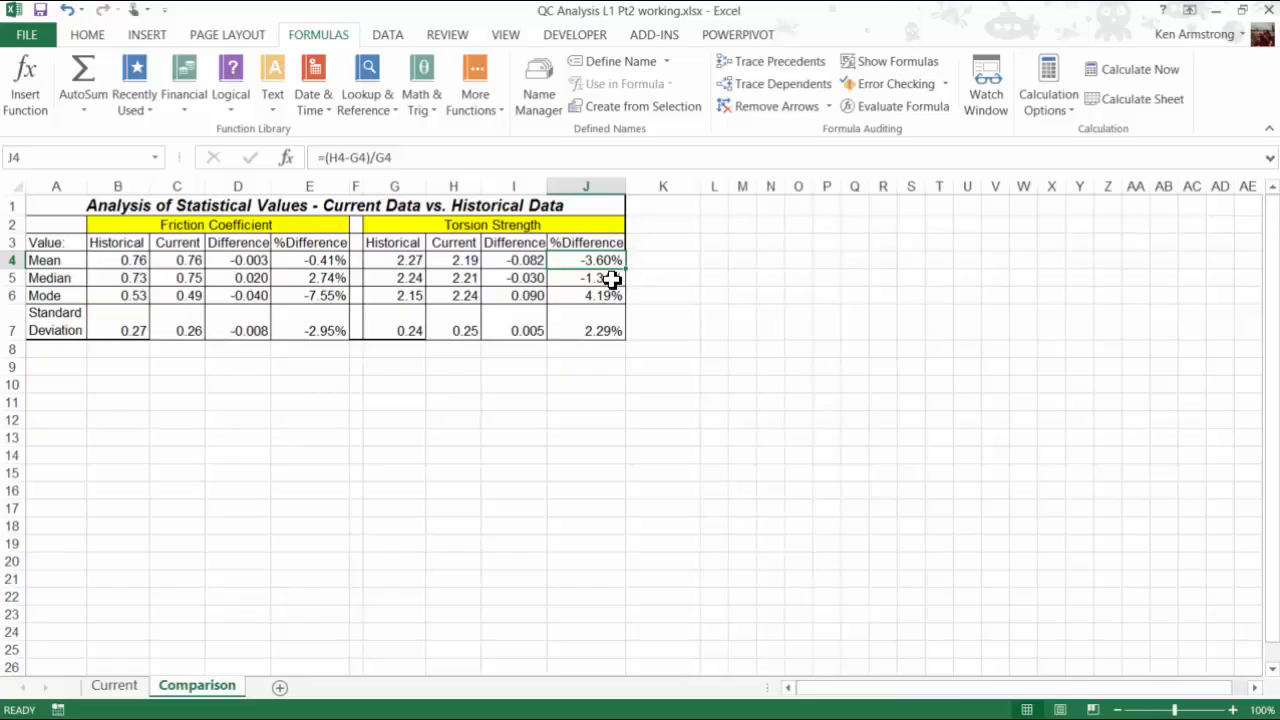
{"action": "left_click", "coordinate": [586, 278]}
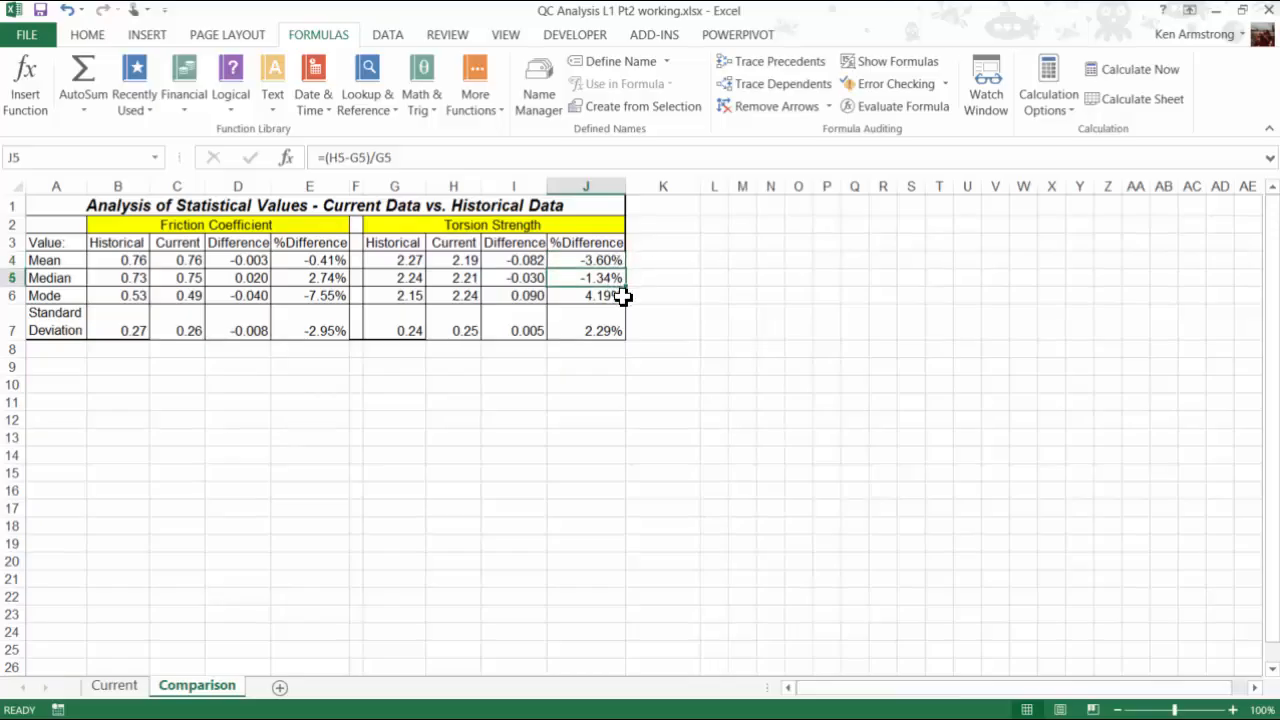
{"action": "left_click", "coordinate": [584, 296]}
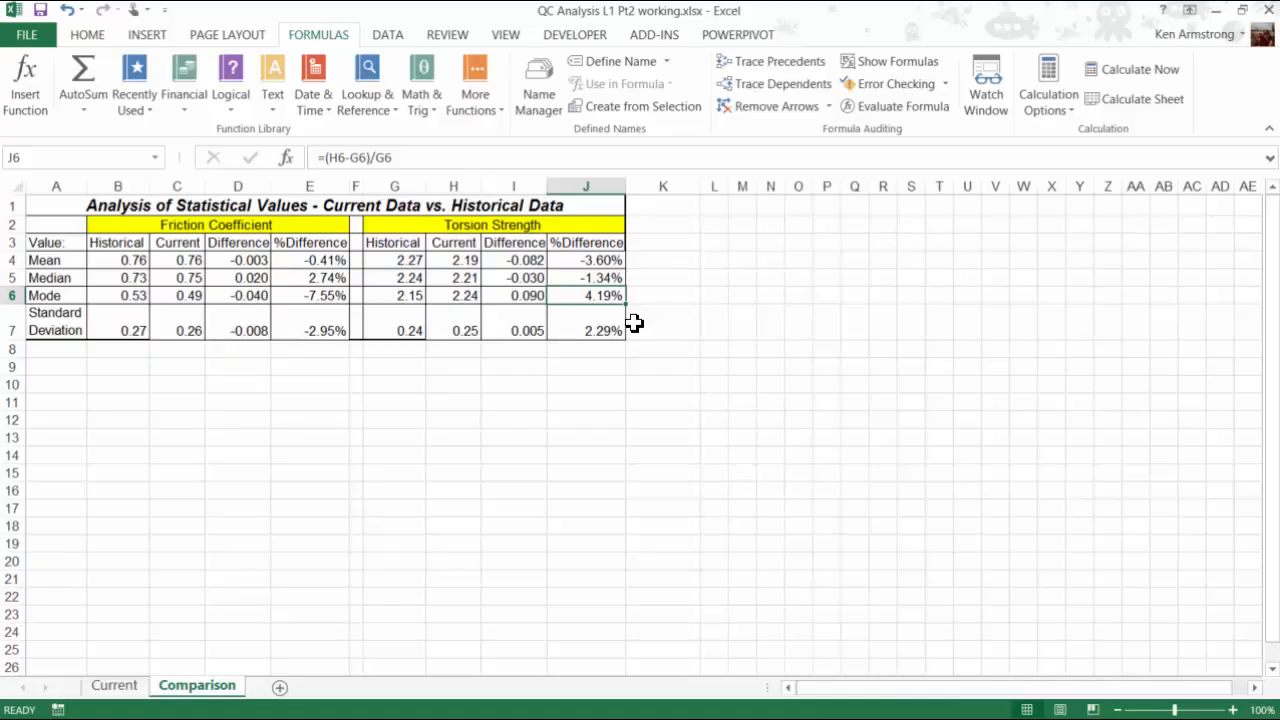
{"action": "mouse_move", "coordinate": [612, 324]}
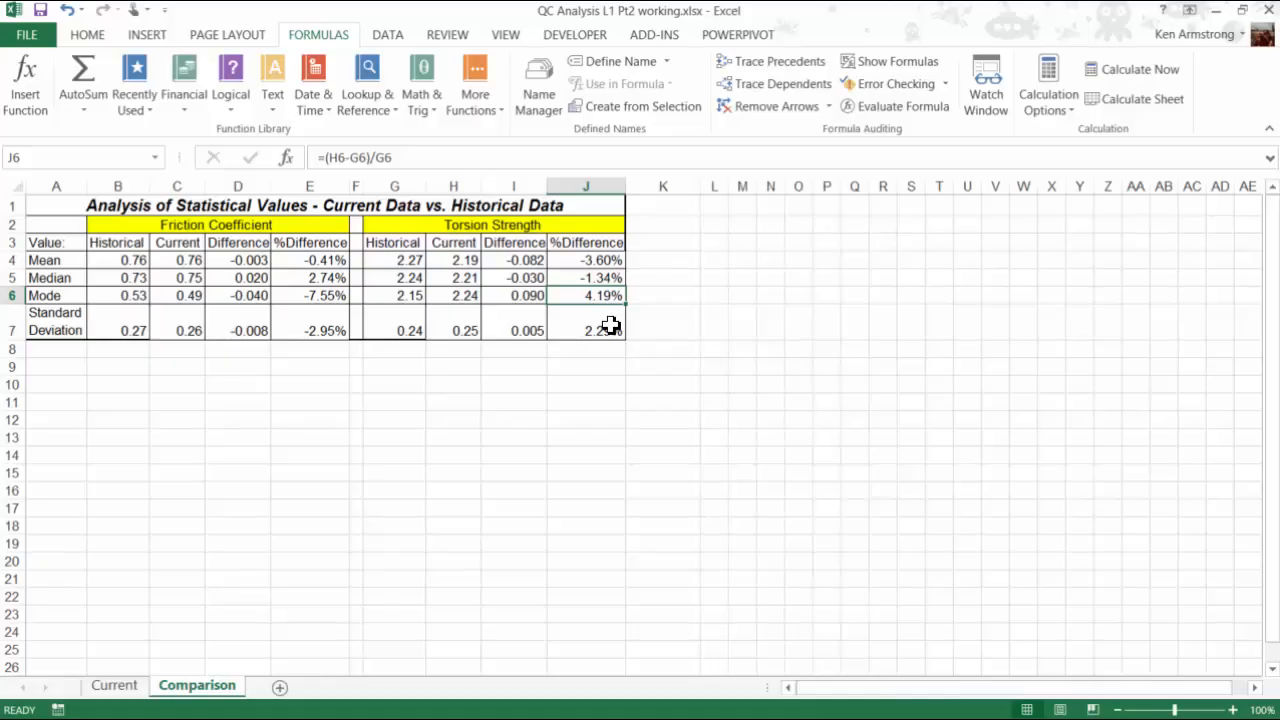
{"action": "left_click", "coordinate": [586, 330]}
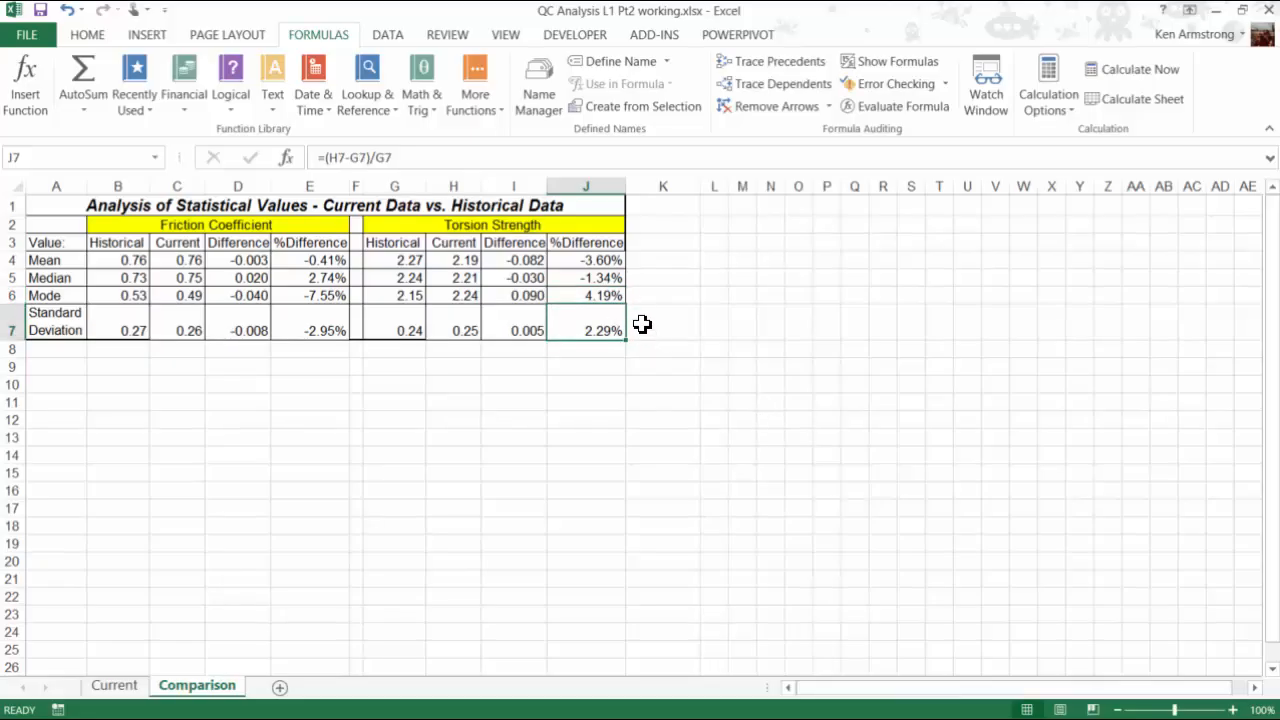
{"action": "left_click", "coordinate": [584, 260]}
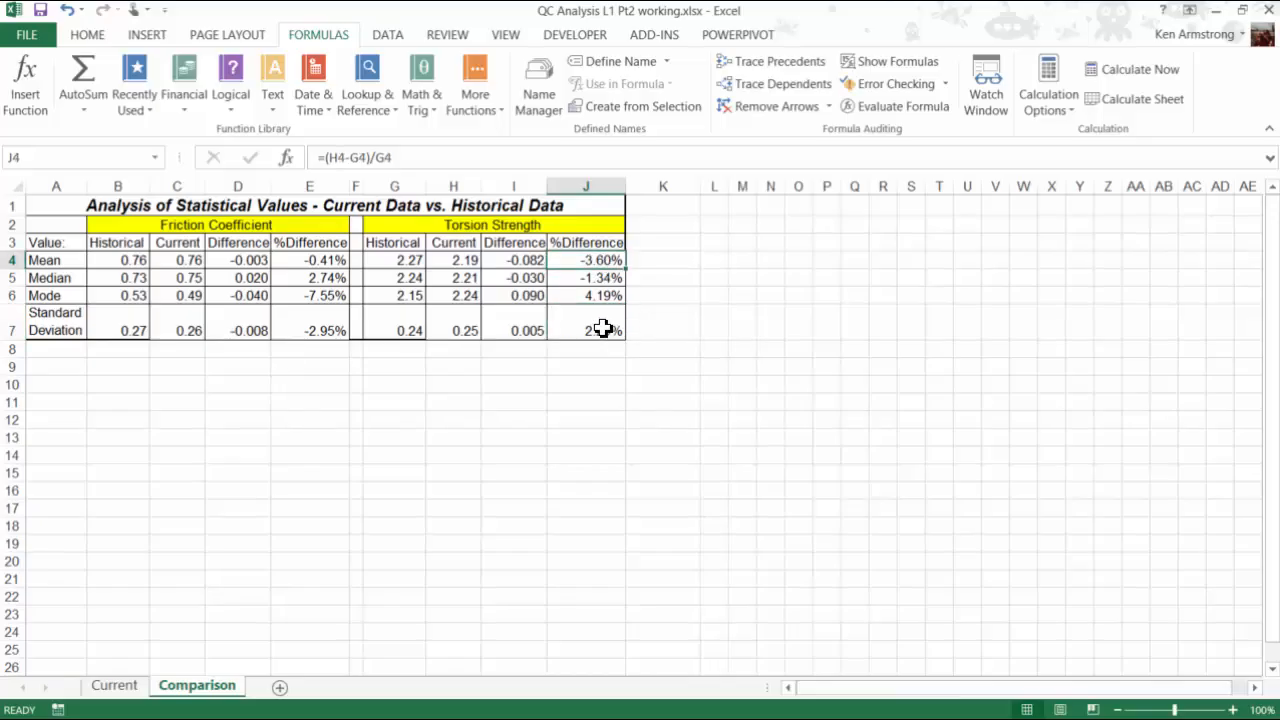
{"action": "left_click", "coordinate": [584, 330]}
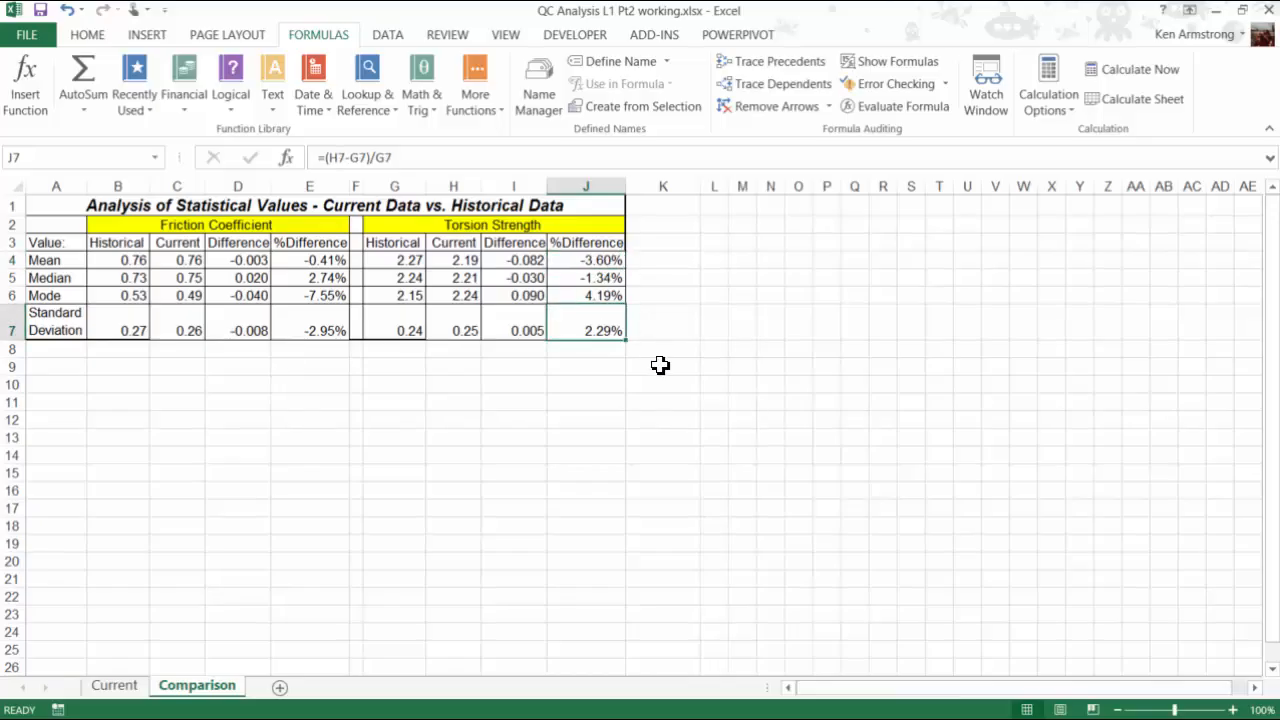
{"action": "mouse_move", "coordinate": [646, 362]}
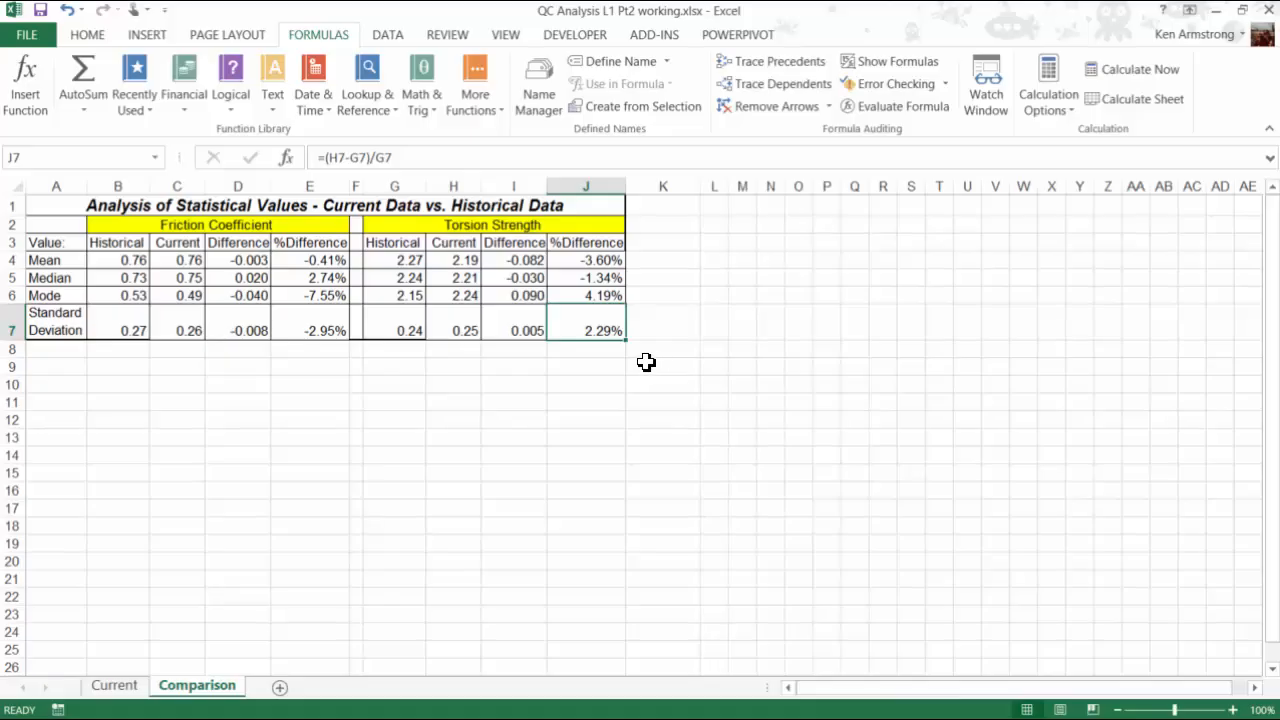
{"action": "mouse_move", "coordinate": [640, 358]}
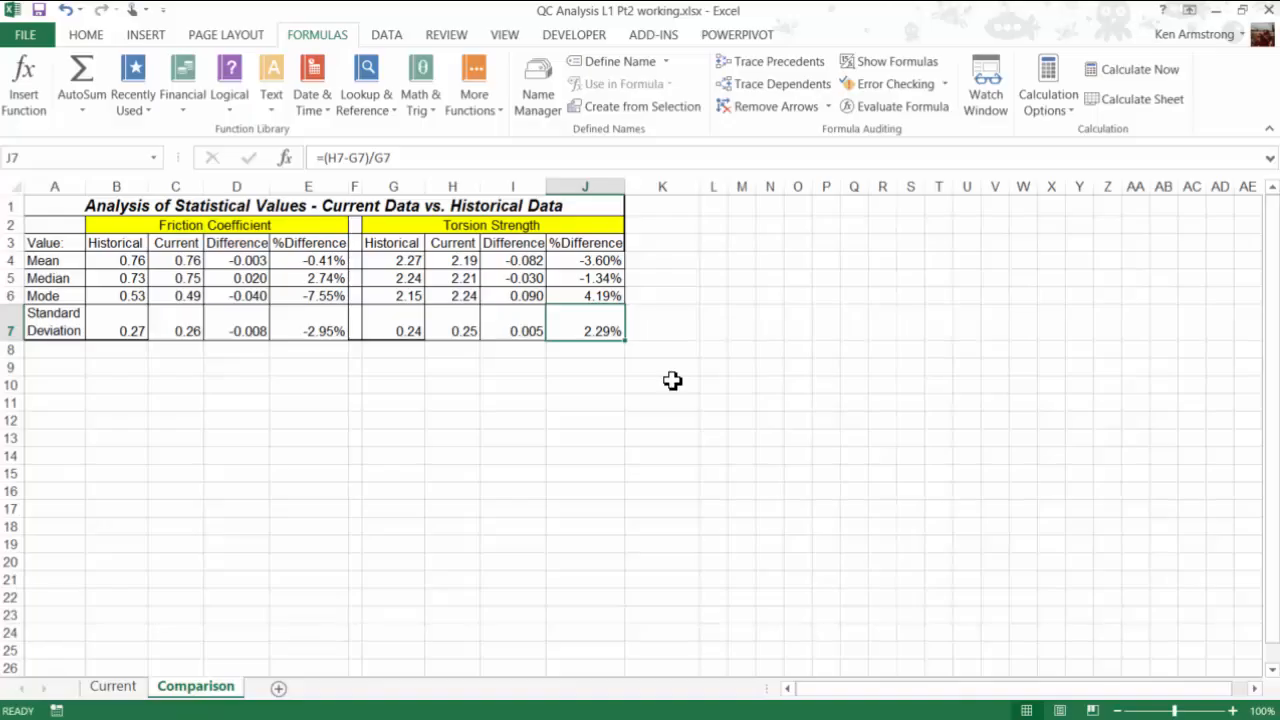
{"action": "mouse_move", "coordinate": [646, 388]}
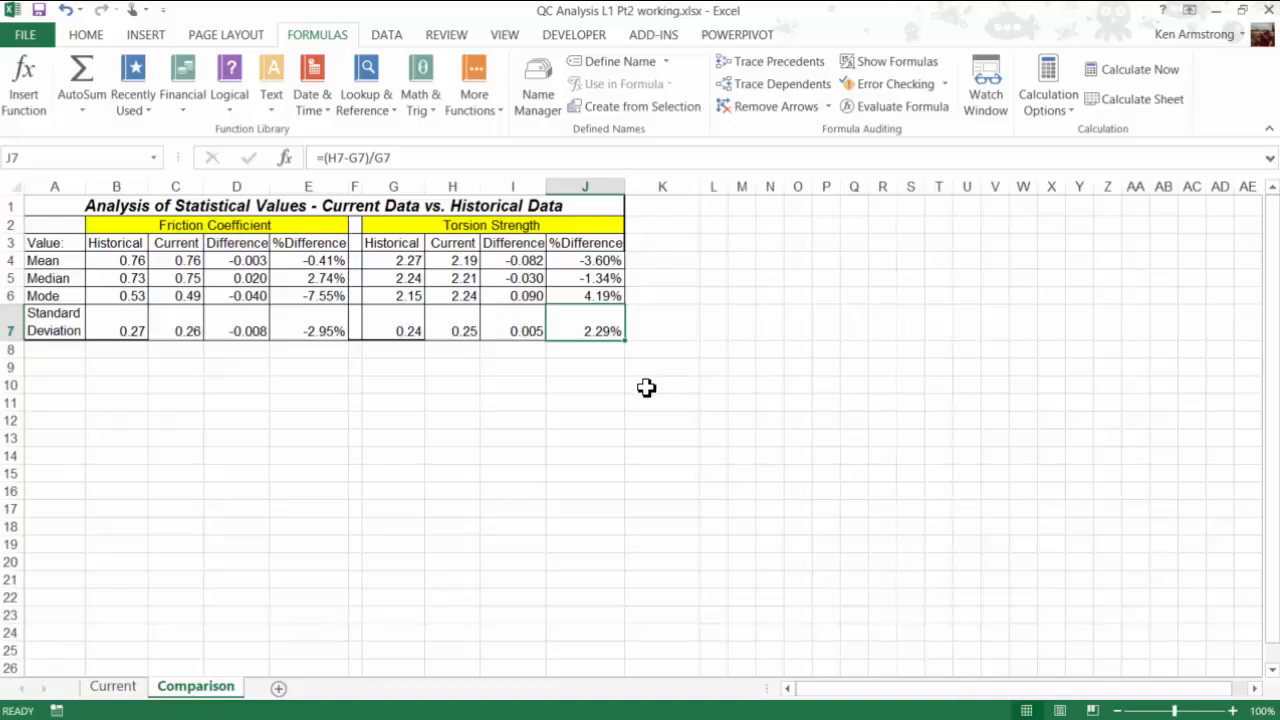